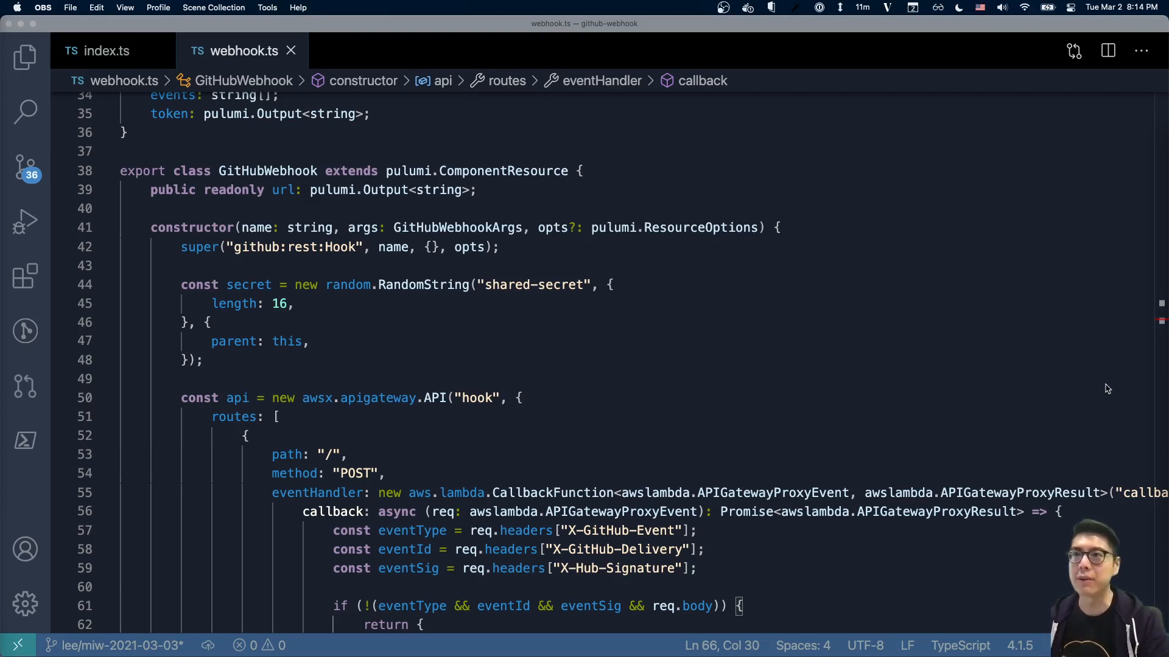
mouse_move(1111, 388)
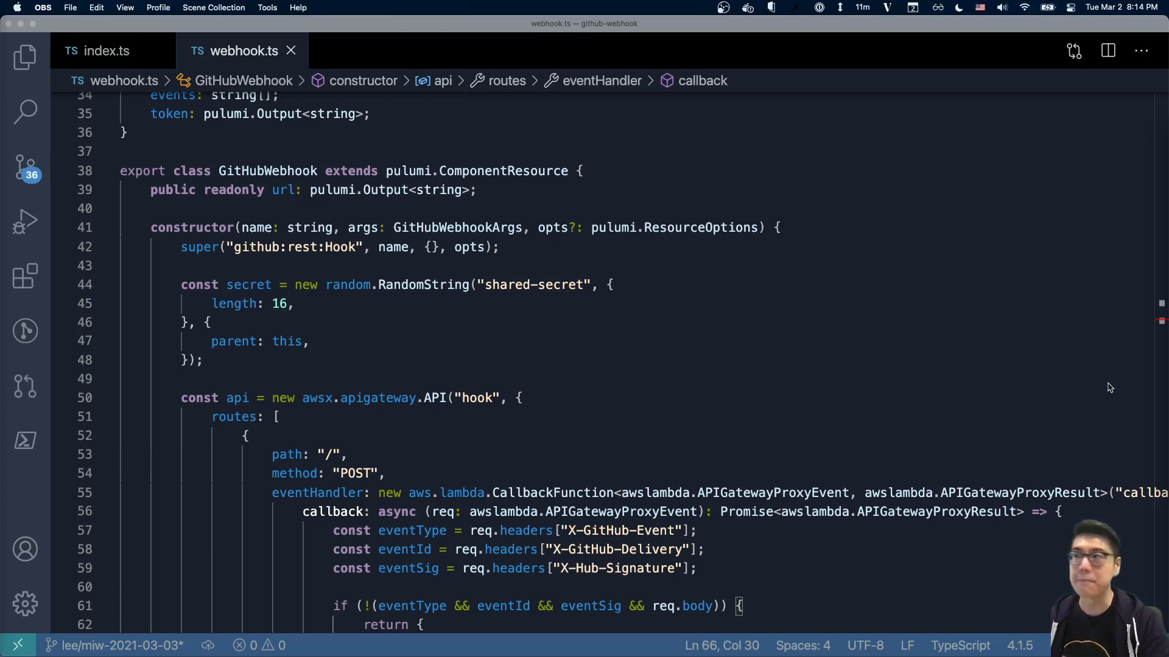
Locate the re-open branch in index.ts where the issue-update call sits
click(309, 340)
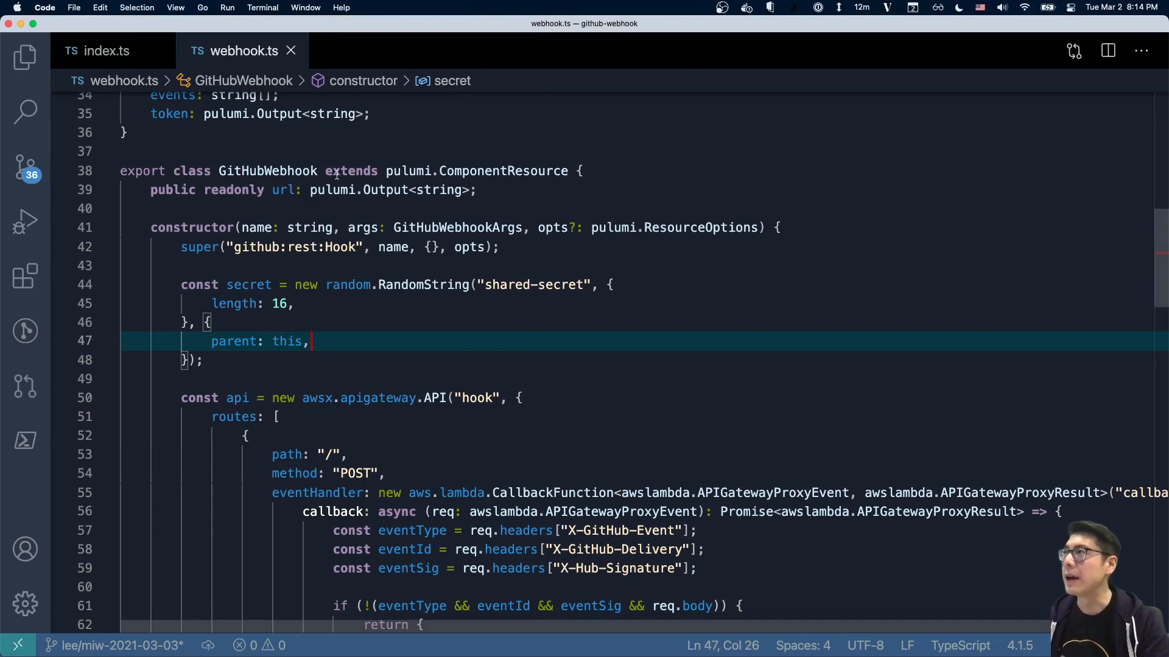
click(105, 51)
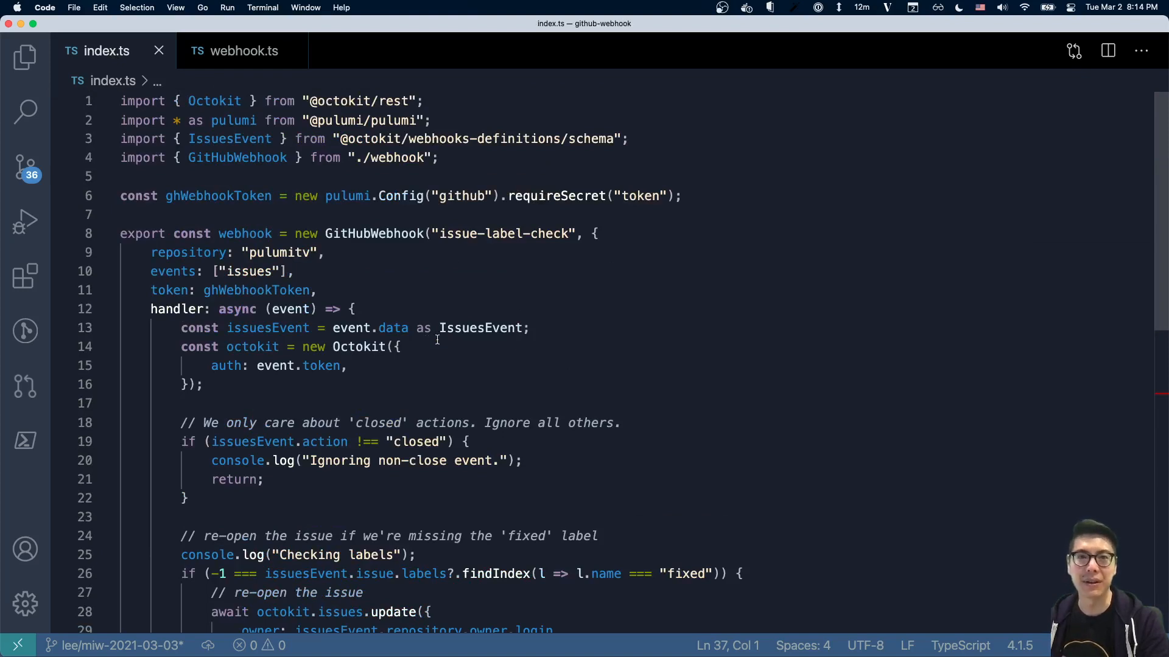
mouse_move(374, 233)
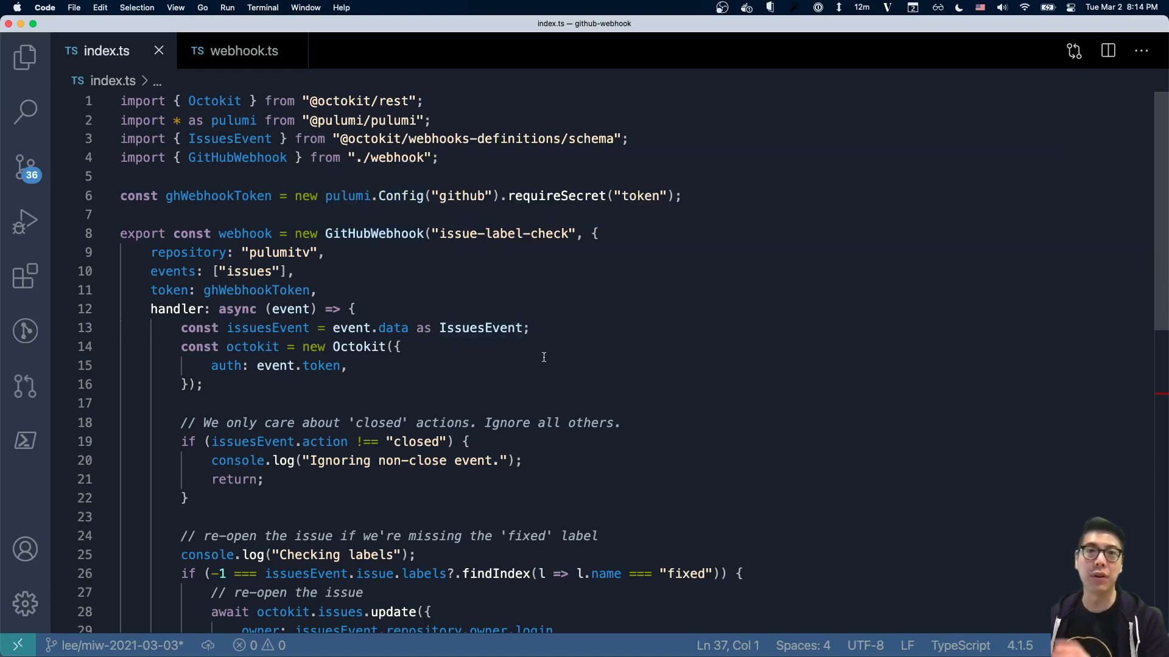
scroll(down, 3)
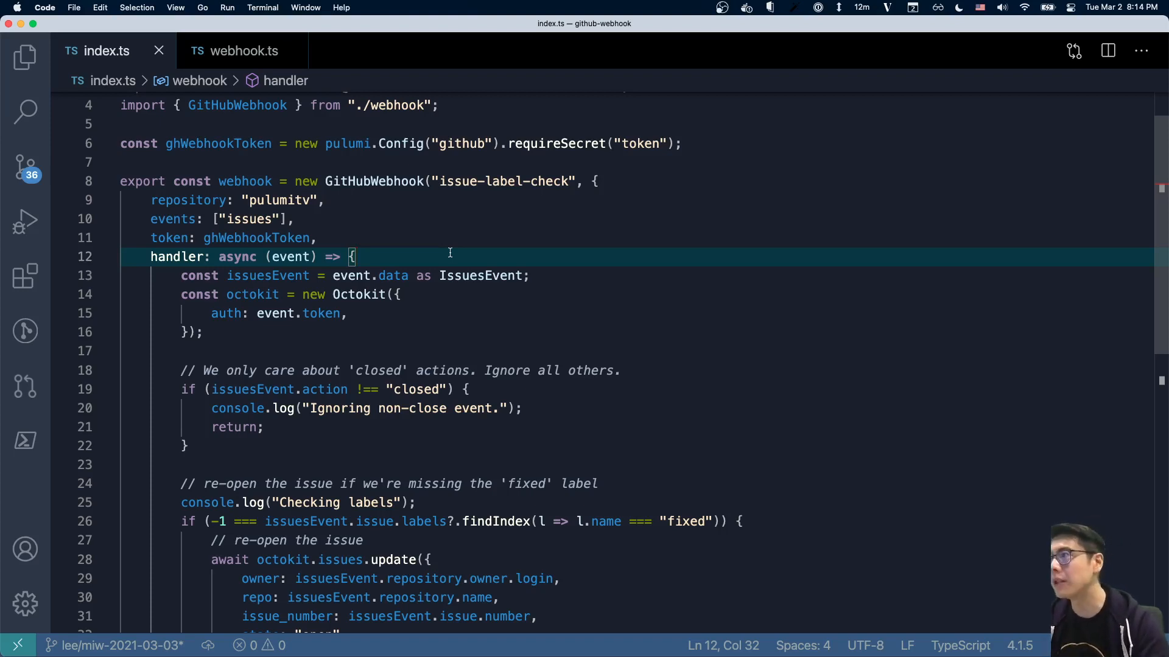
mouse_move(573, 190)
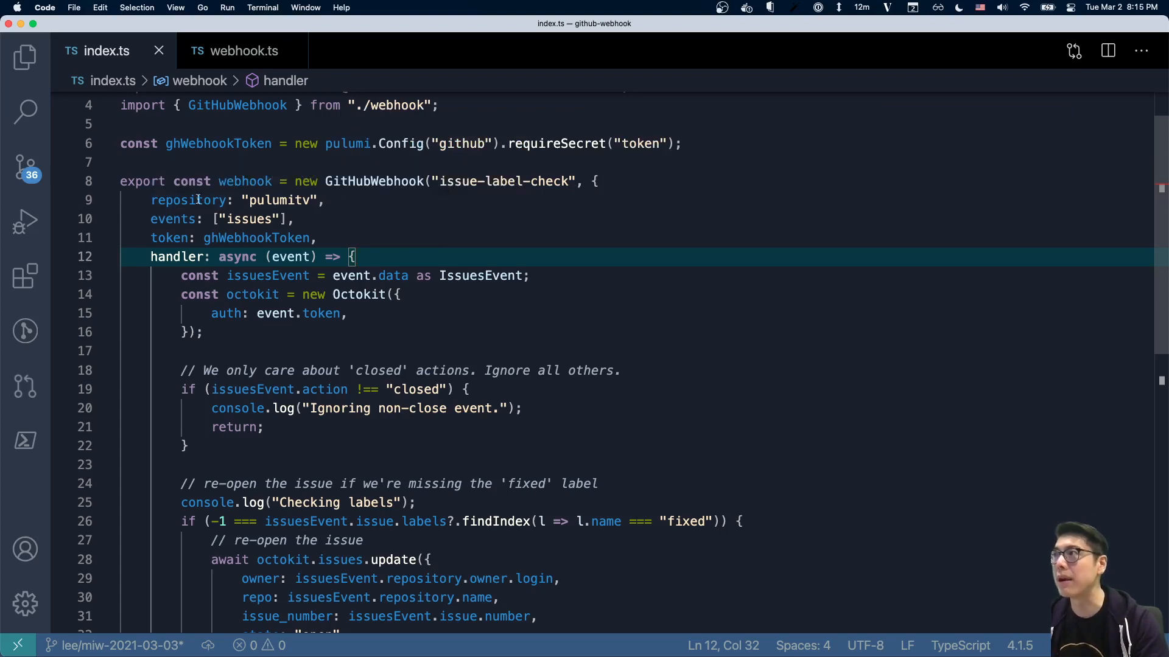
click(330, 201)
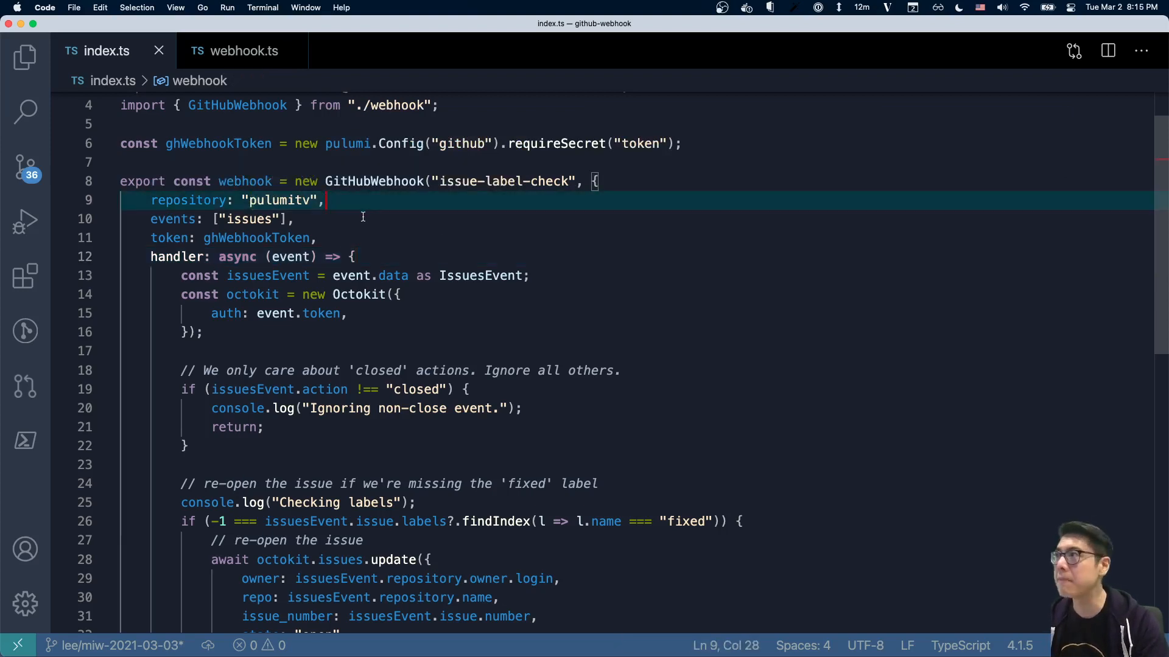
click(222, 219)
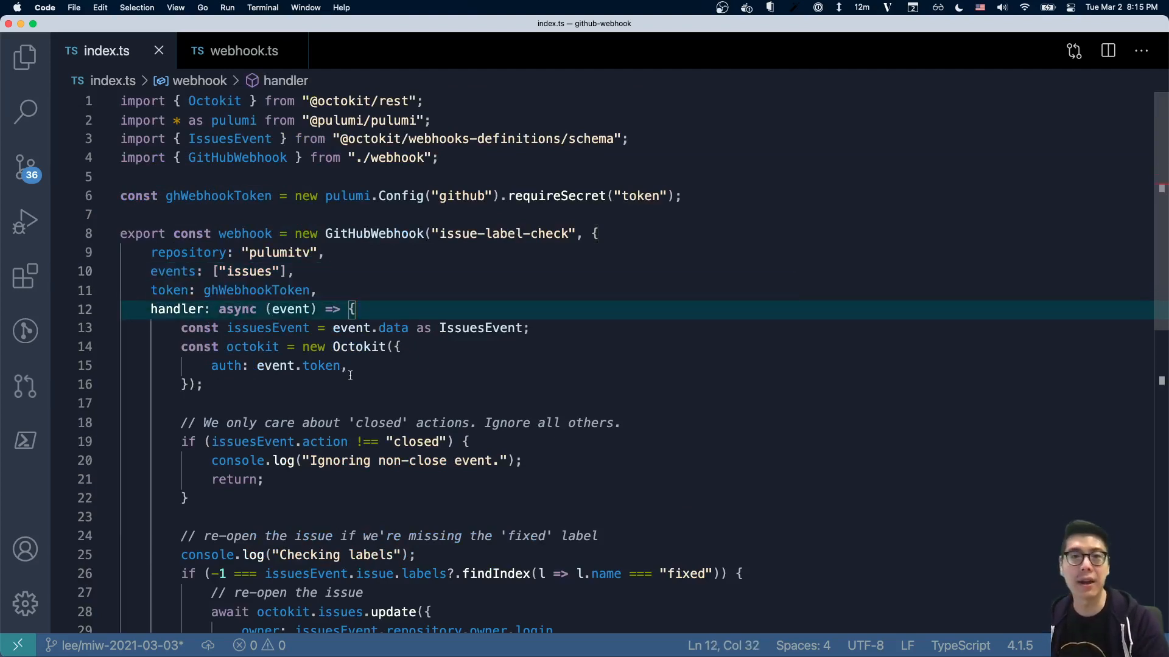
scroll(down, 3)
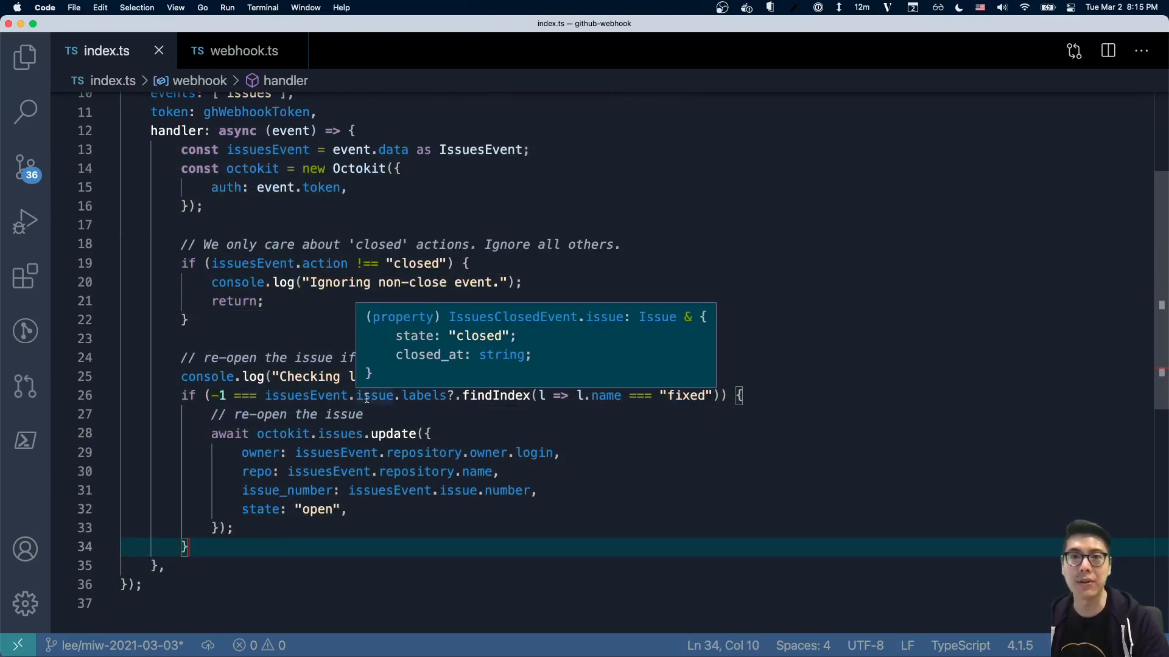
mouse_move(599, 321)
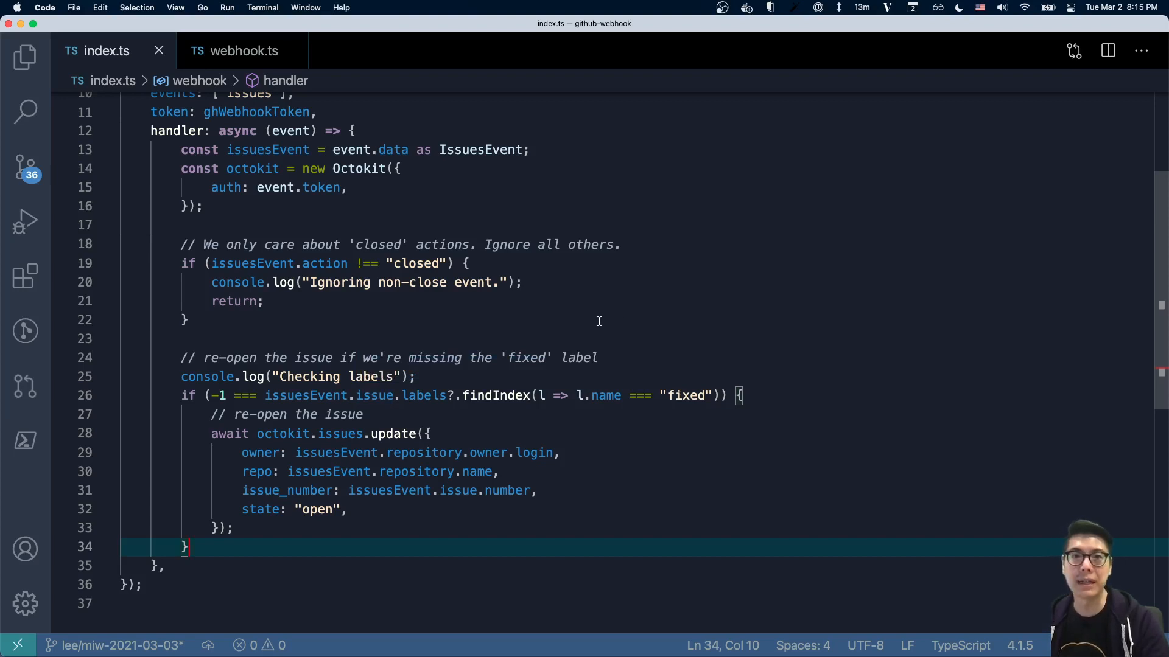
mouse_move(253, 168)
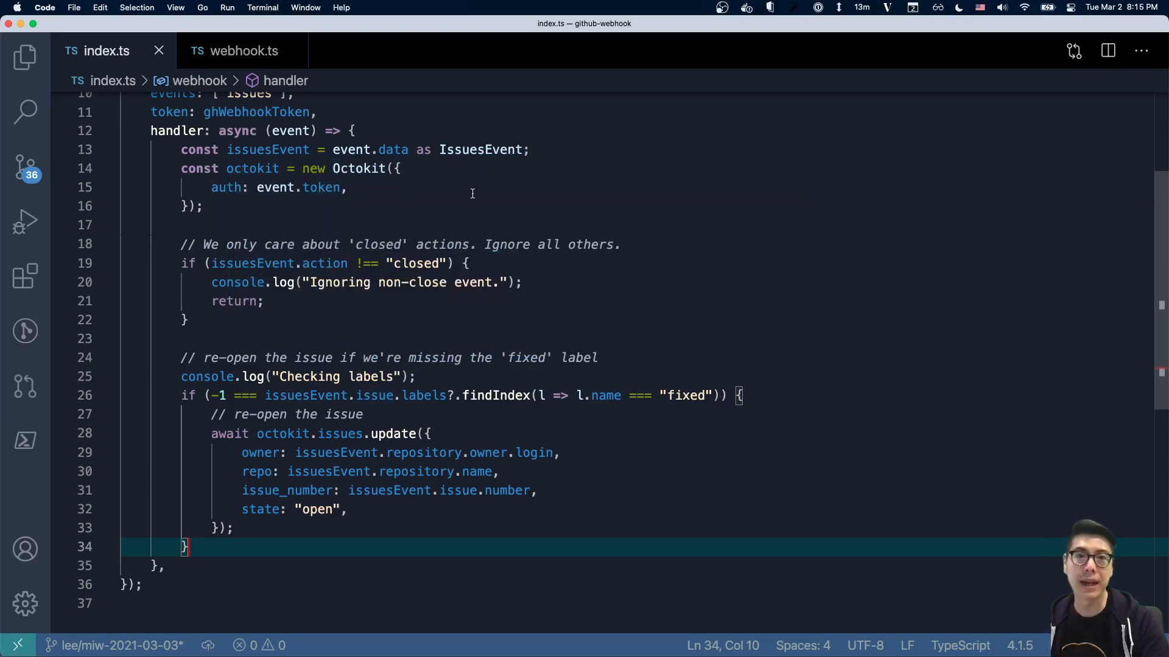
mouse_move(346, 212)
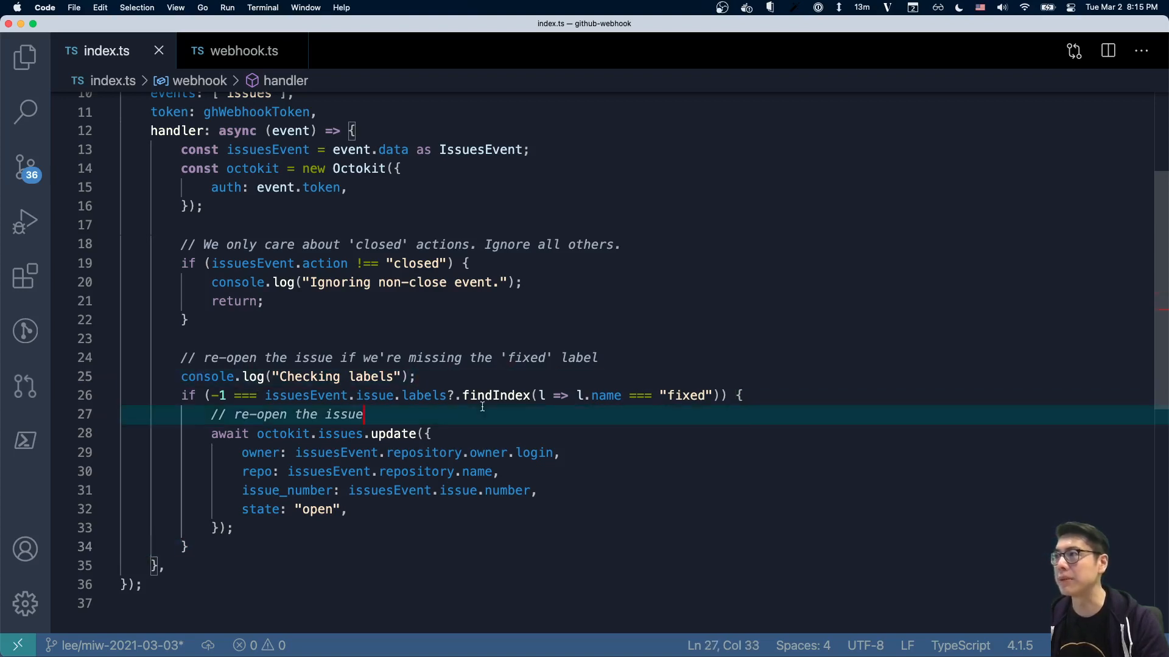
Add console.log("Re-opening issue"); before the issue-update call and save
text(conso)
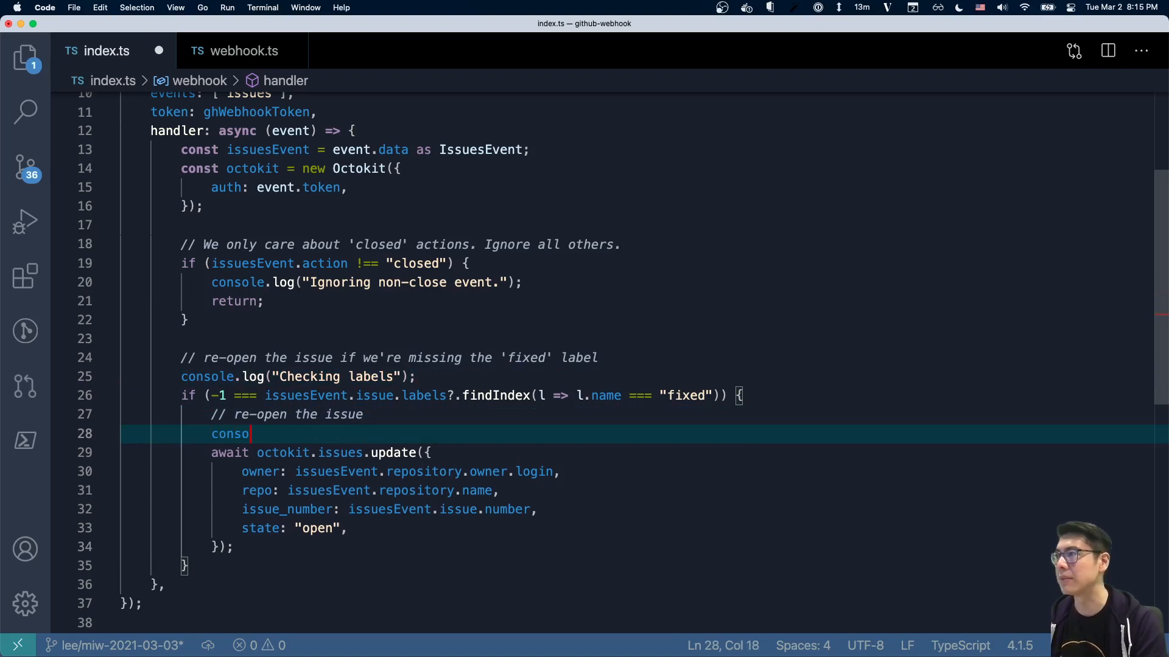
text(le.log("Re"))
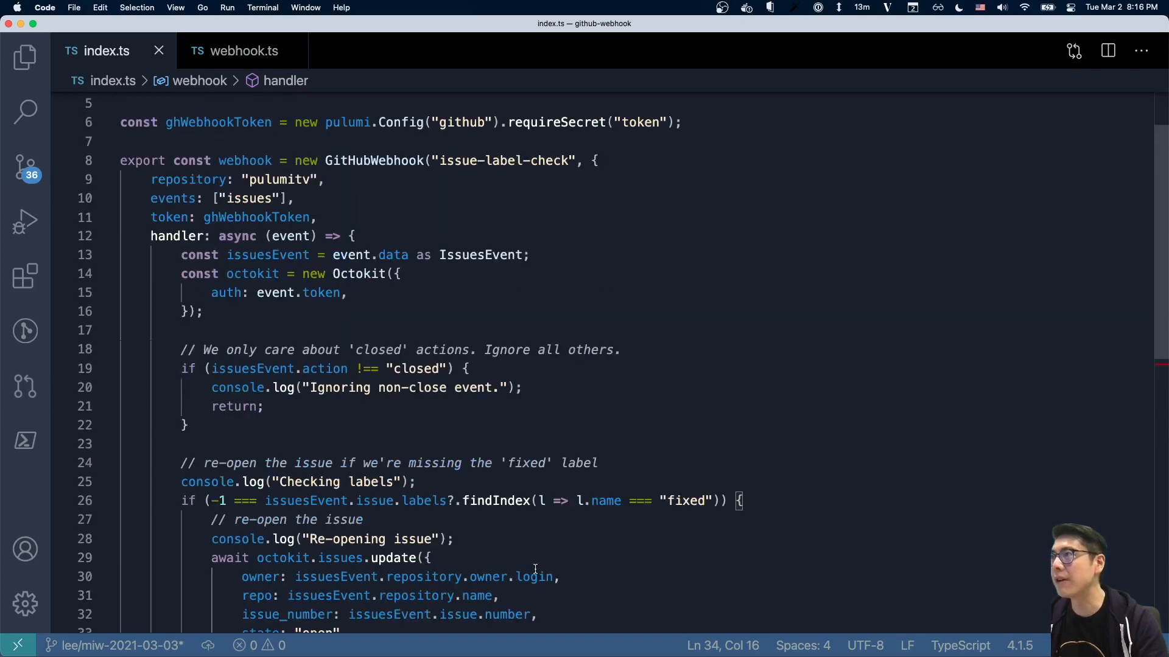
scroll(down, 3)
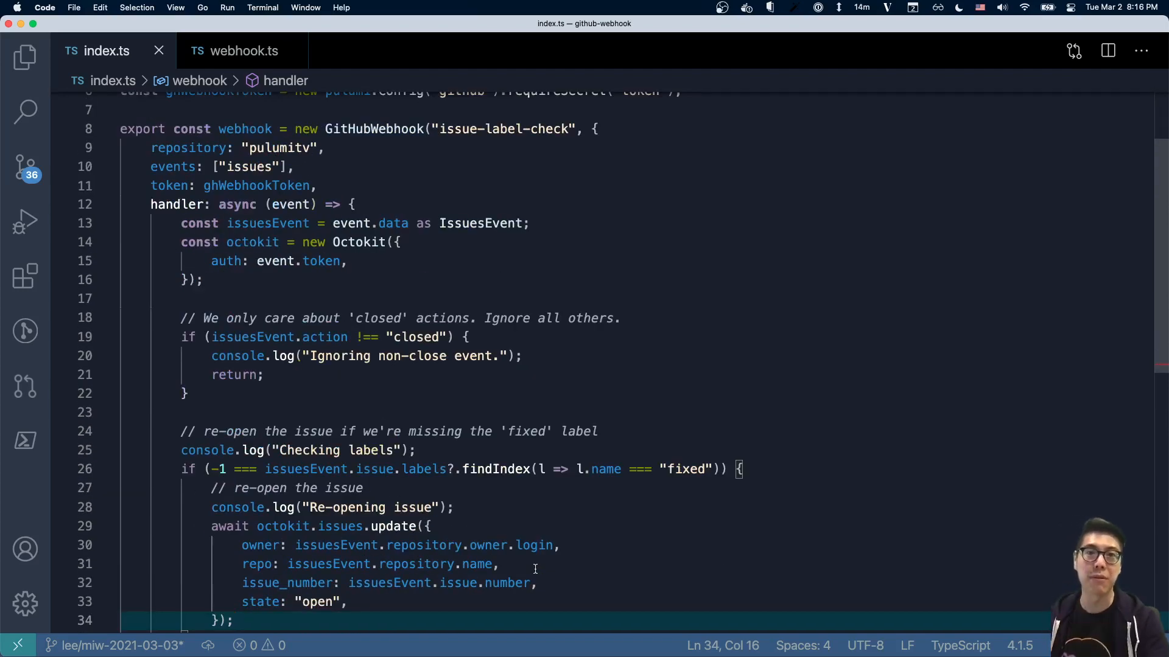
mouse_move(499, 469)
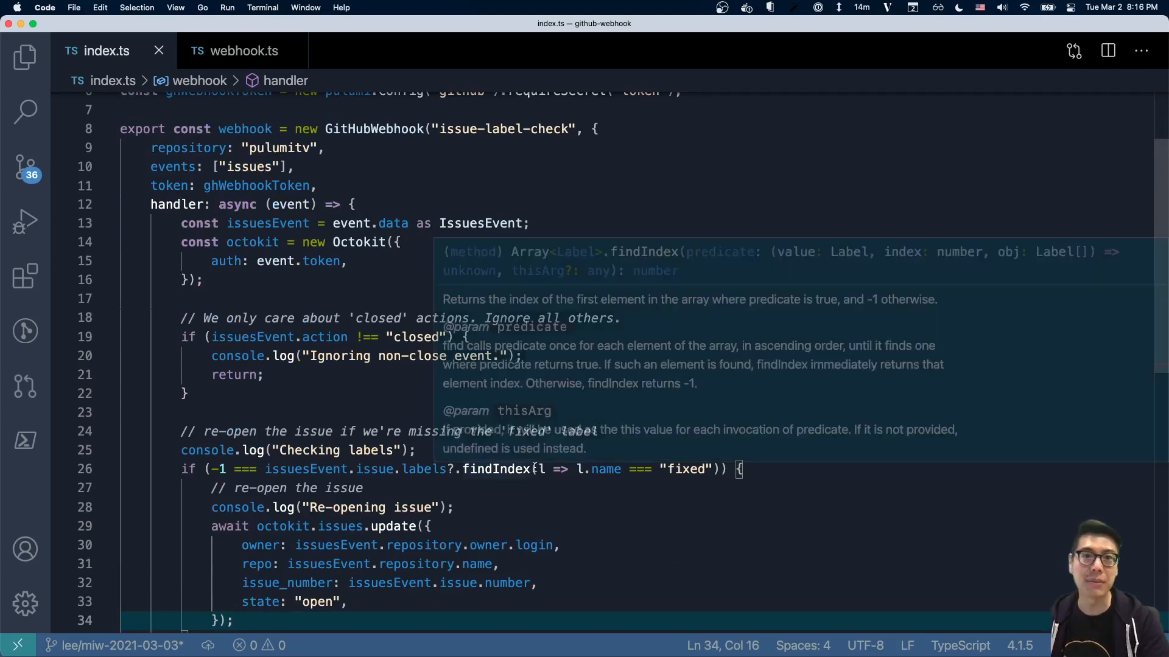
mouse_move(366, 129)
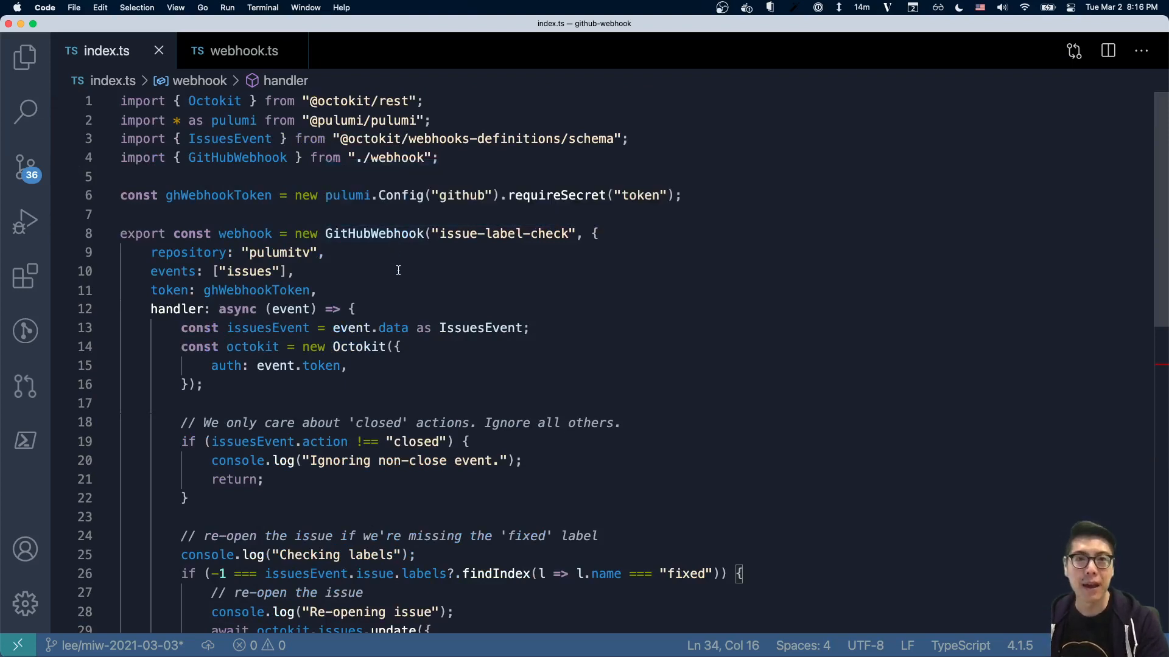
mouse_move(394, 277)
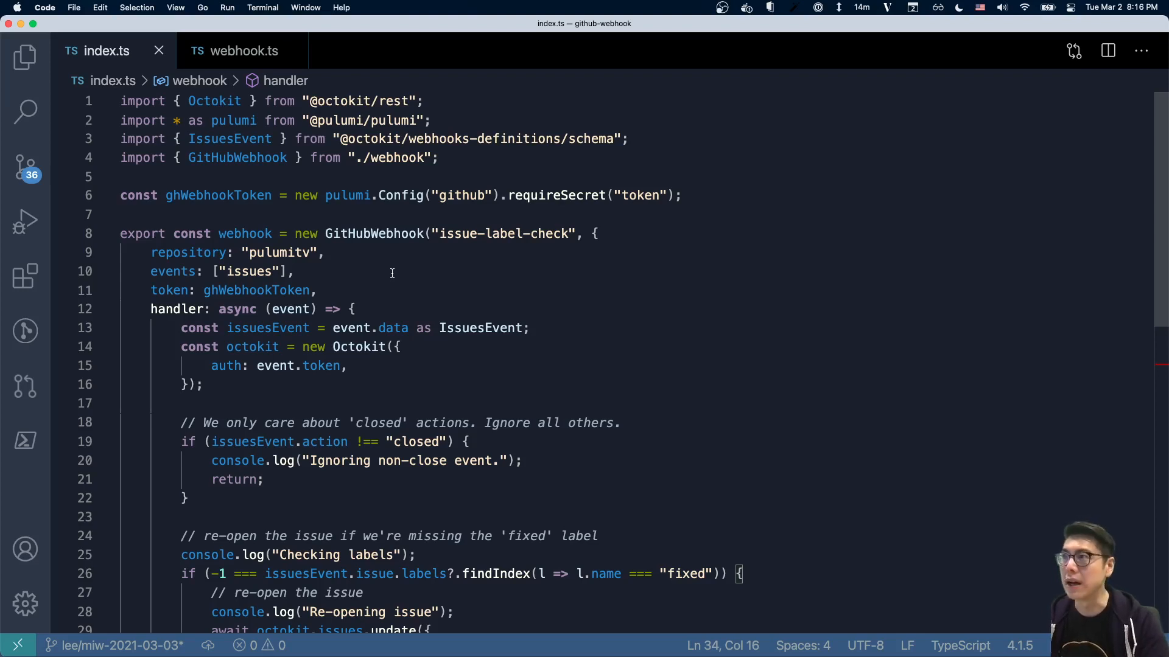
mouse_move(401, 277)
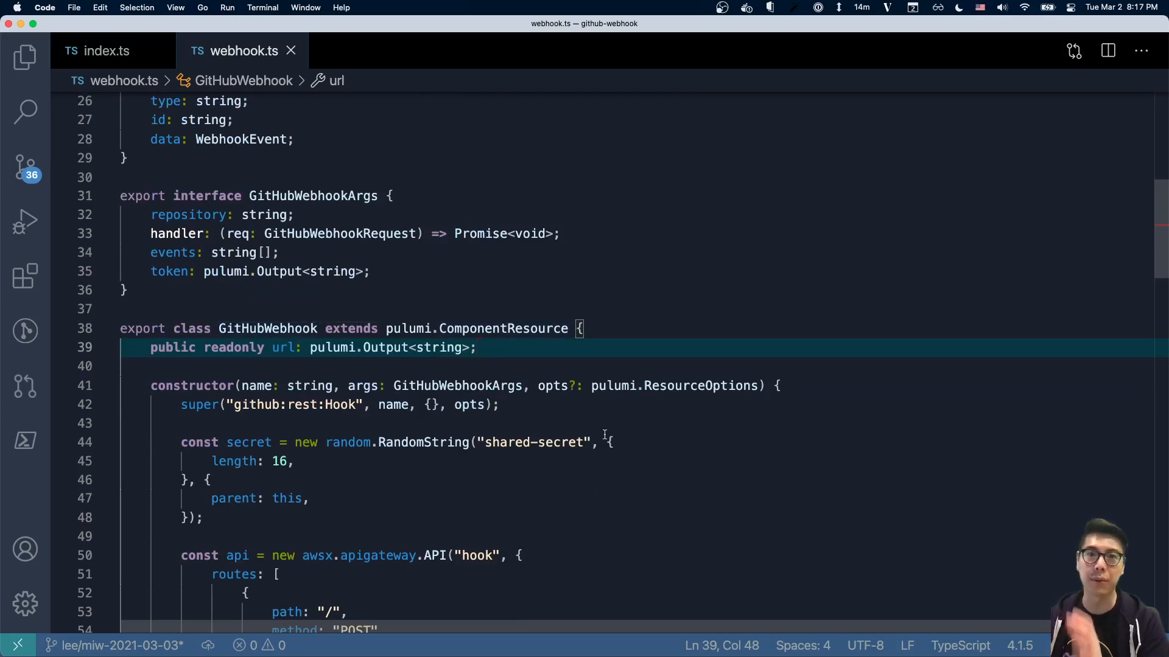
click(107, 50)
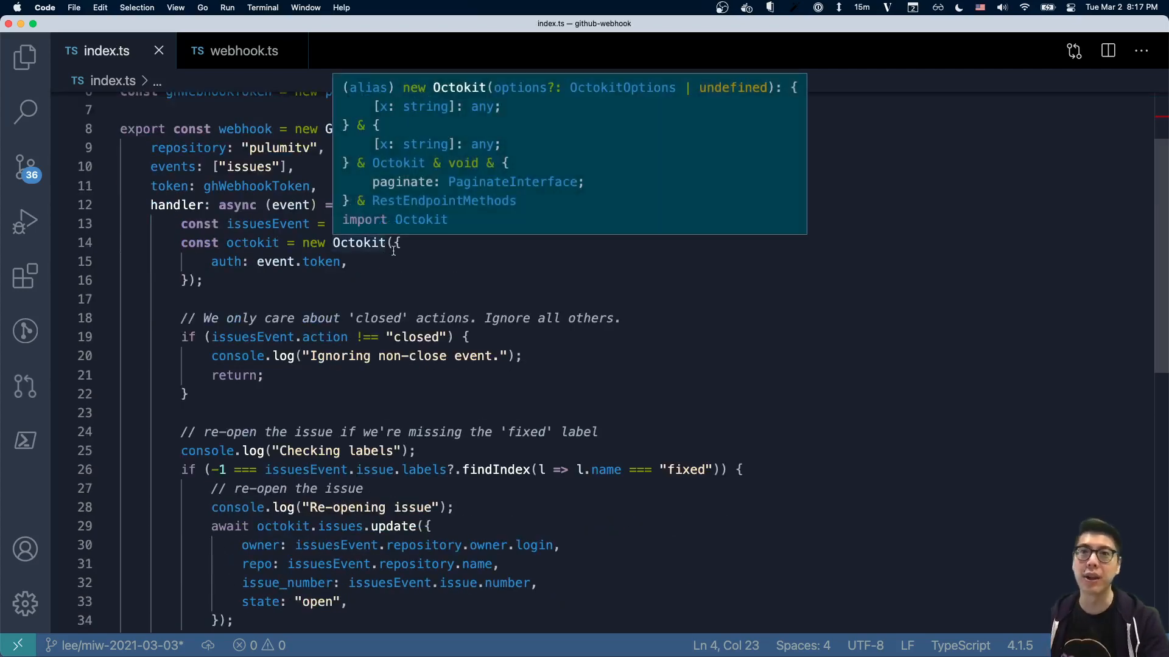
mouse_move(382, 368)
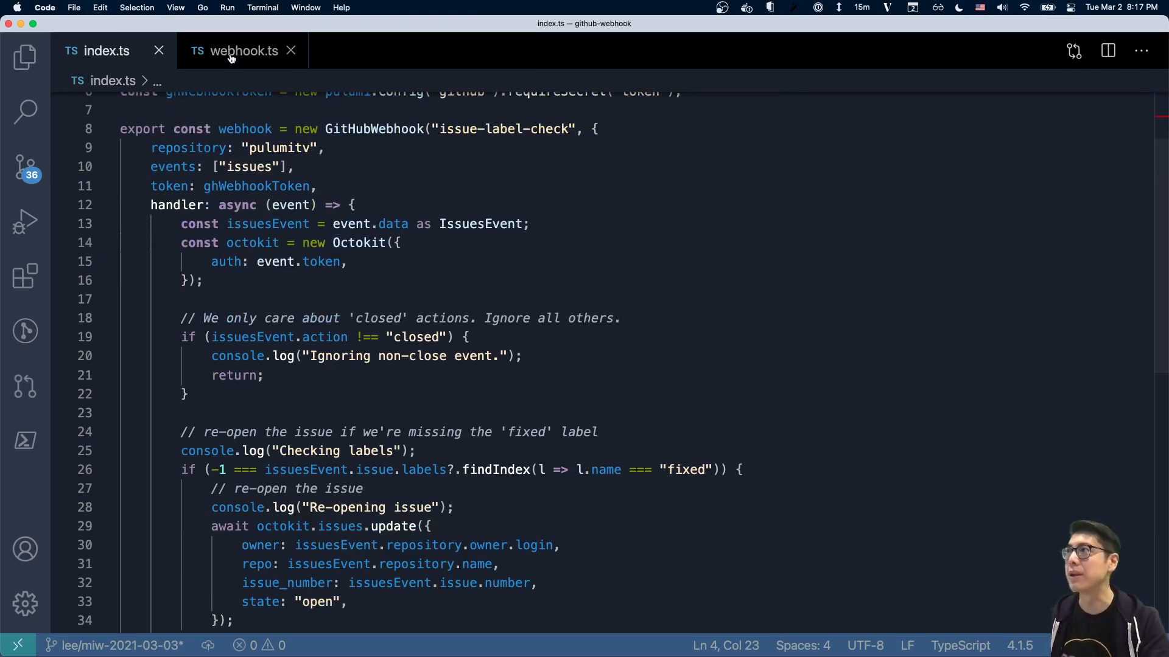
click(242, 51)
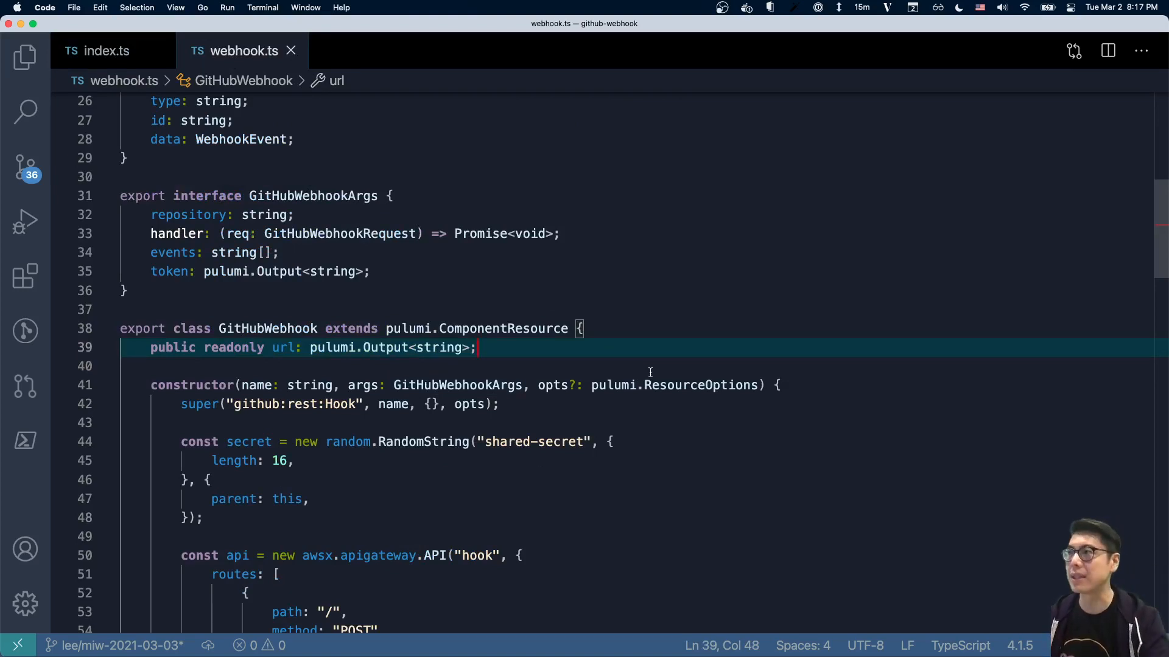
mouse_move(611, 402)
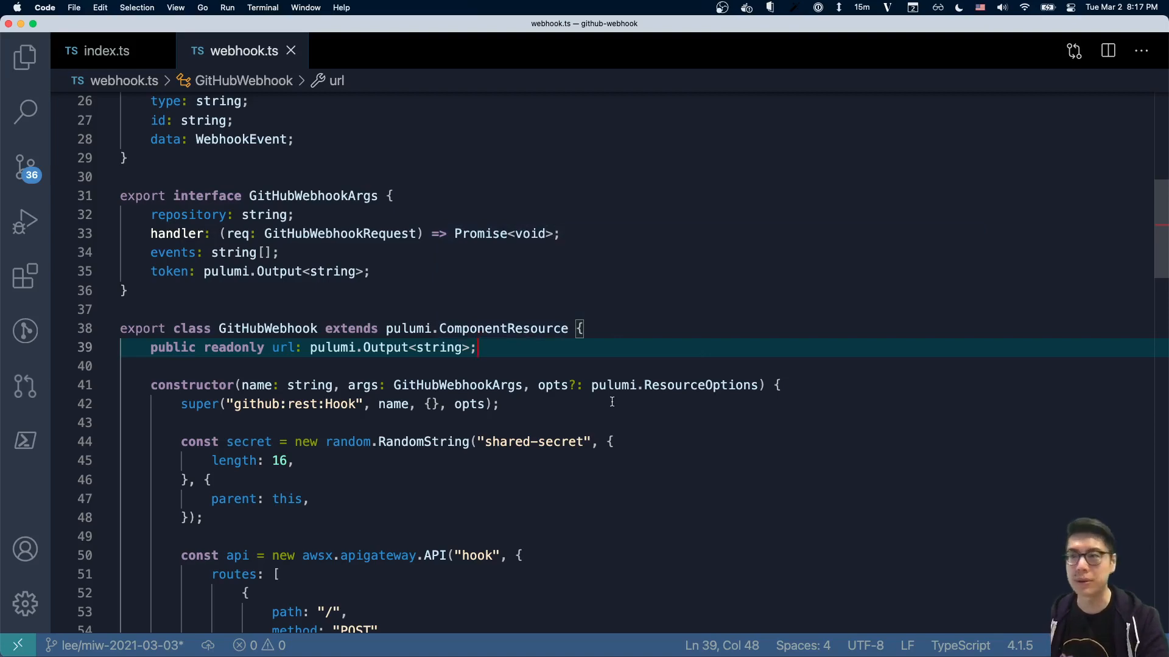
scroll(down, 3)
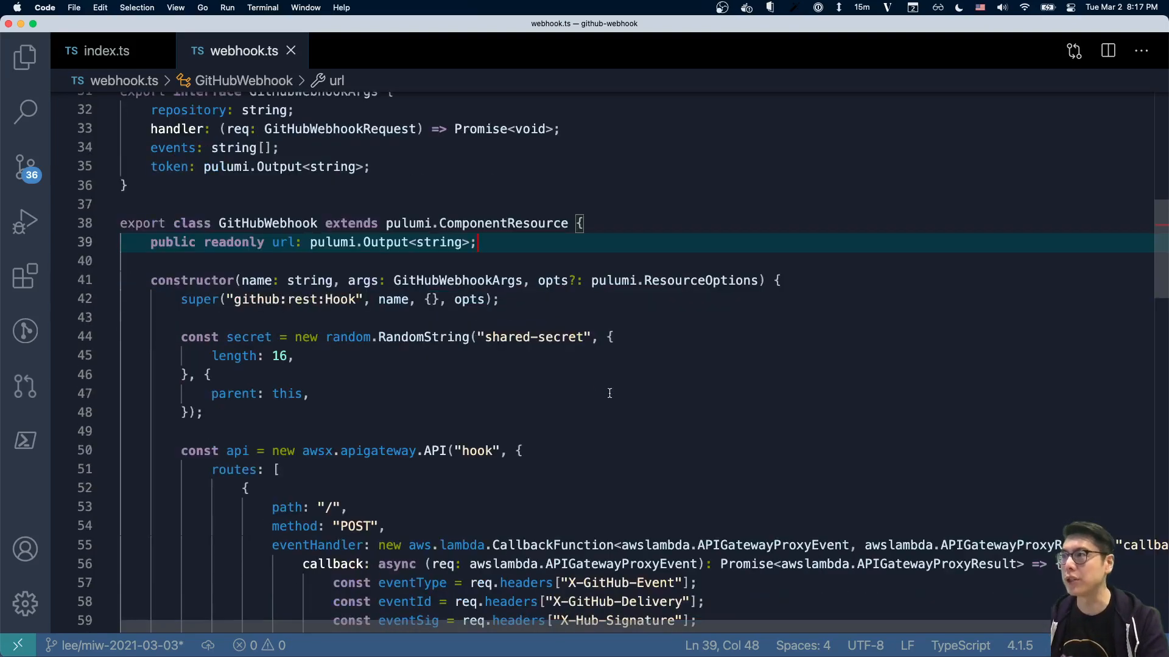
scroll(down, 3)
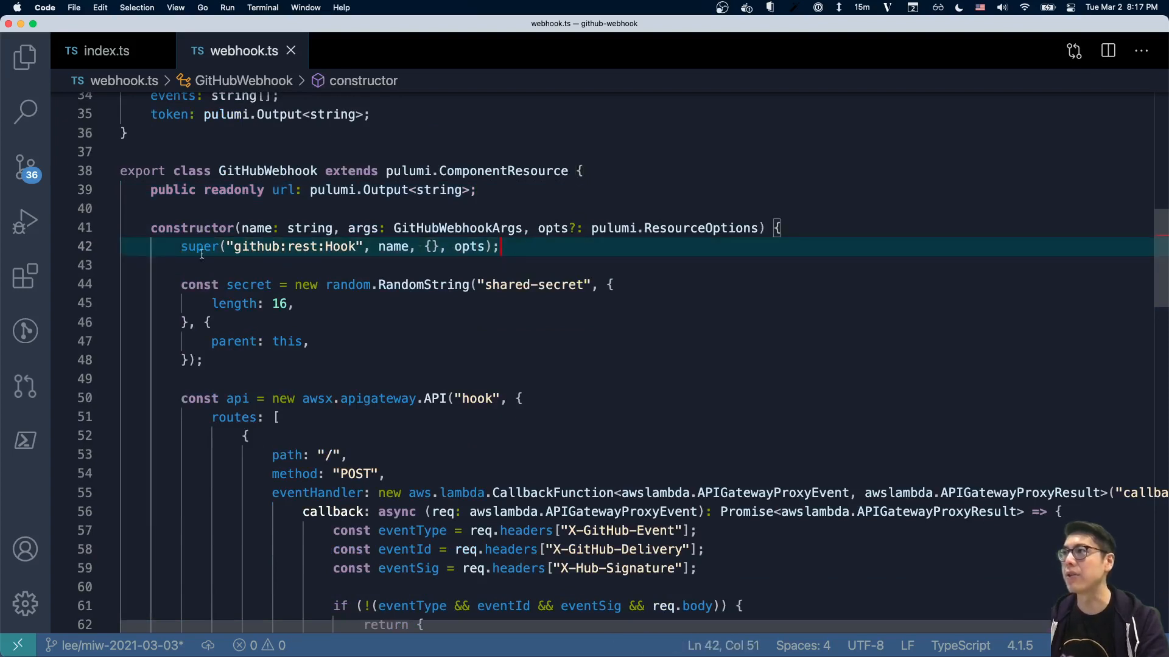
double_click(251, 246)
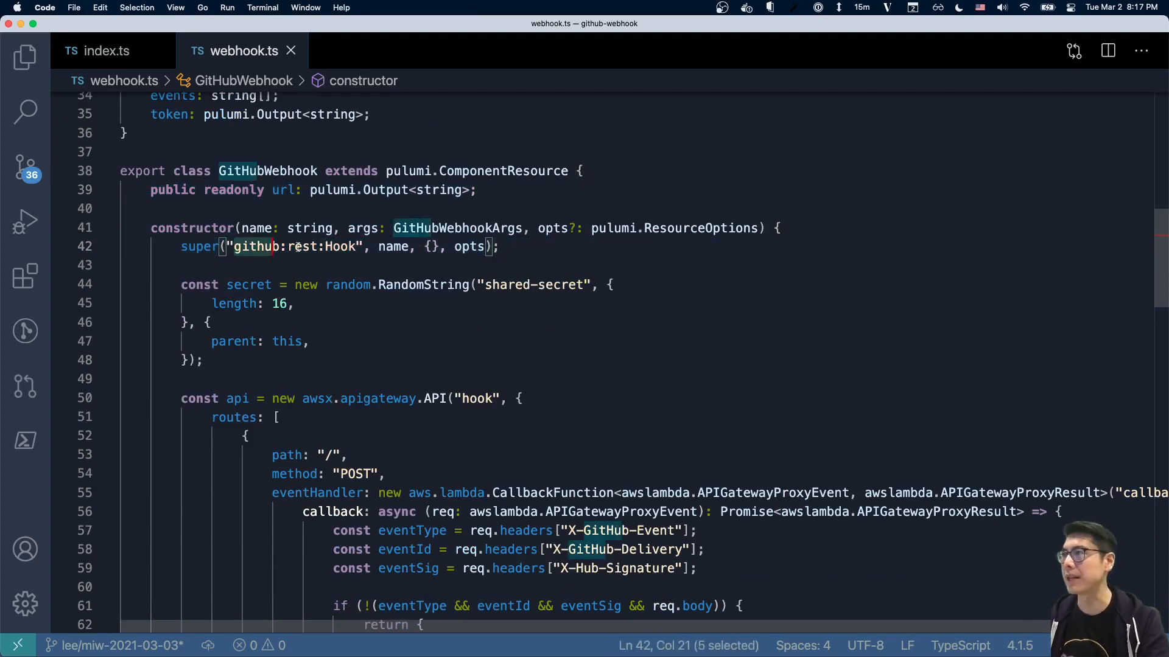
scroll(down, 3)
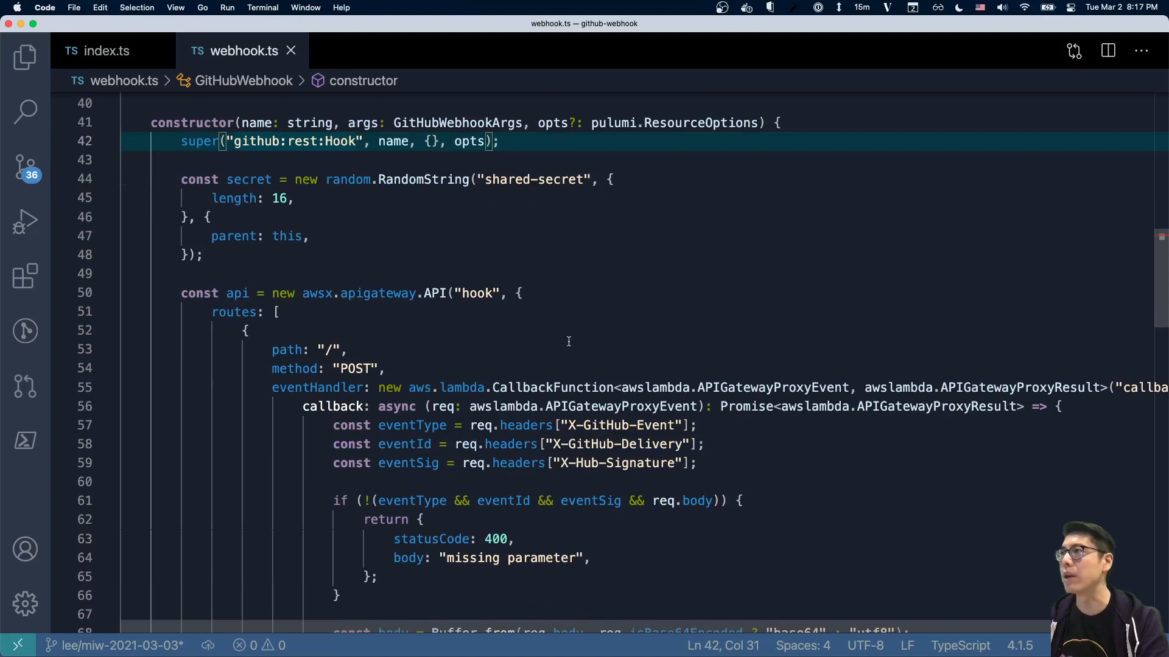
mouse_move(513, 217)
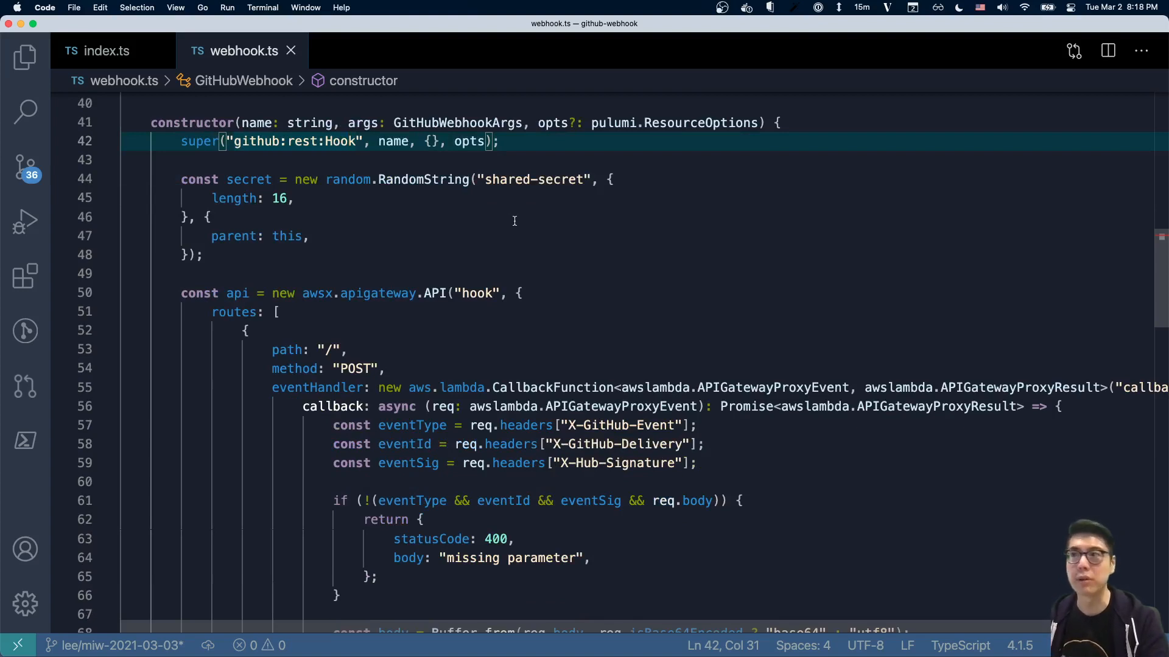
mouse_move(396, 166)
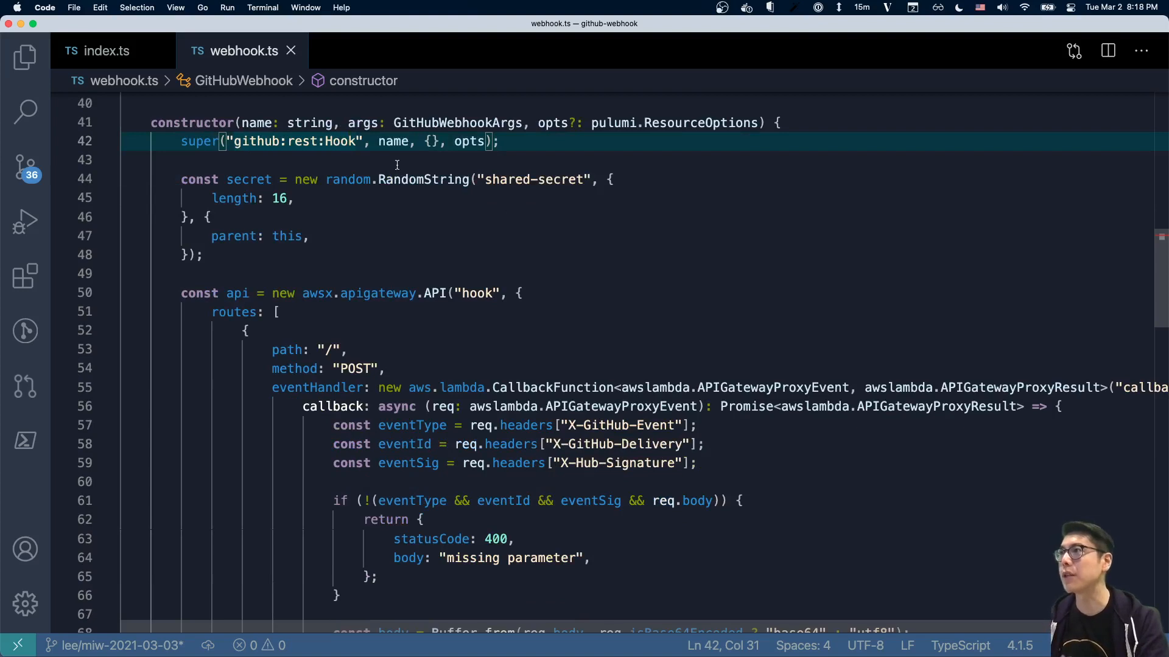
click(205, 256)
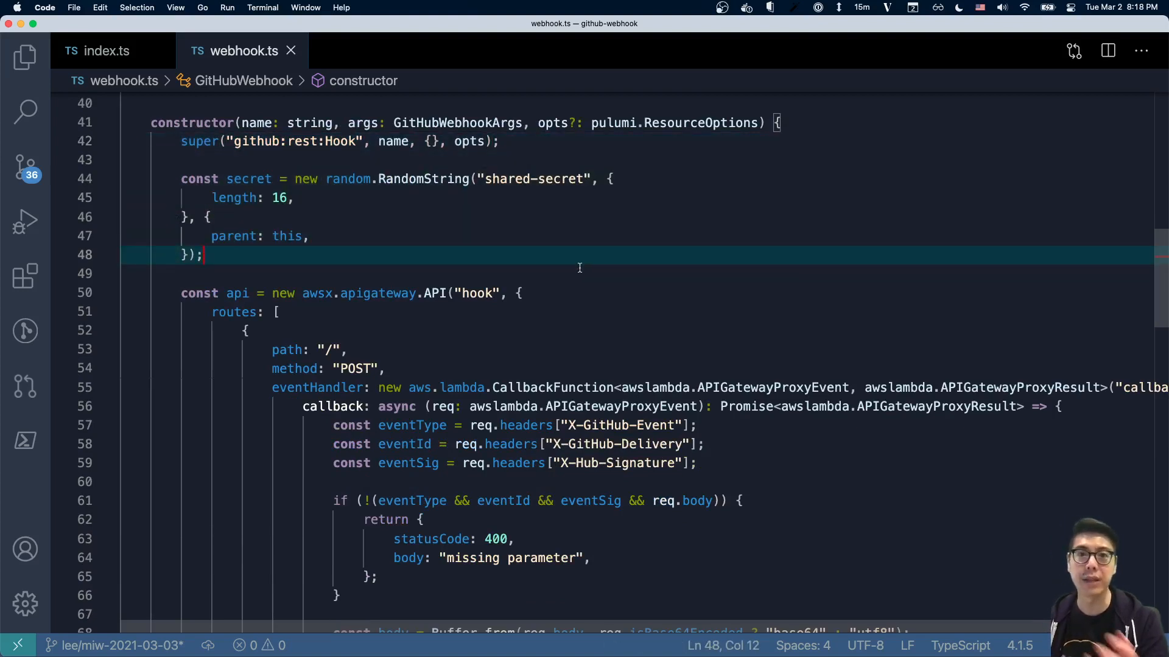
mouse_move(582, 266)
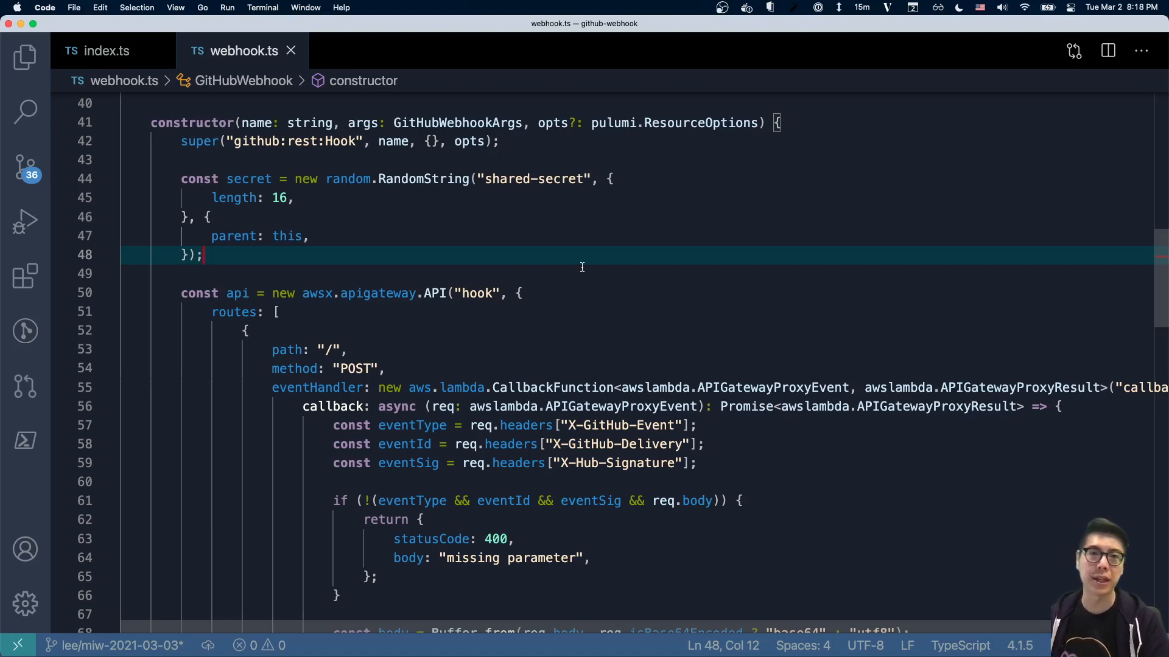
scroll(down, 3)
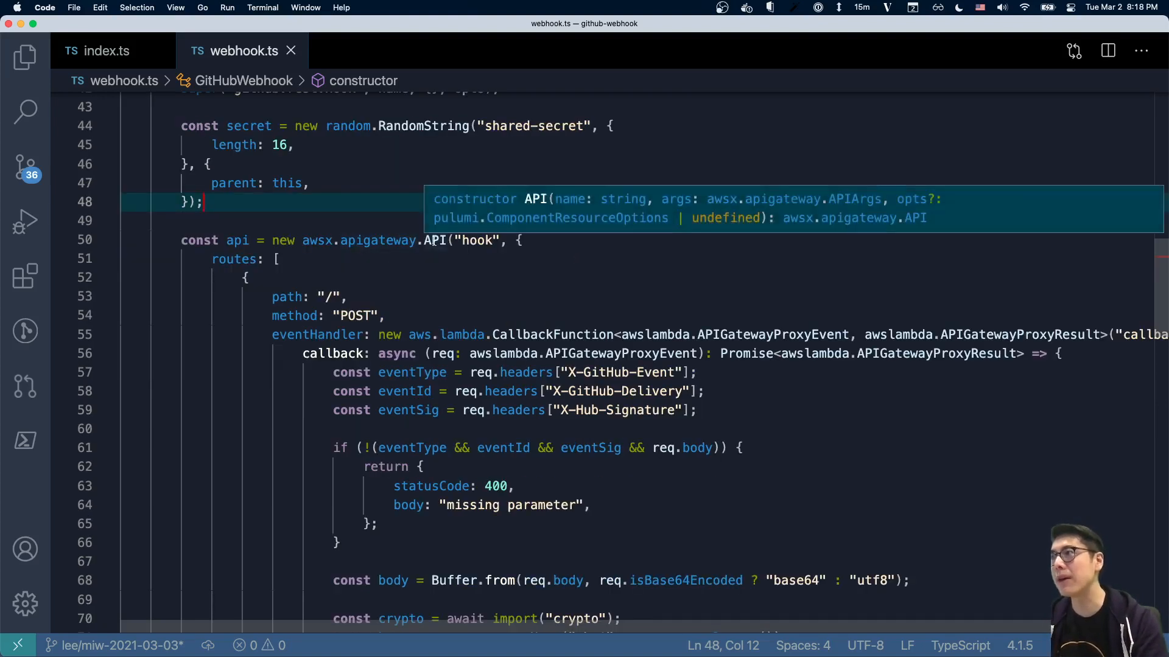
mouse_move(677, 321)
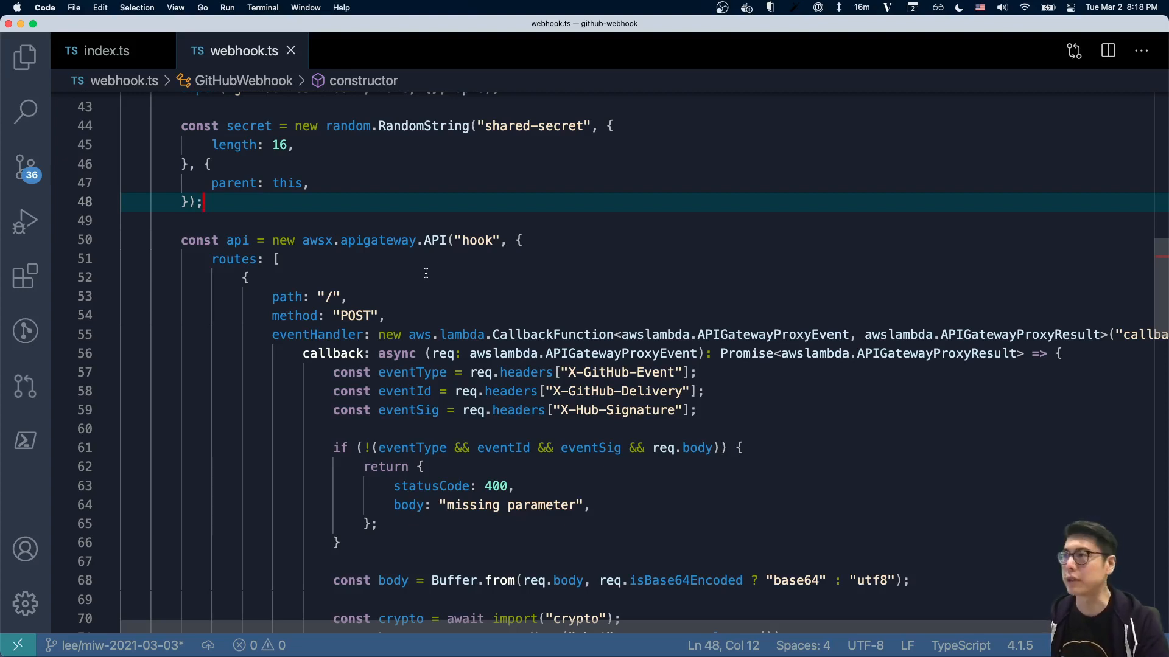
mouse_move(437, 239)
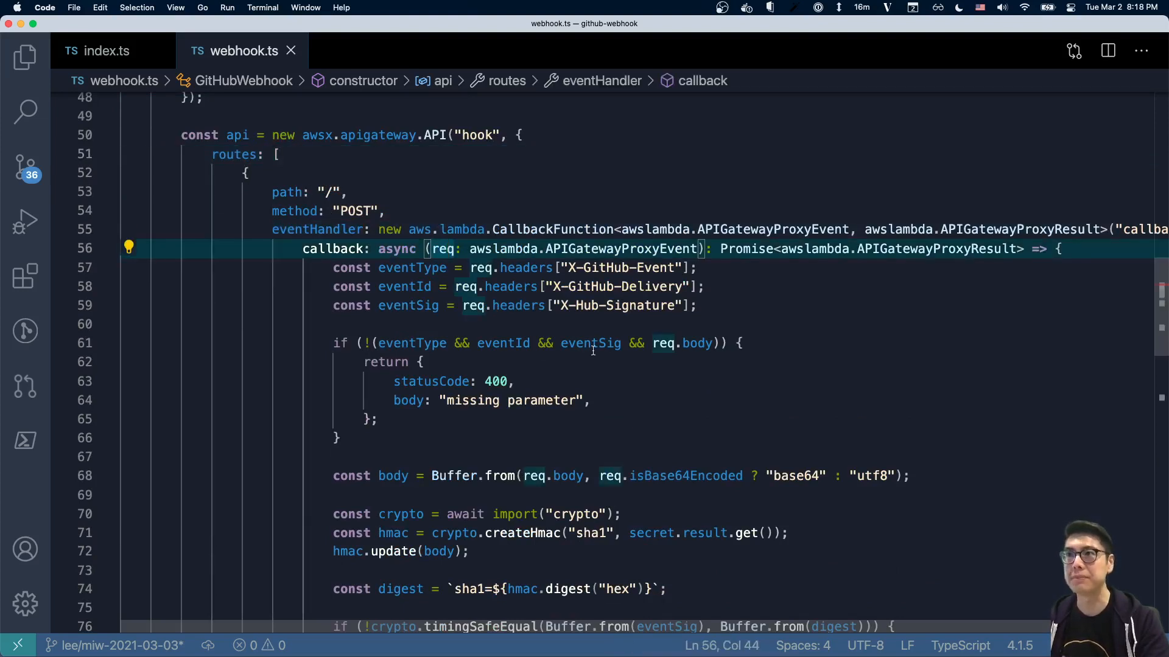
scroll(down, 3)
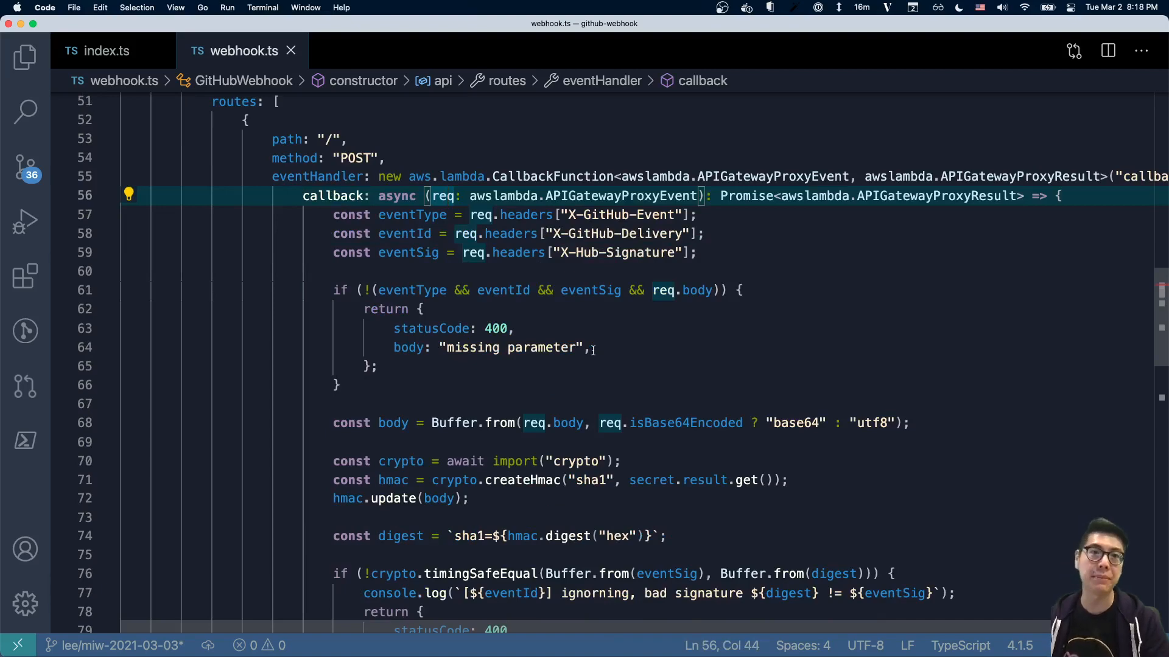
scroll(down, 3)
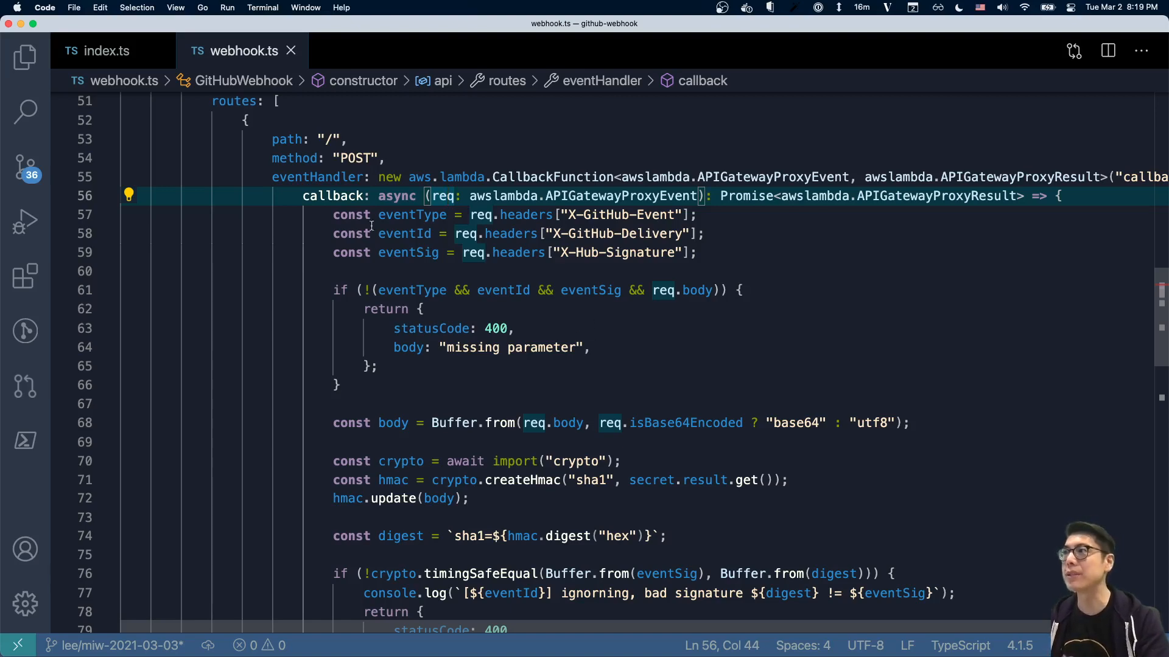
Review the missing-parameter check in webhook.ts and glance at index.ts
drag(334, 214, 339, 386)
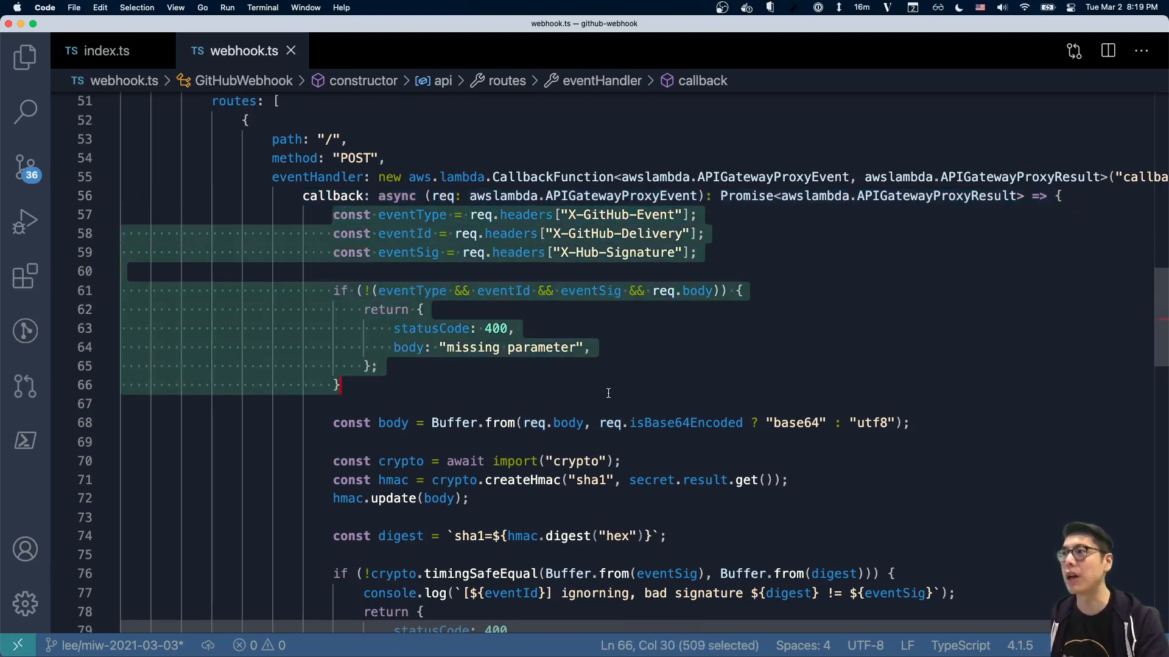
scroll(down, 3)
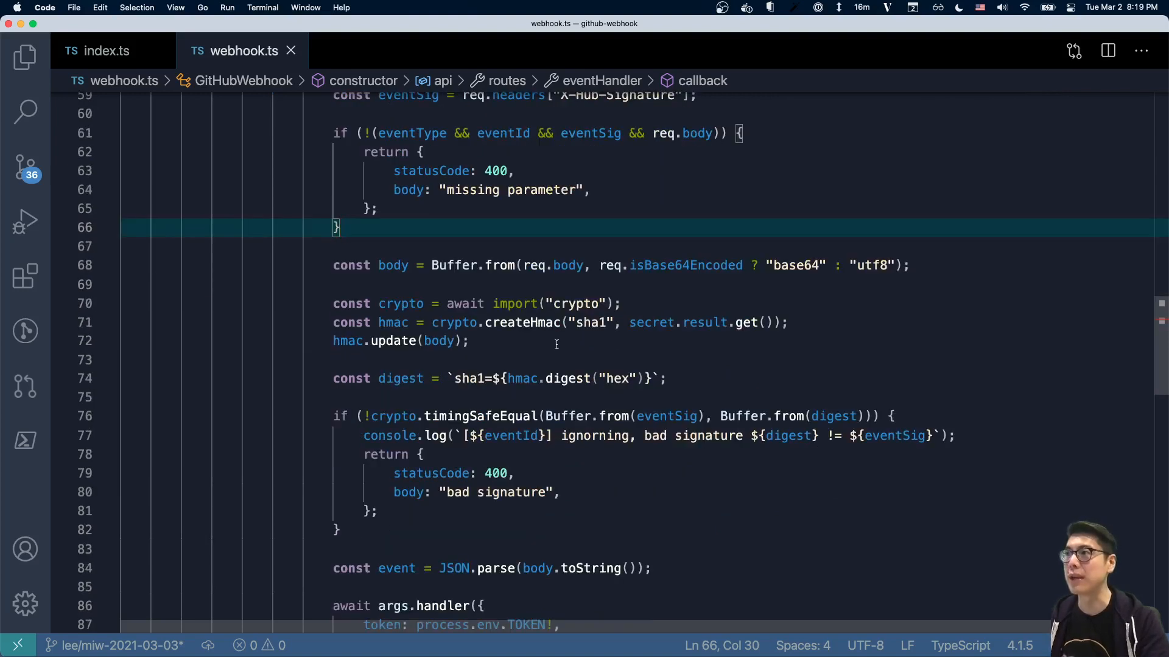
mouse_move(549, 513)
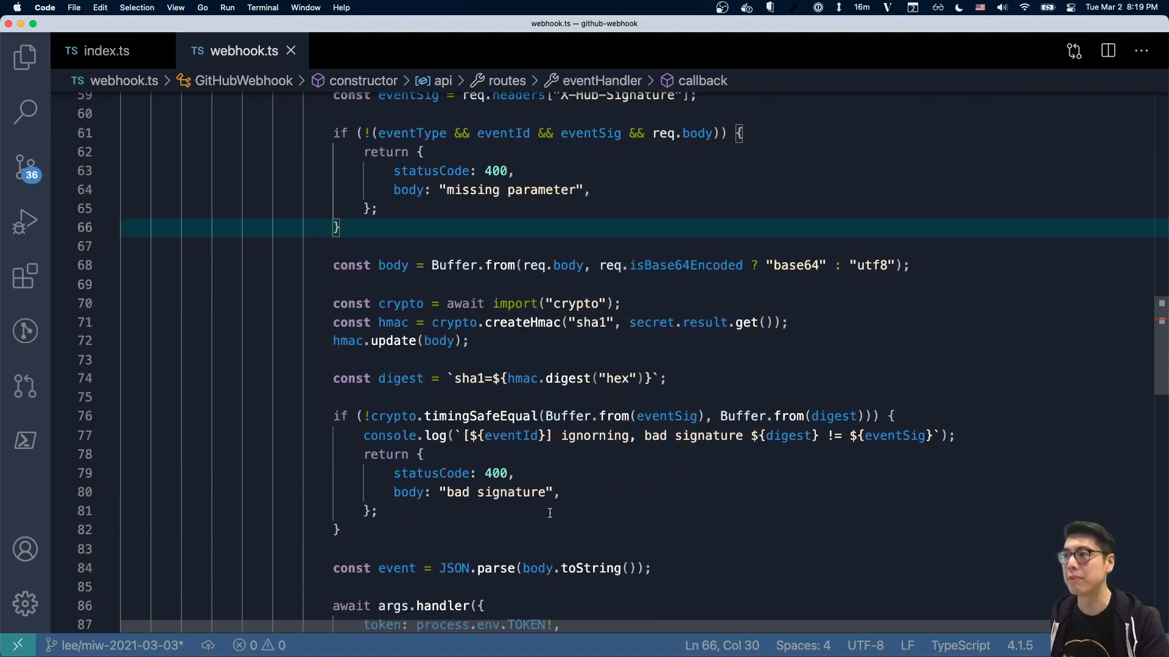
scroll(down, 3)
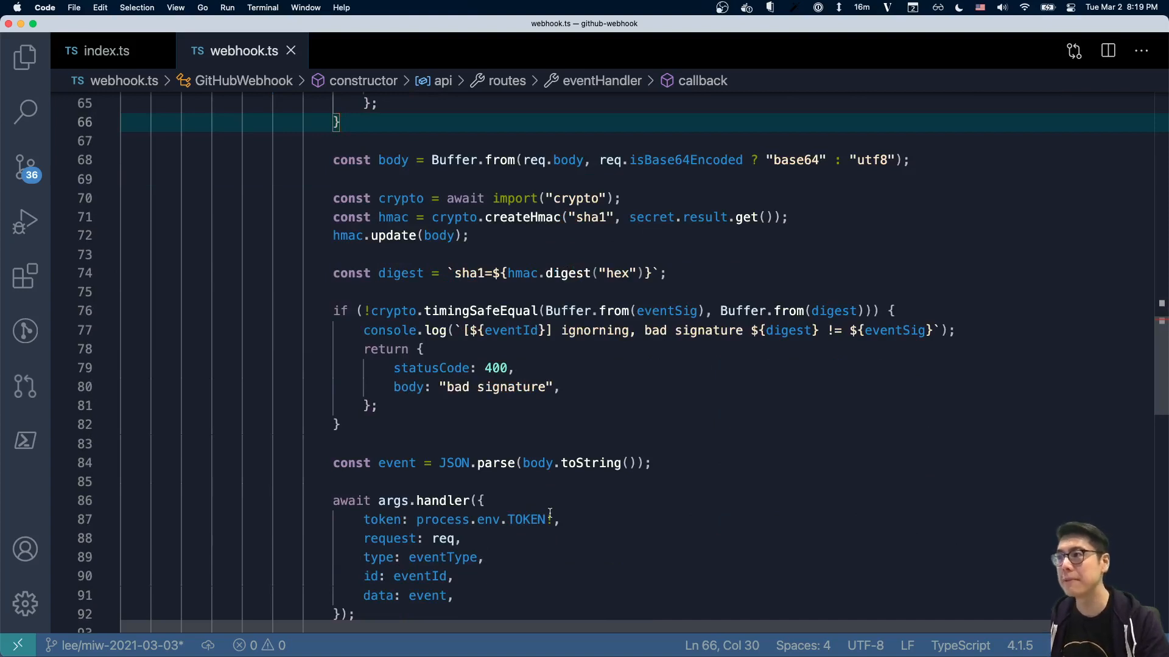
scroll(down, 3)
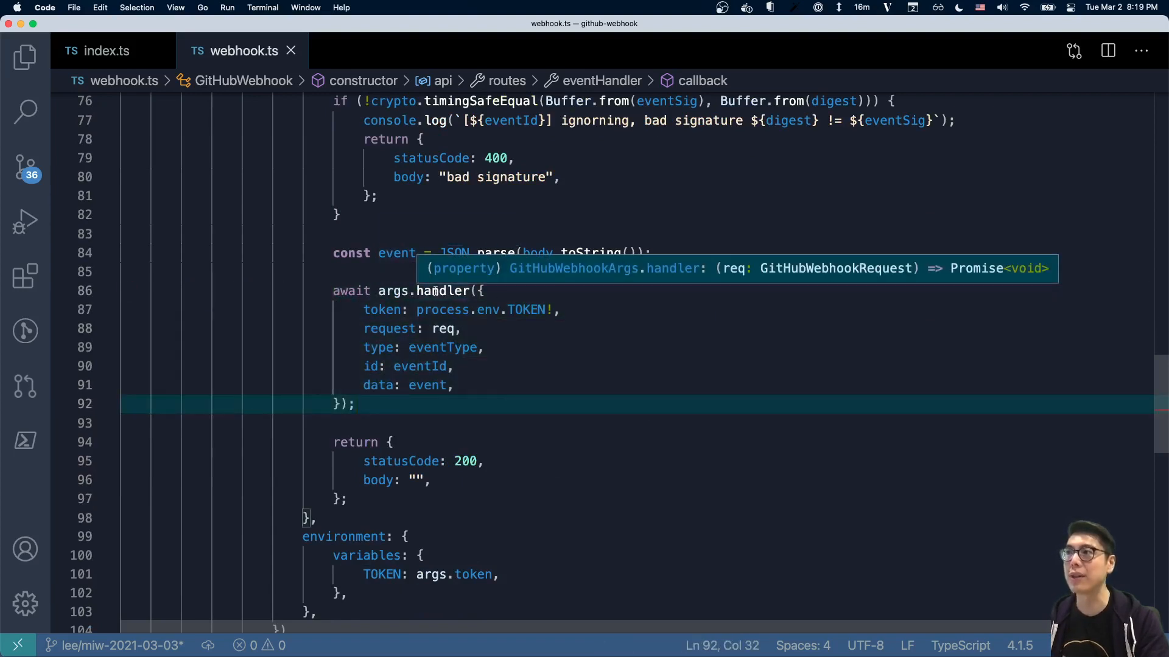
mouse_move(484, 318)
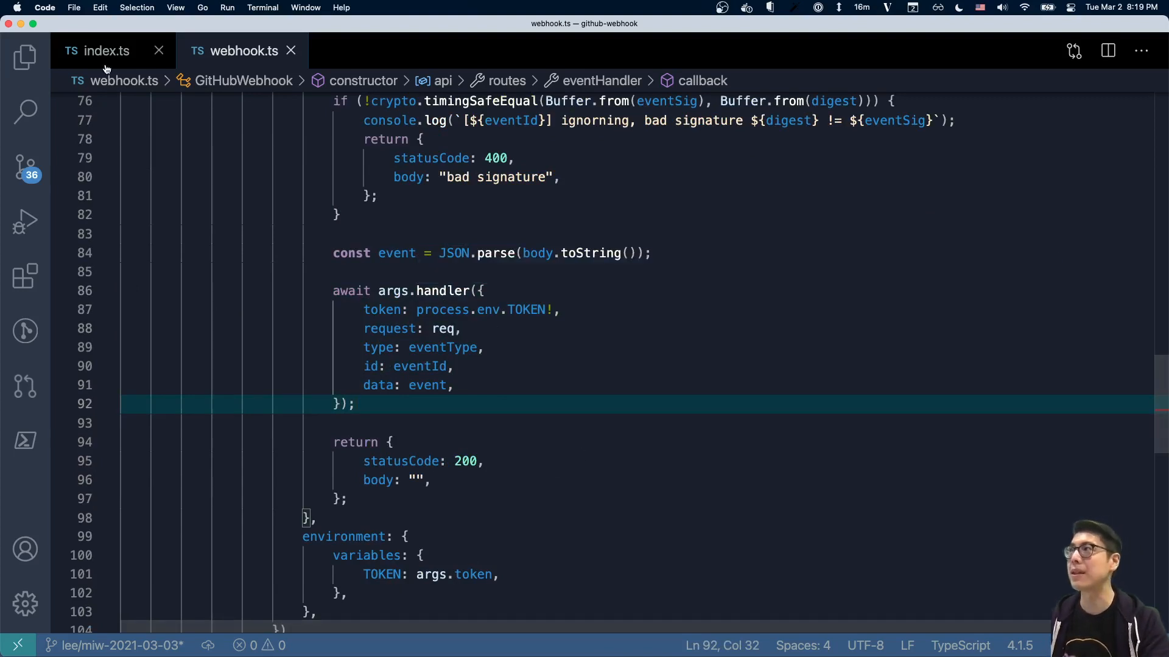
click(107, 51)
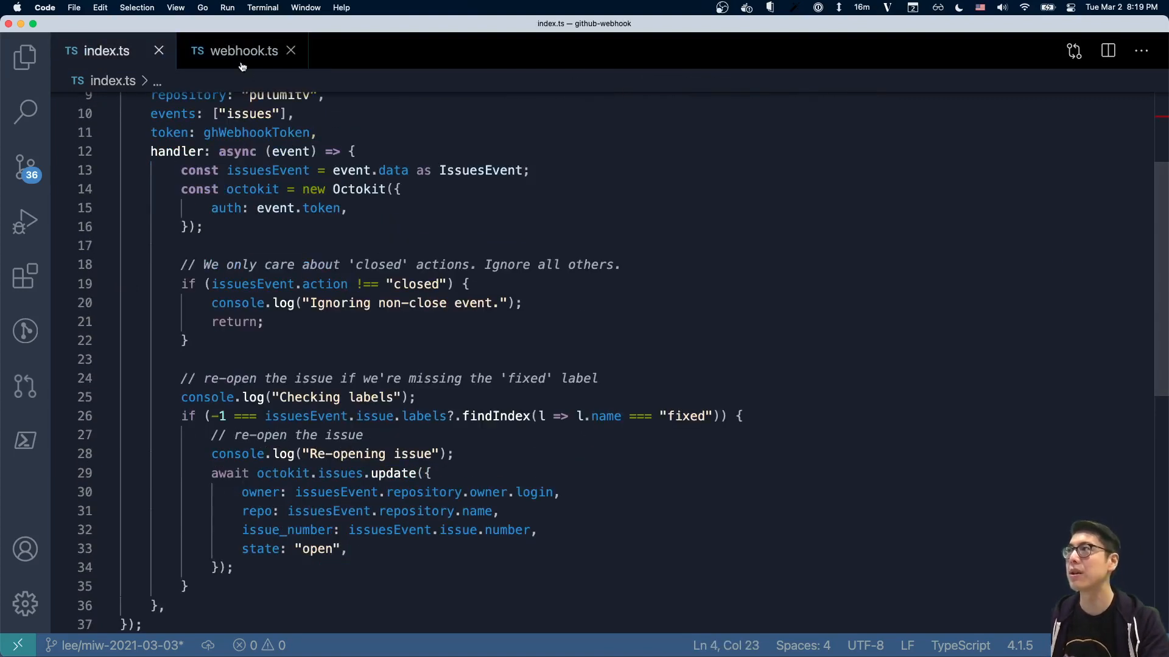
click(241, 52)
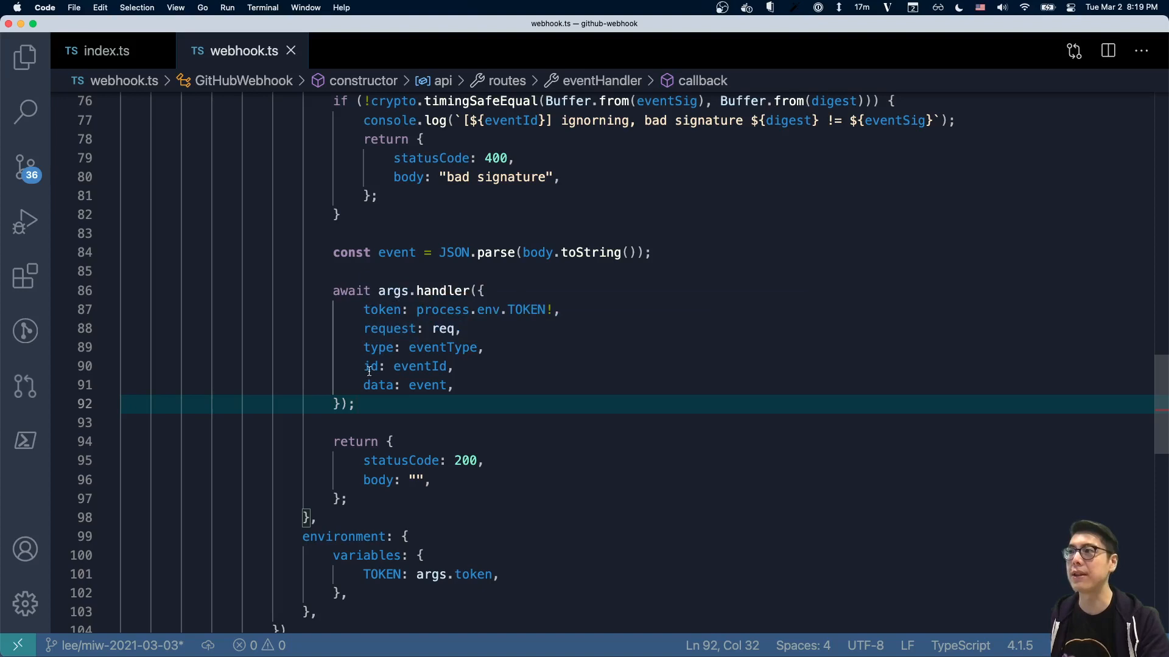
Review webhook.ts down to the RepositoryWebhook registration and url export, ending at an integrated terminal
scroll(down, 3)
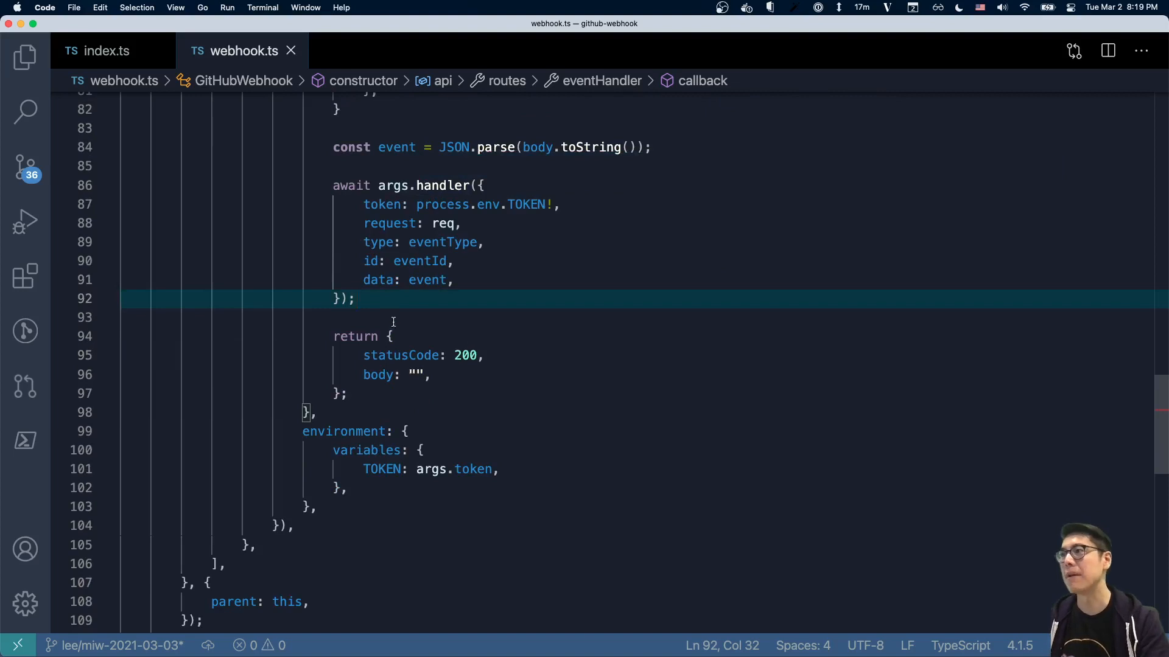
click(348, 394)
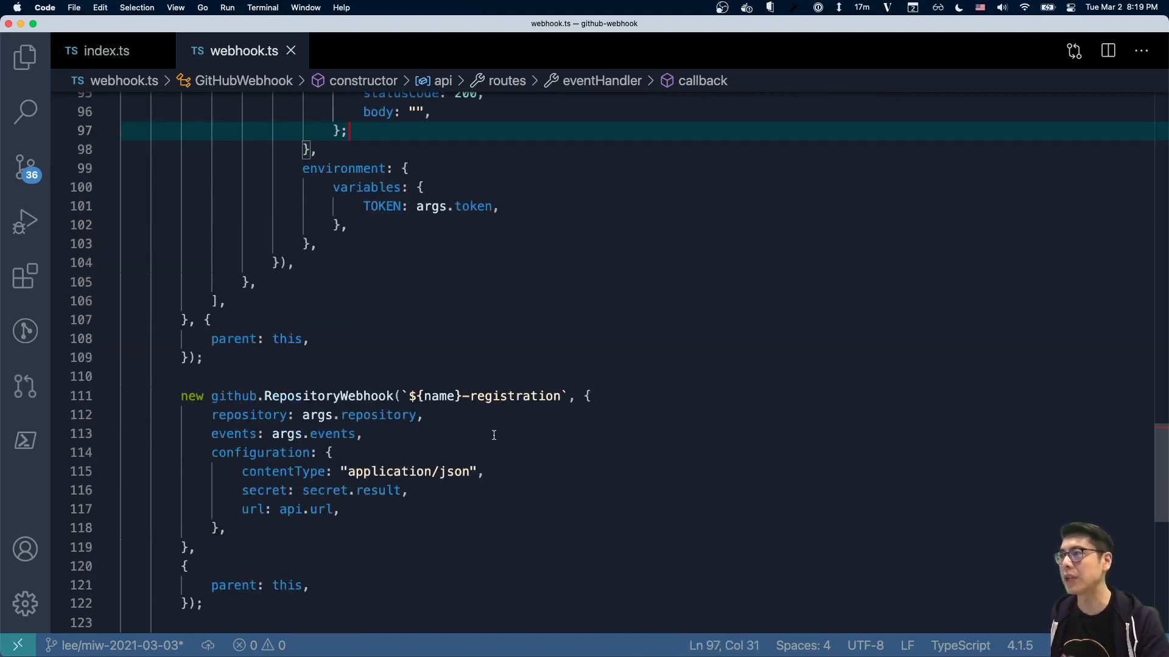
scroll(down, 3)
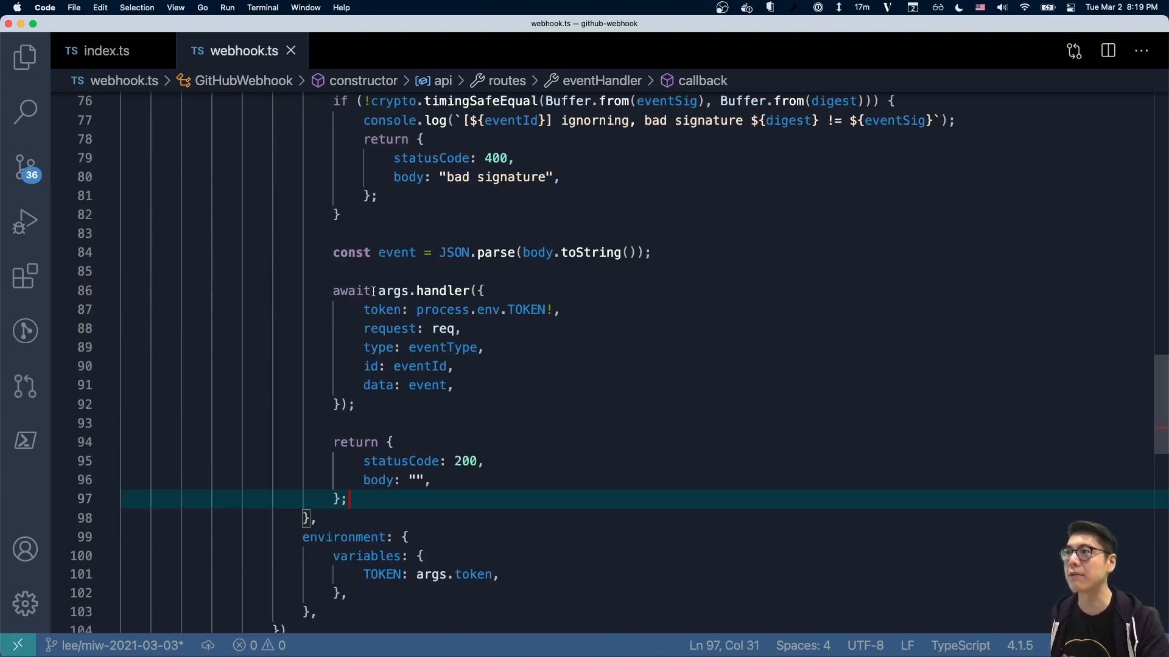
scroll(up, 3)
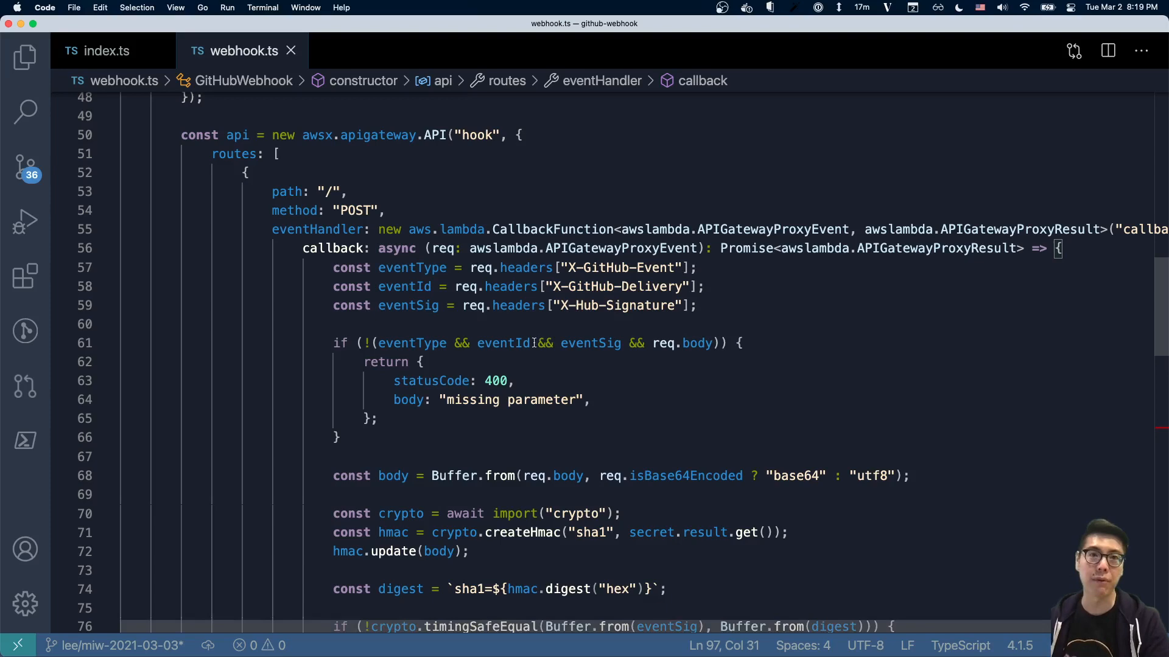
scroll(down, 3)
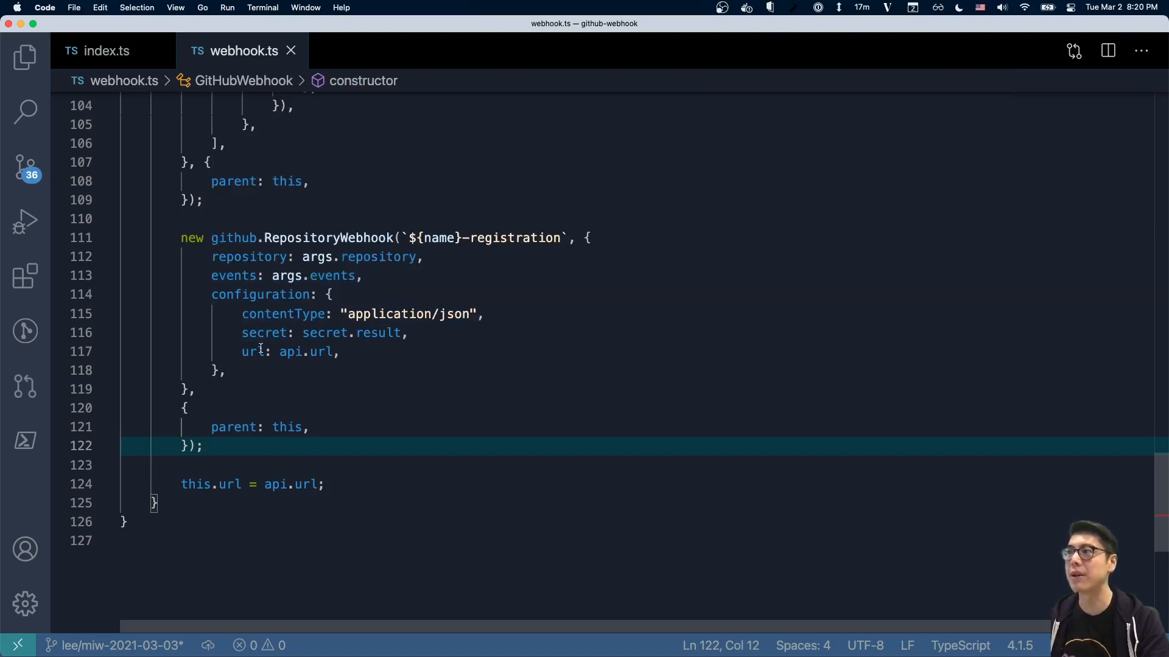
mouse_move(436, 397)
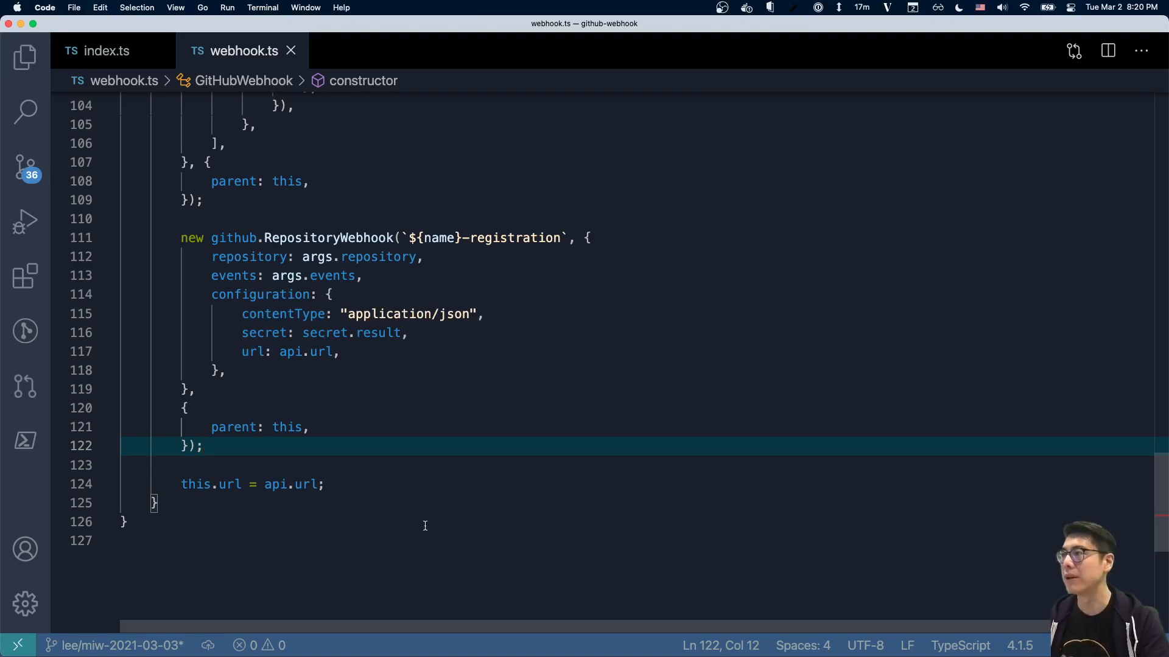
key(Ctrl+`)
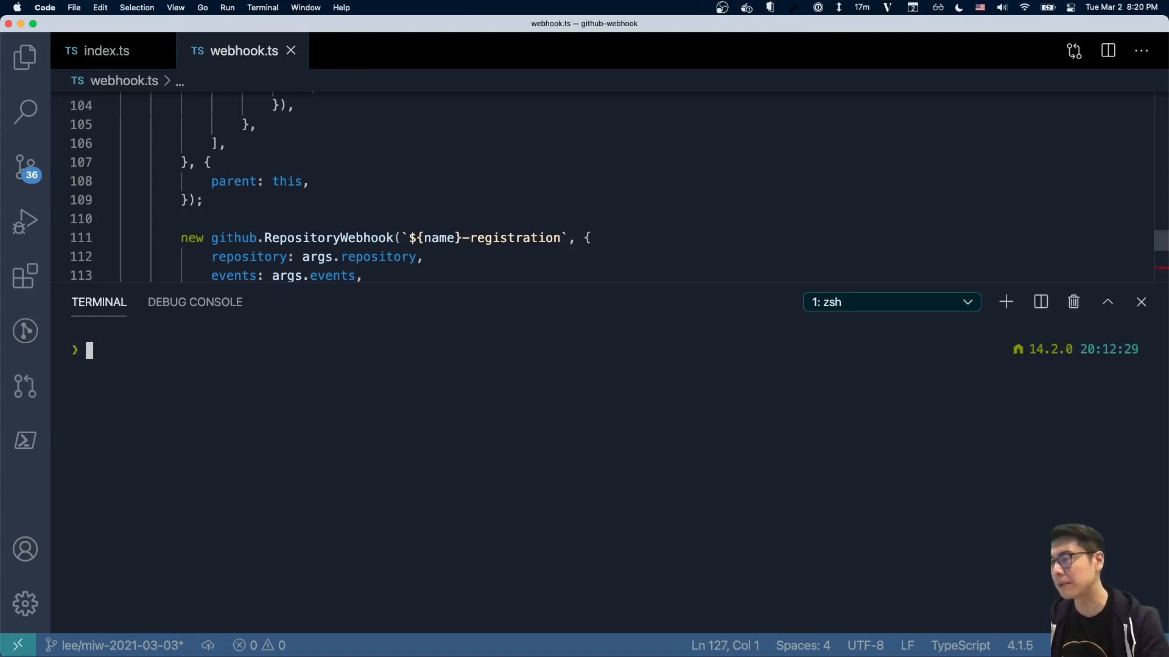
Run 'pulumi up' to preview the github-webhook-demo stack's 13 resources with the Explorer file list shown
click(107, 51)
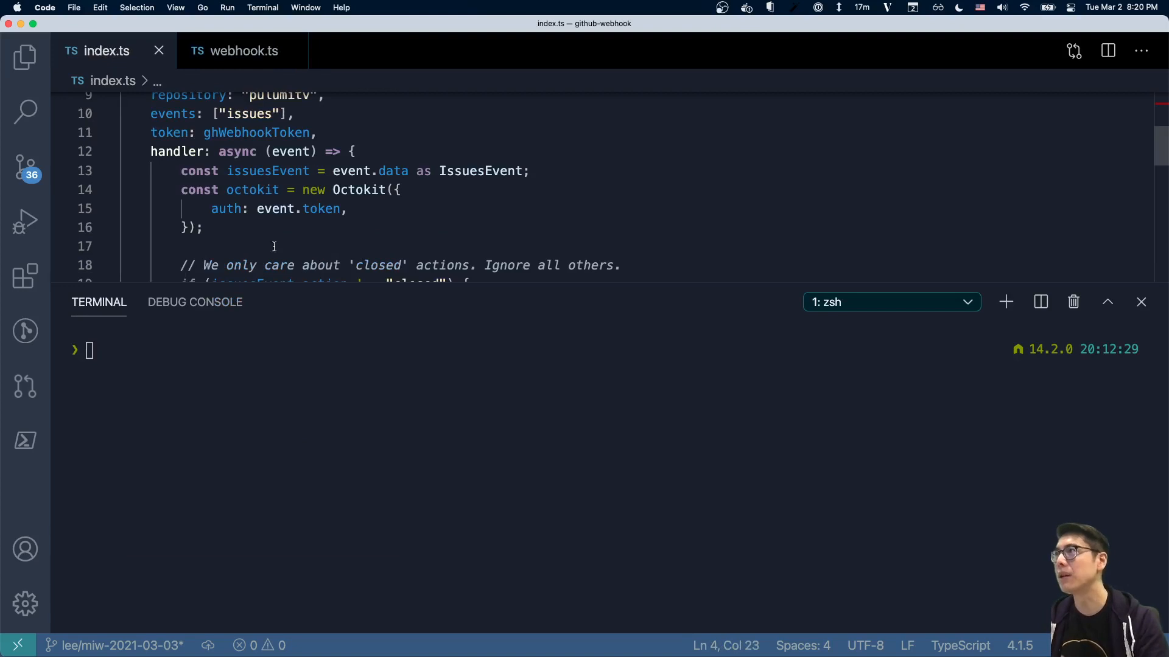
text(pulumi up)
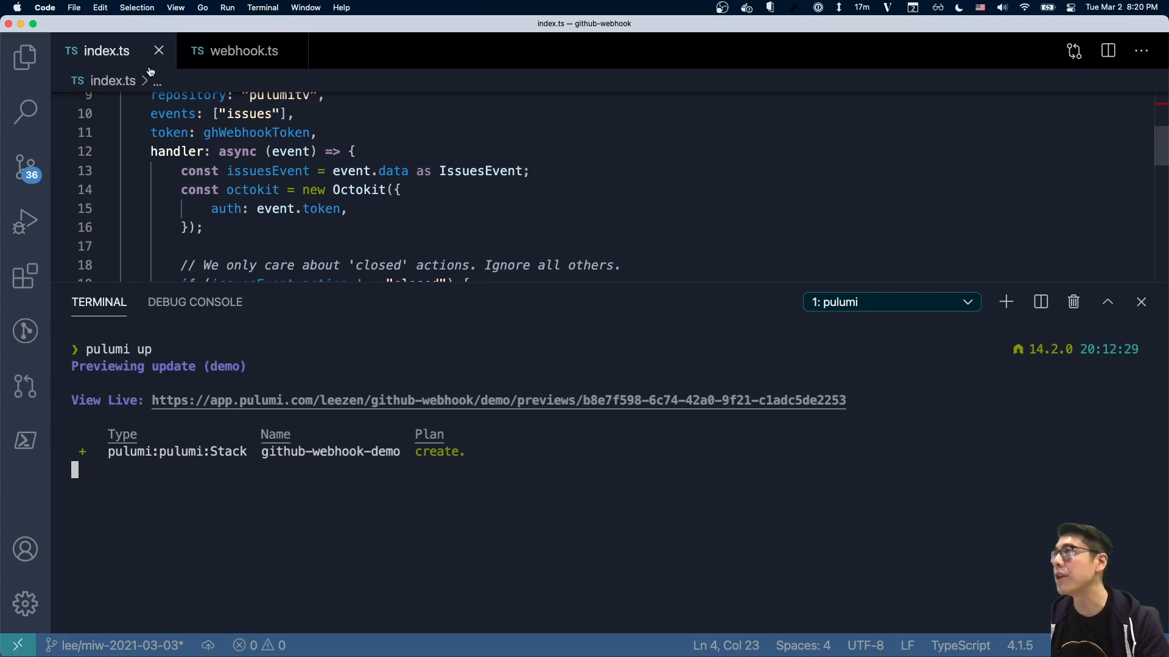
click(23, 61)
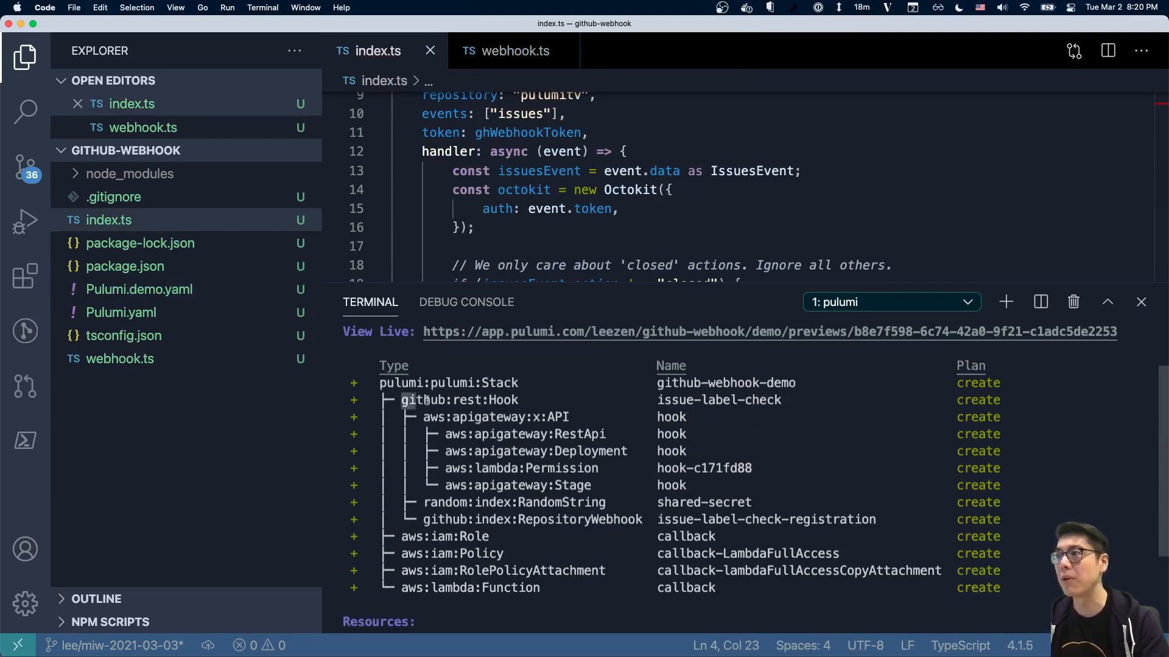
mouse_move(516, 400)
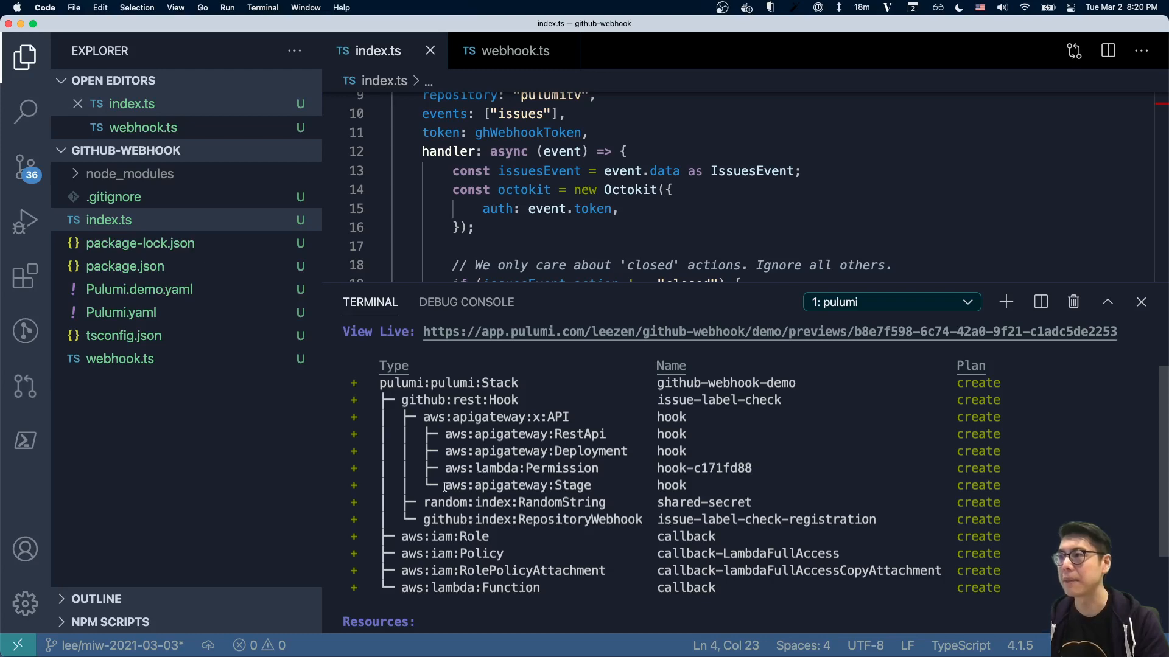
mouse_move(631, 519)
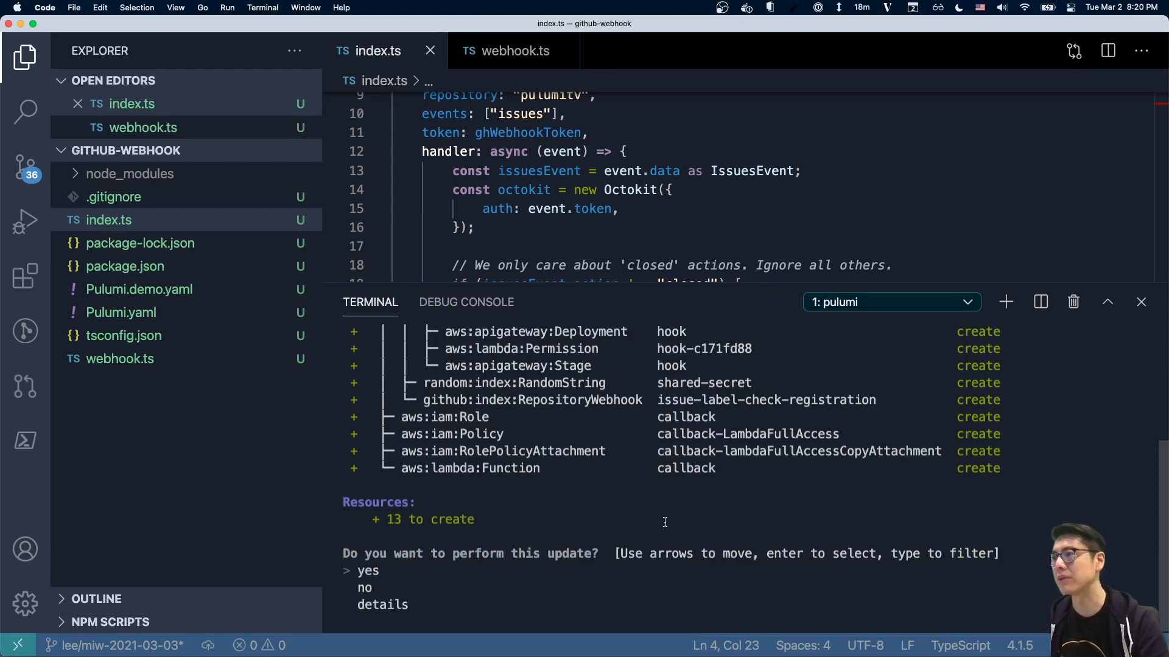
Confirm the update so all 13 resources are created and the webhook URL is output
key(enter)
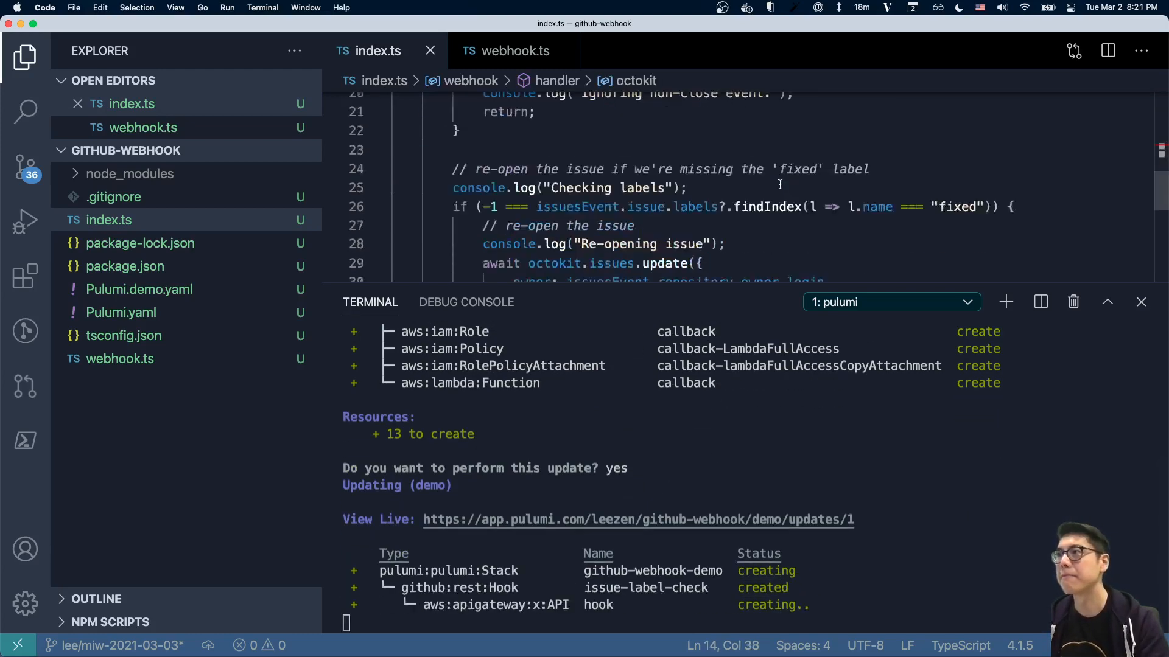
scroll(down, 3)
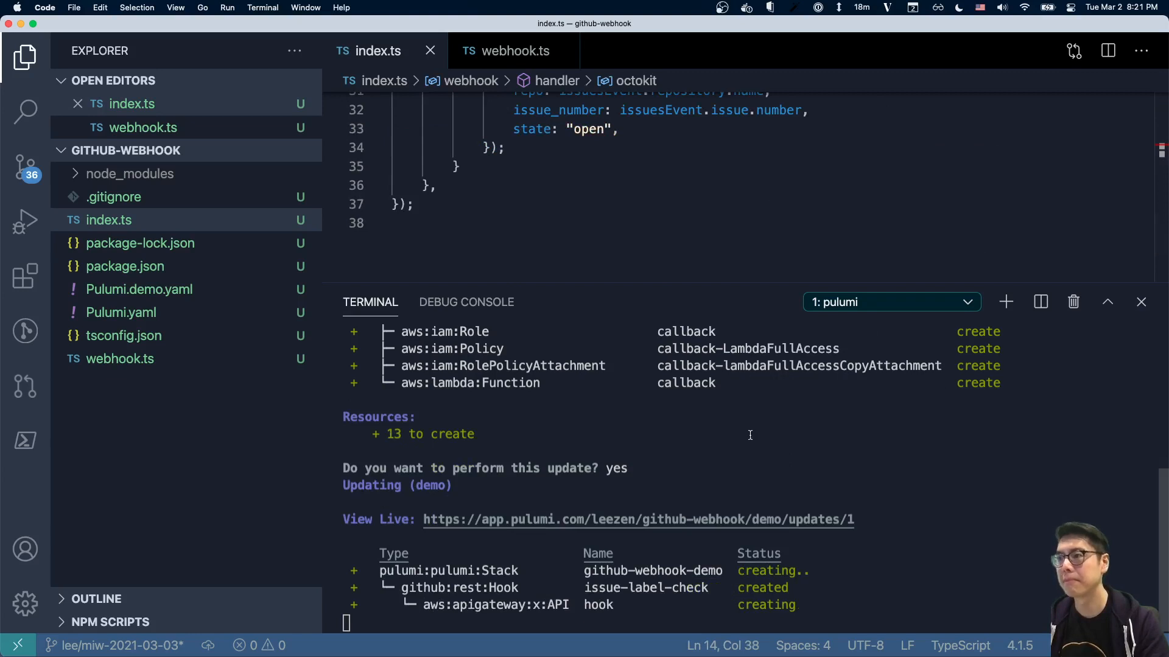
scroll(down, 3)
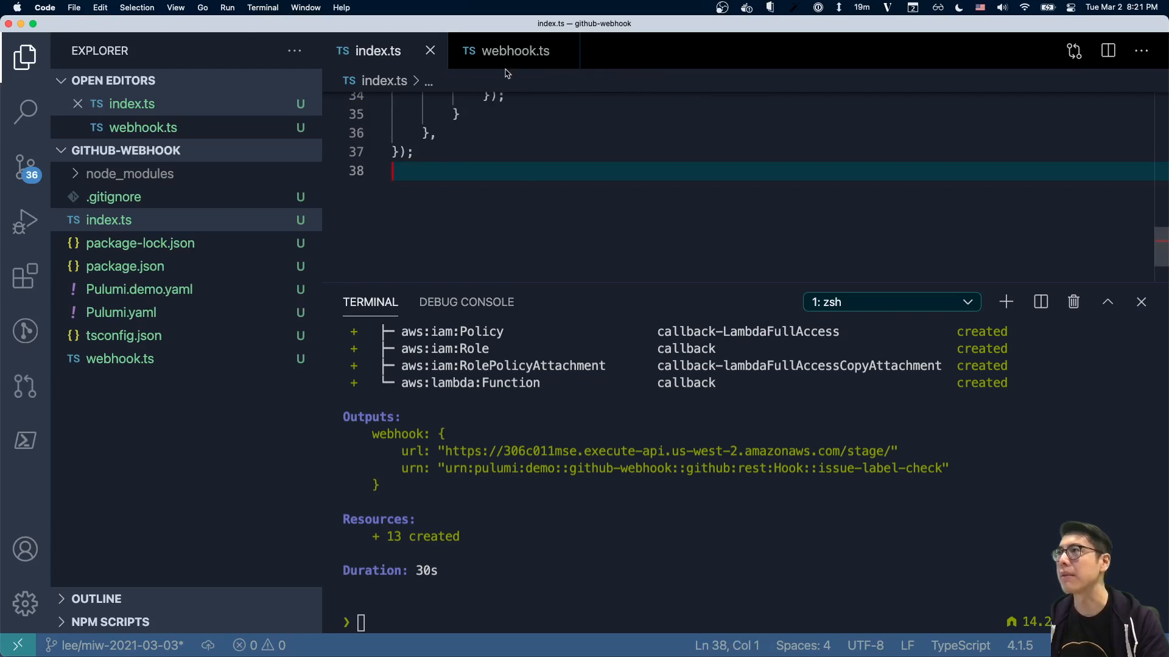
click(516, 51)
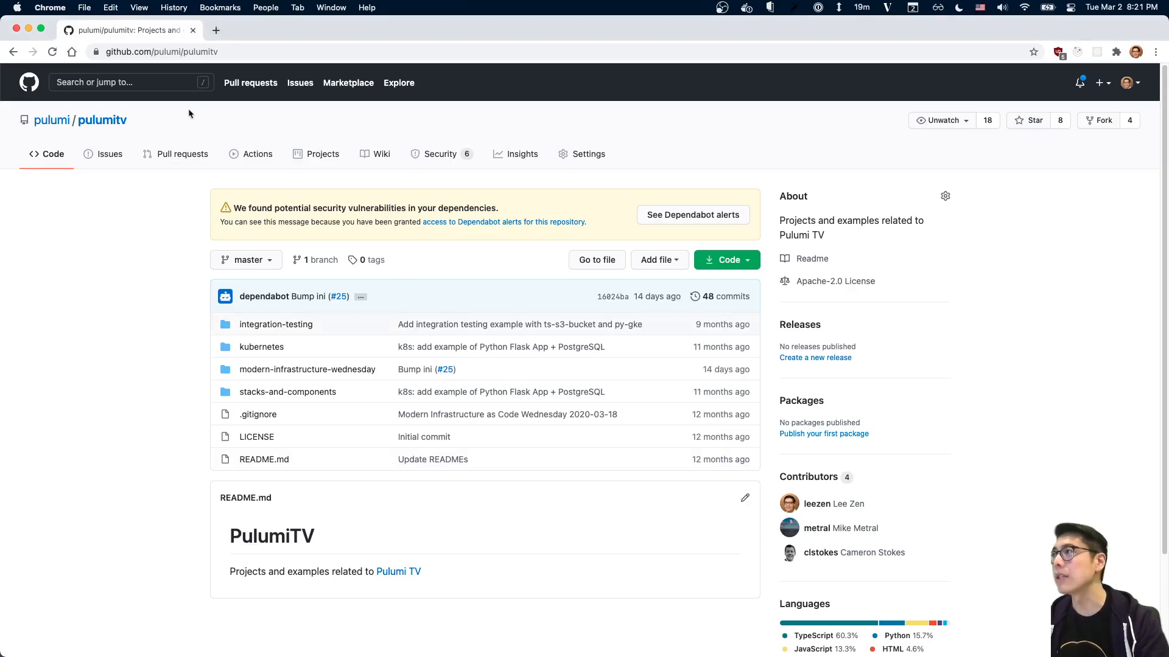
mouse_move(224, 151)
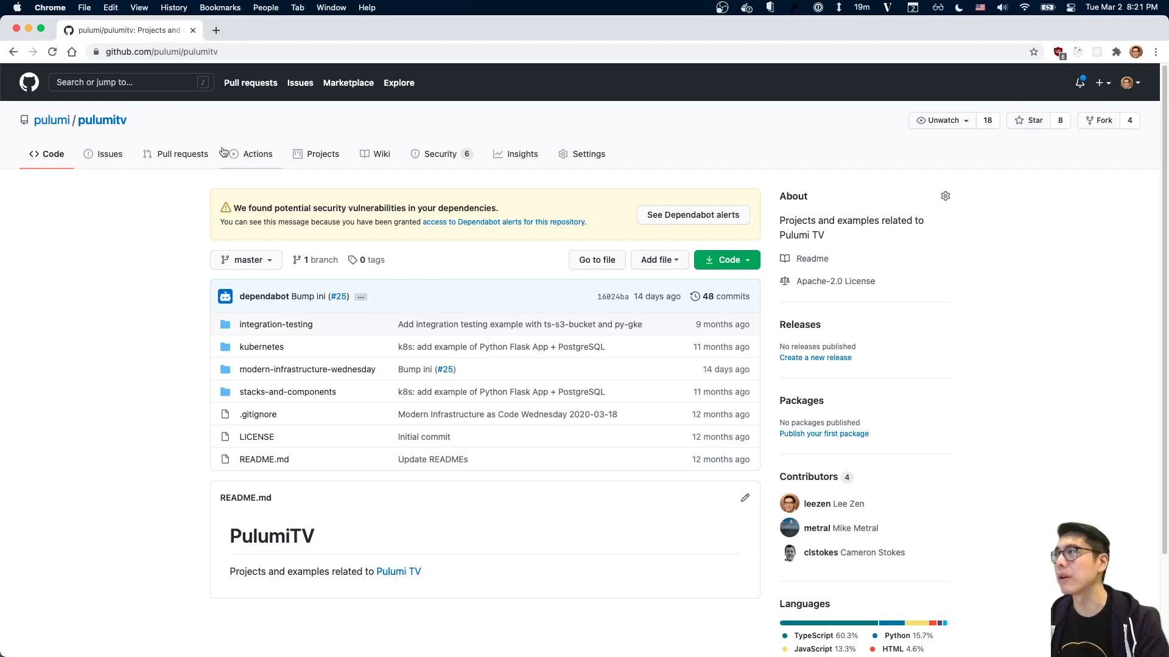
mouse_move(592, 155)
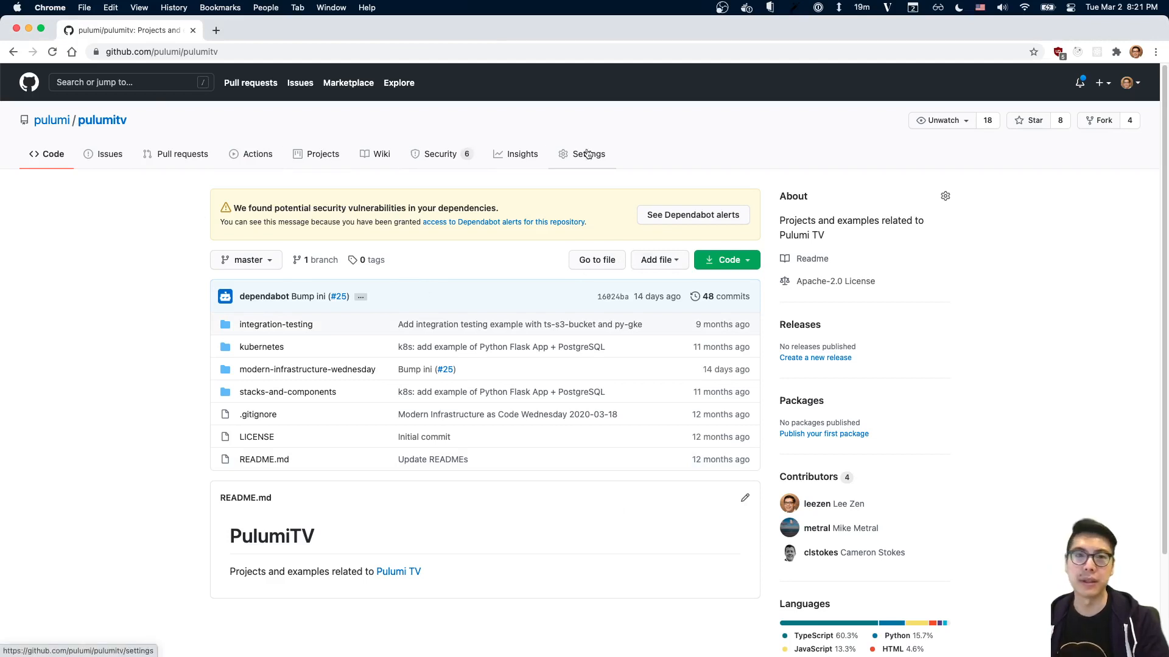
Open the pulumitv repository's existing issues webhook from Settings > Webhooks
click(588, 155)
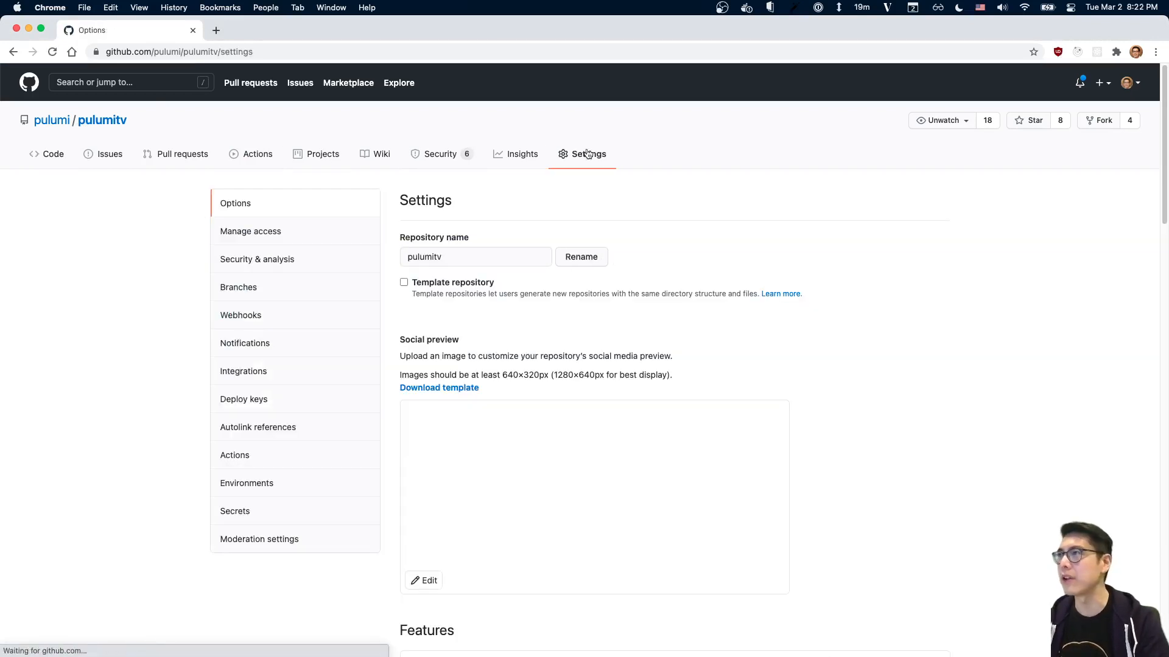
mouse_move(261, 350)
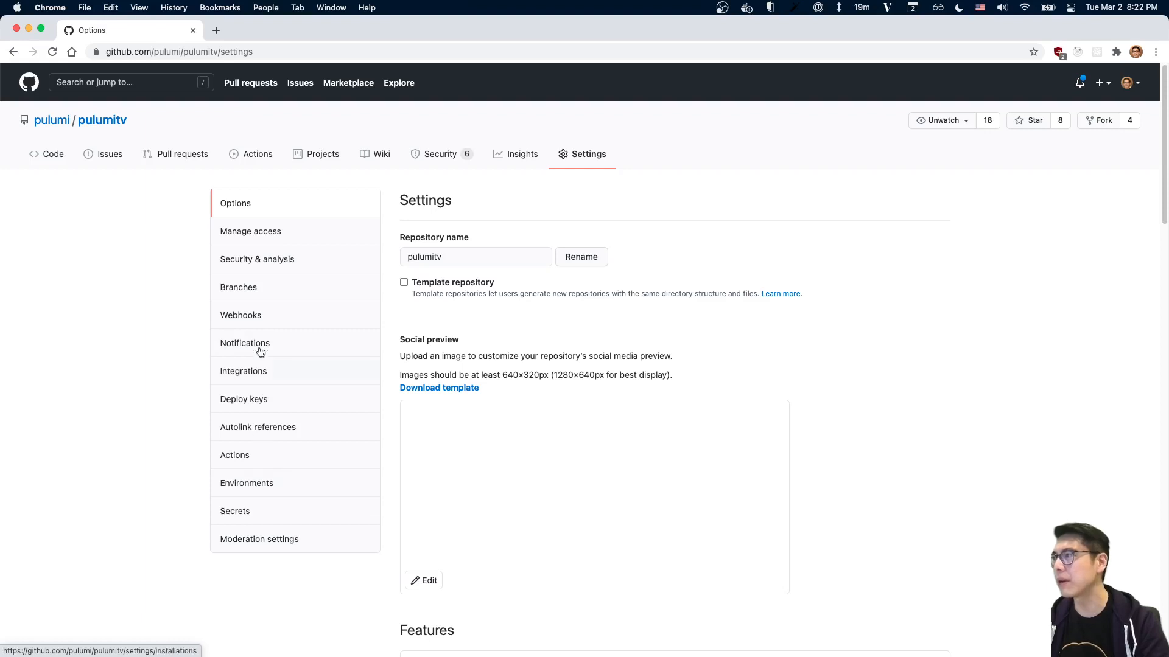
click(241, 315)
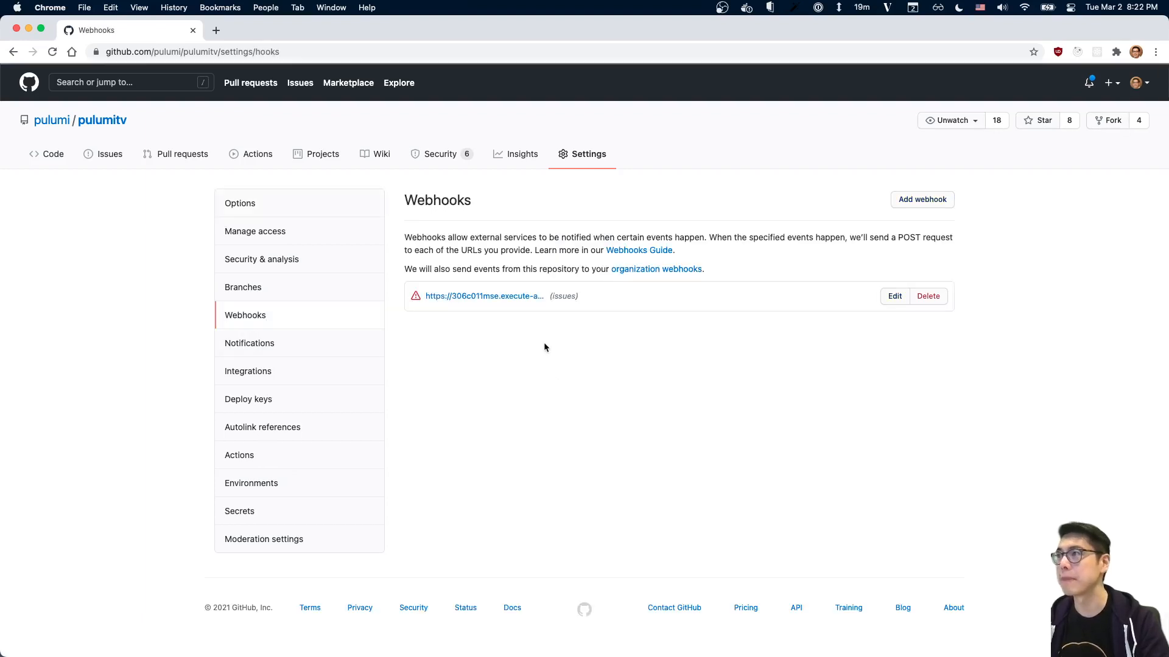
click(485, 296)
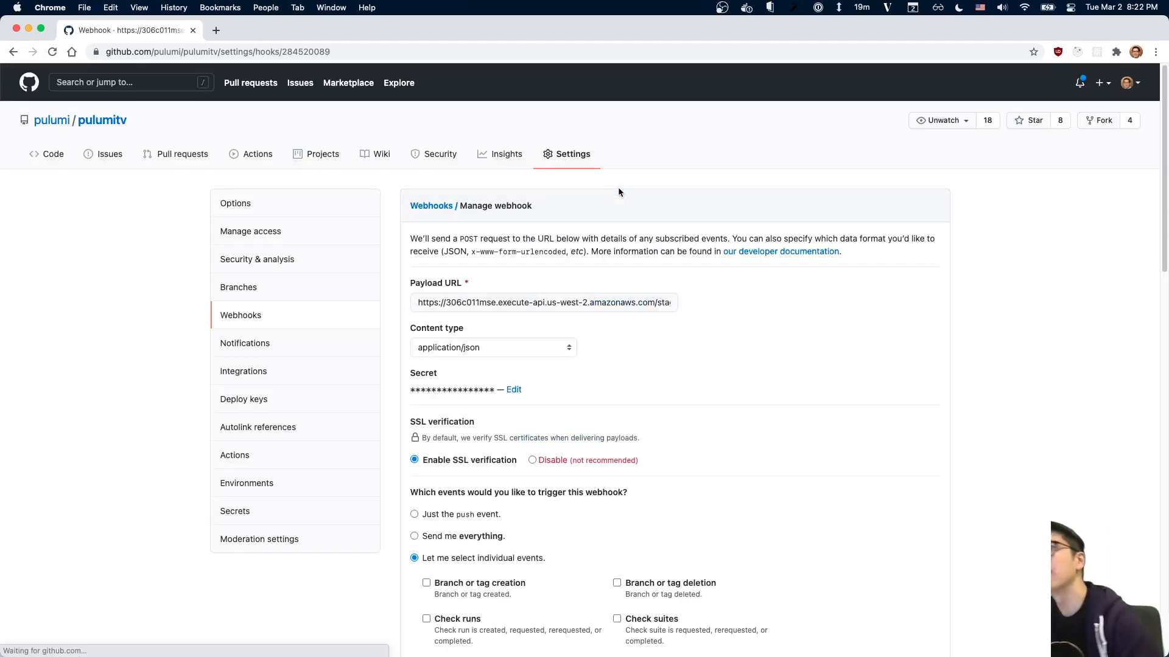
scroll(down, 3)
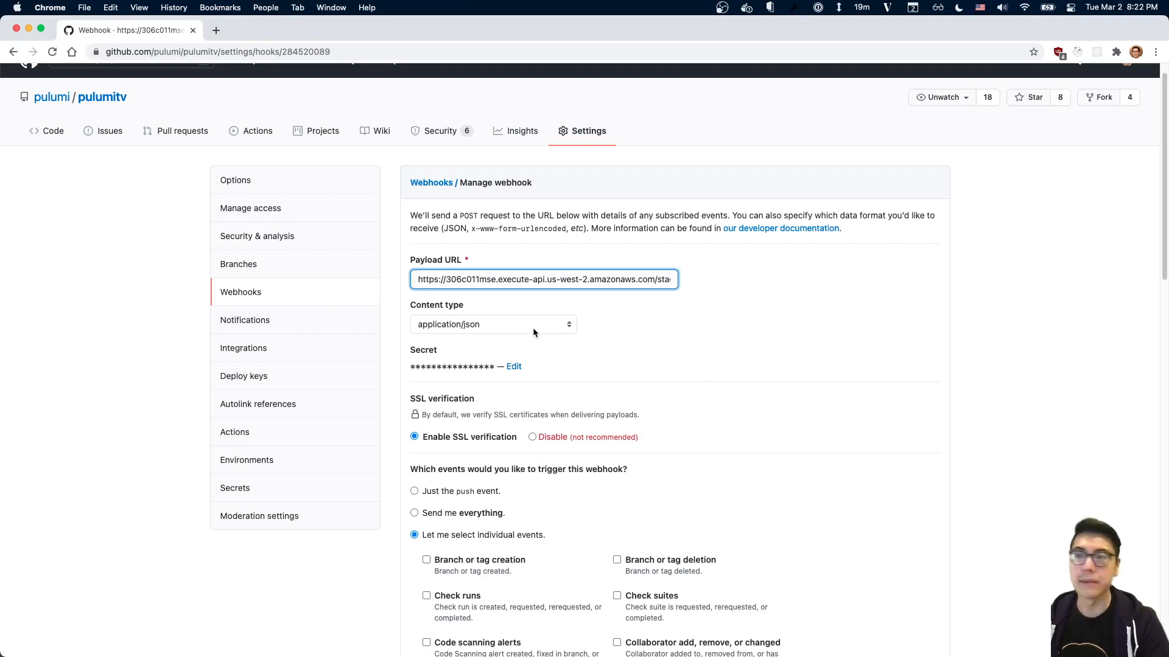
scroll(down, 3)
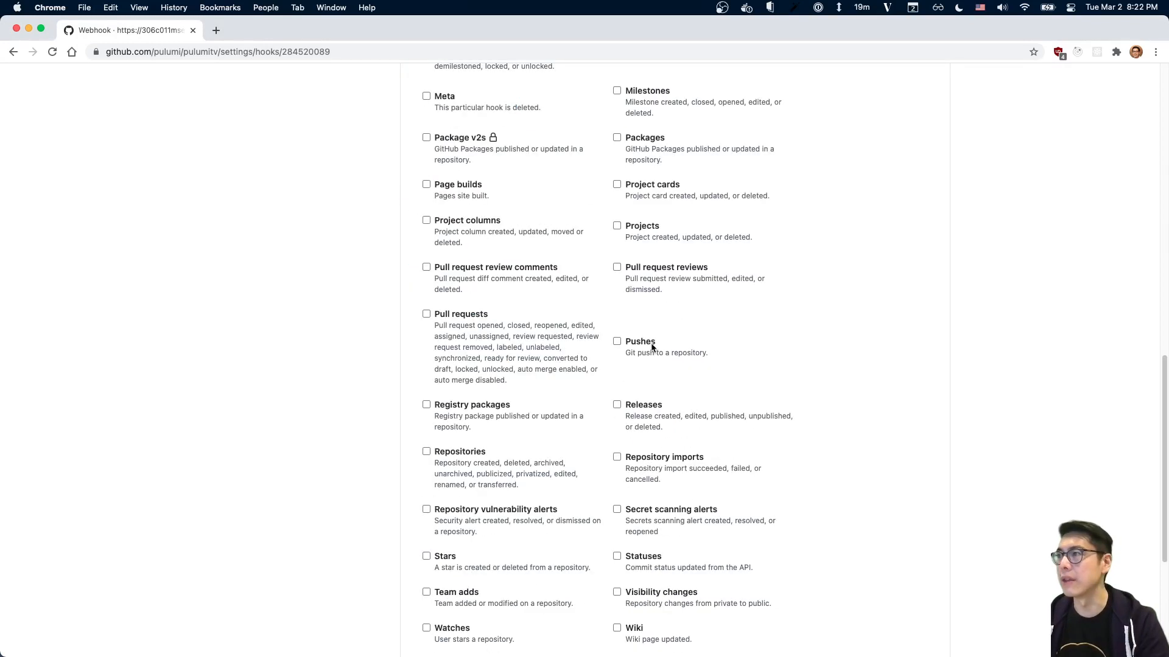
Review the webhook's events and Recent Deliveries, then update the webhook successfully
scroll(down, 3)
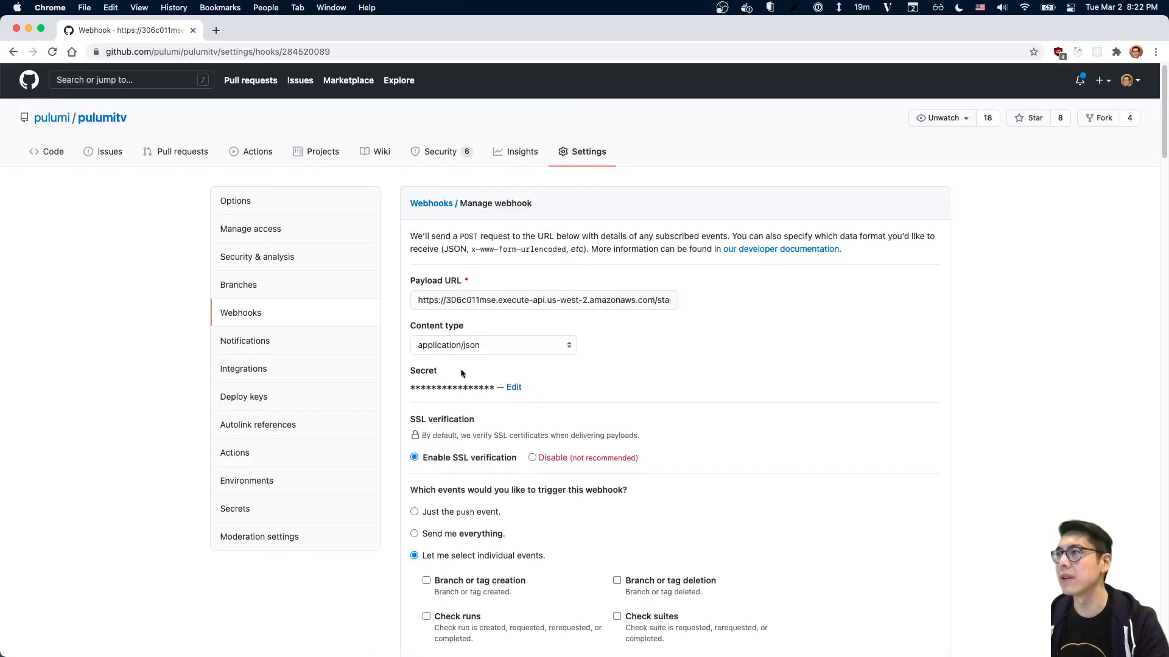
scroll(down, 3)
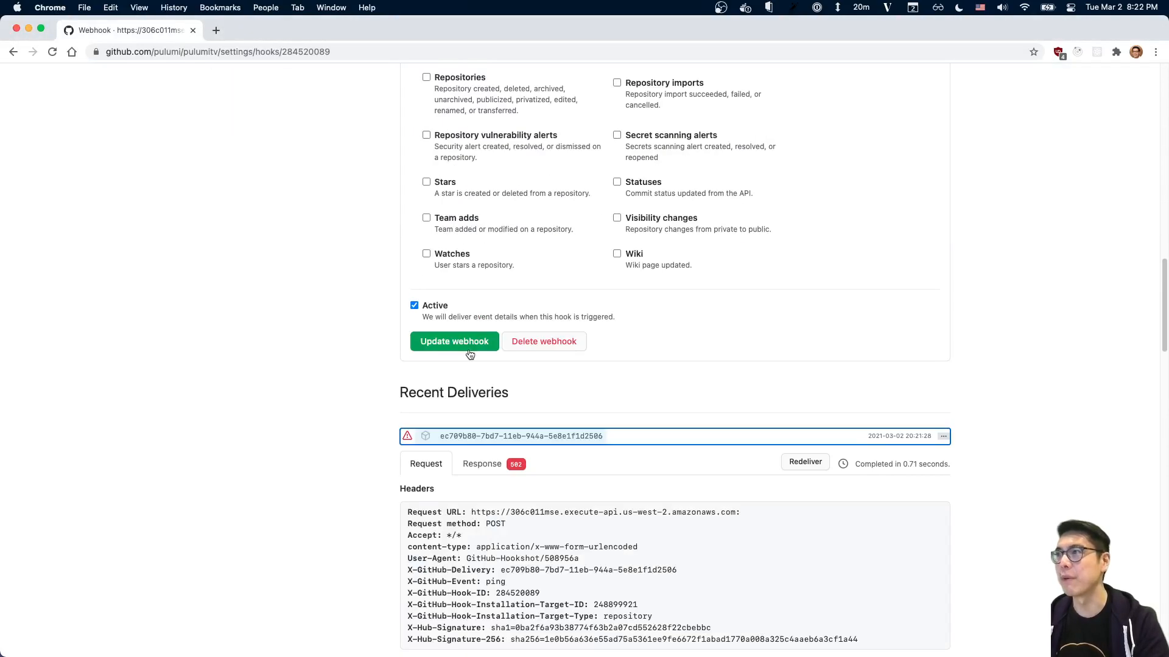
scroll(down, 3)
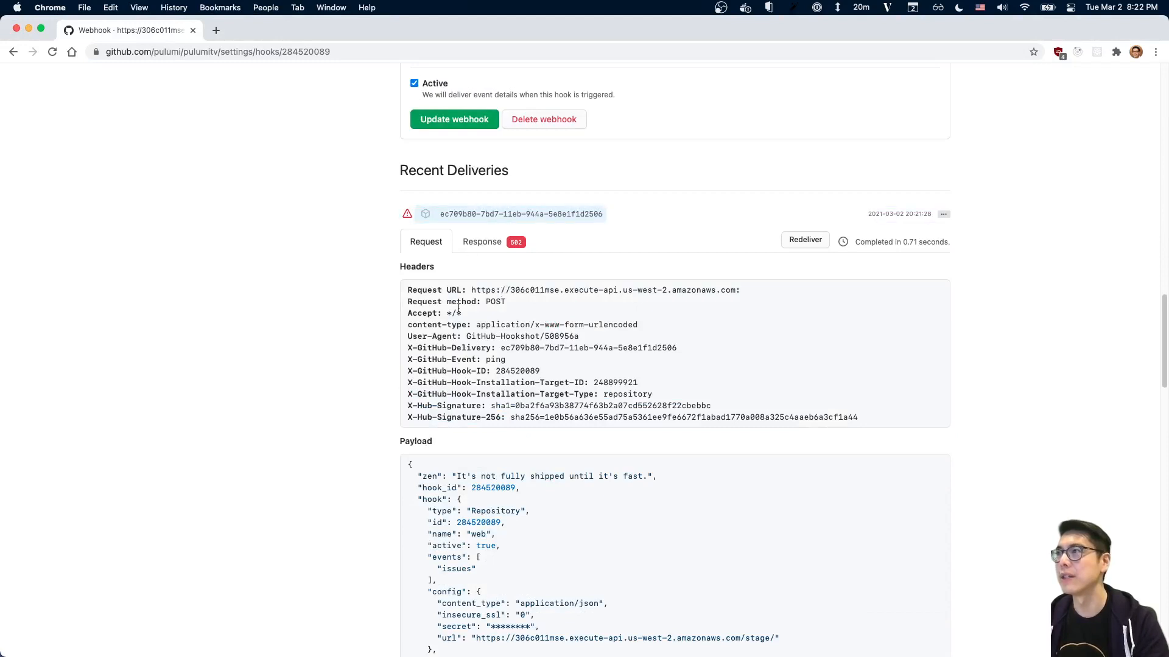
mouse_move(668, 326)
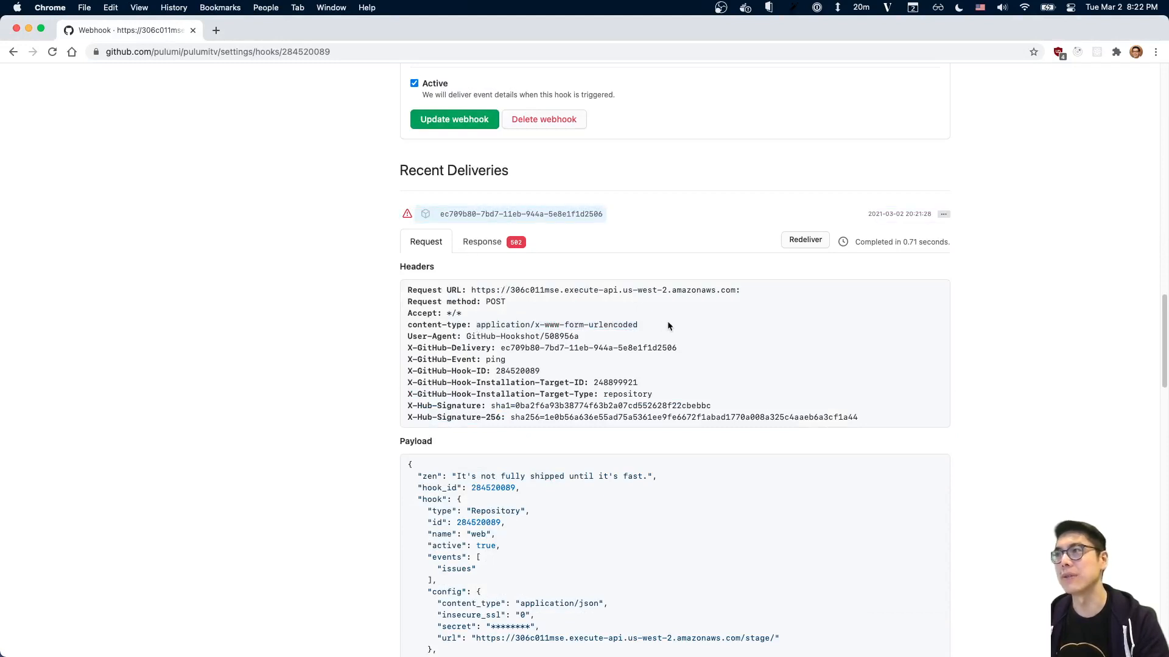
mouse_move(625, 371)
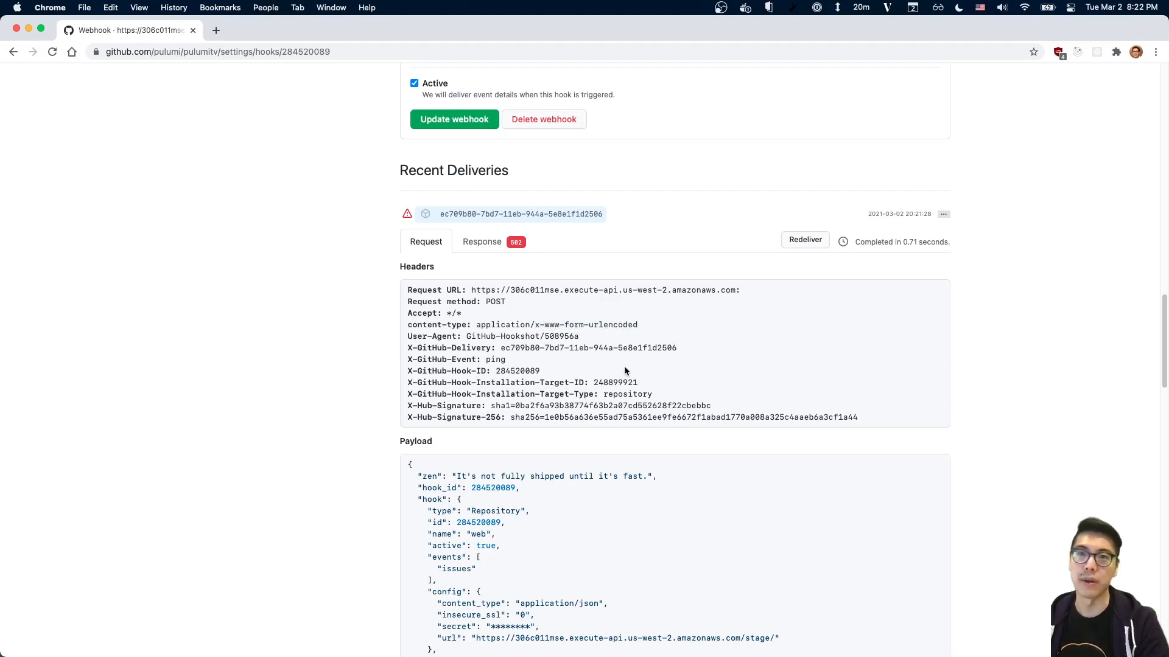
mouse_move(615, 366)
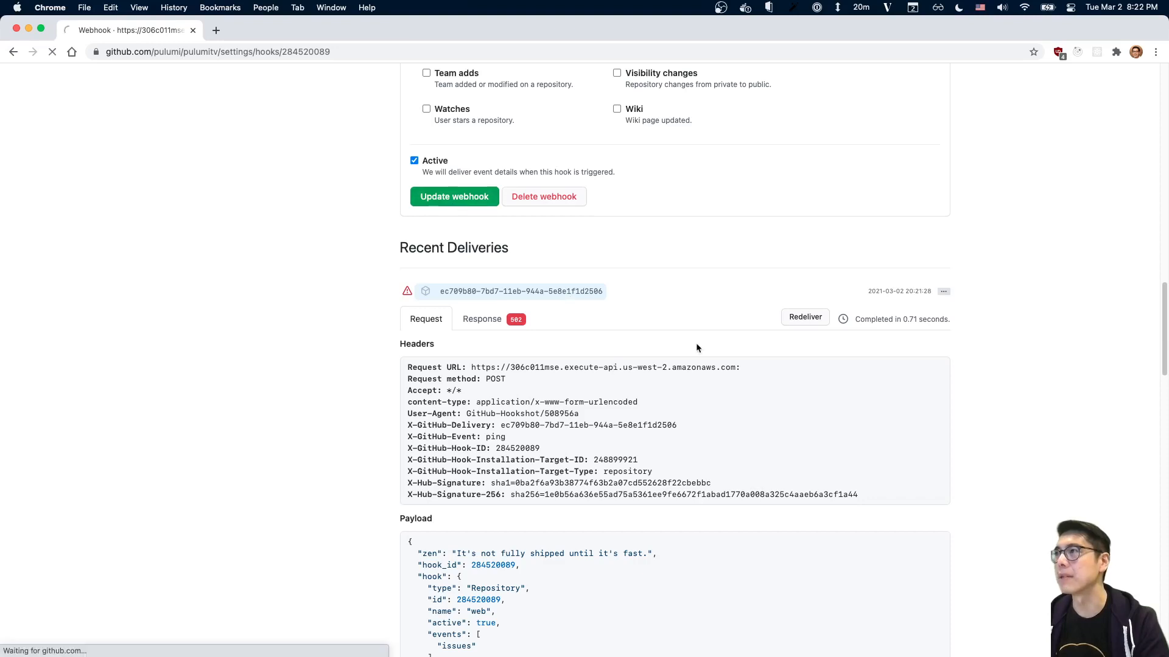
click(454, 197)
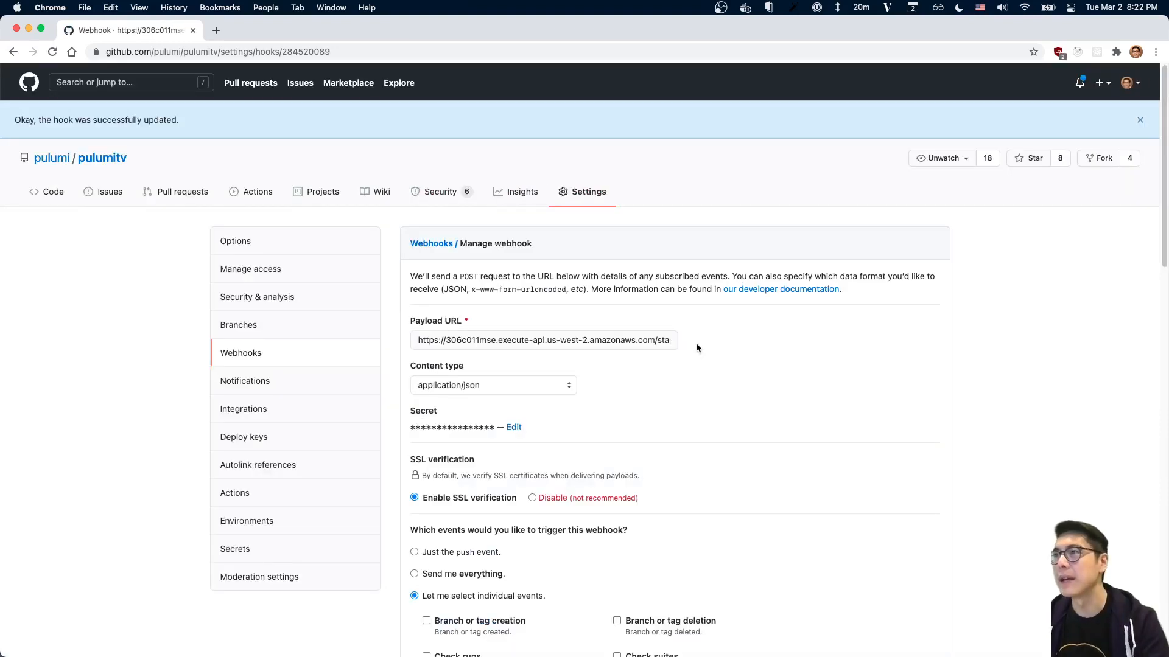
scroll(down, 3)
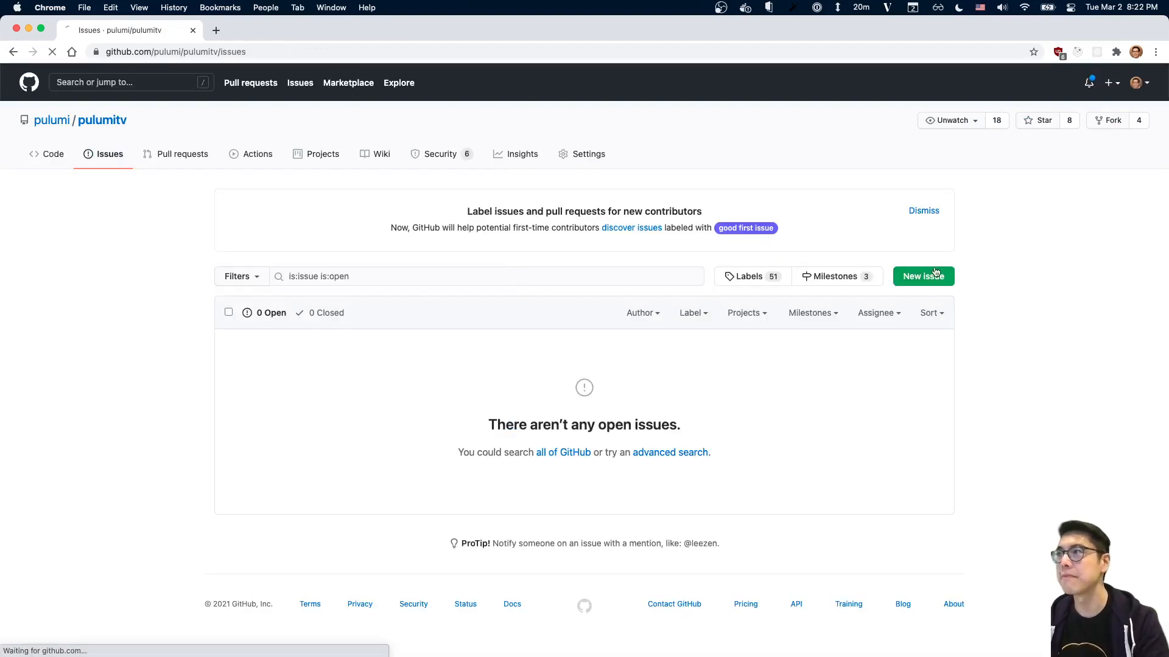
Submit a blank issue titled 'Test Issue for MIW 2021-03-03' with body 'Hello!' as issue #29
click(923, 277)
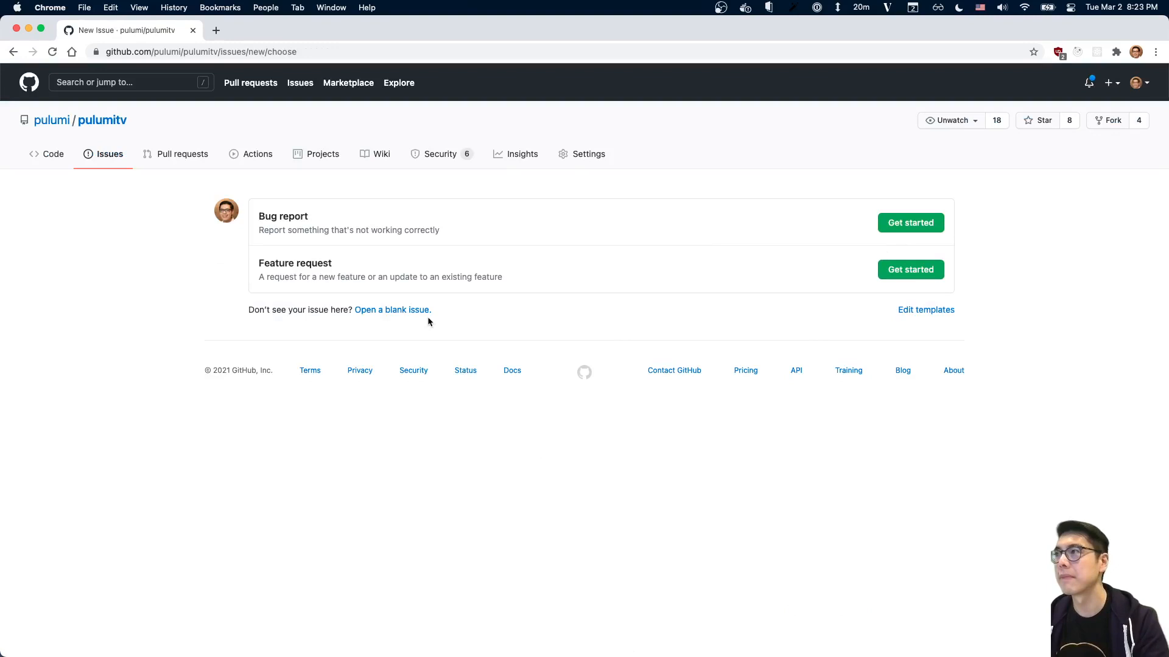
mouse_move(434, 333)
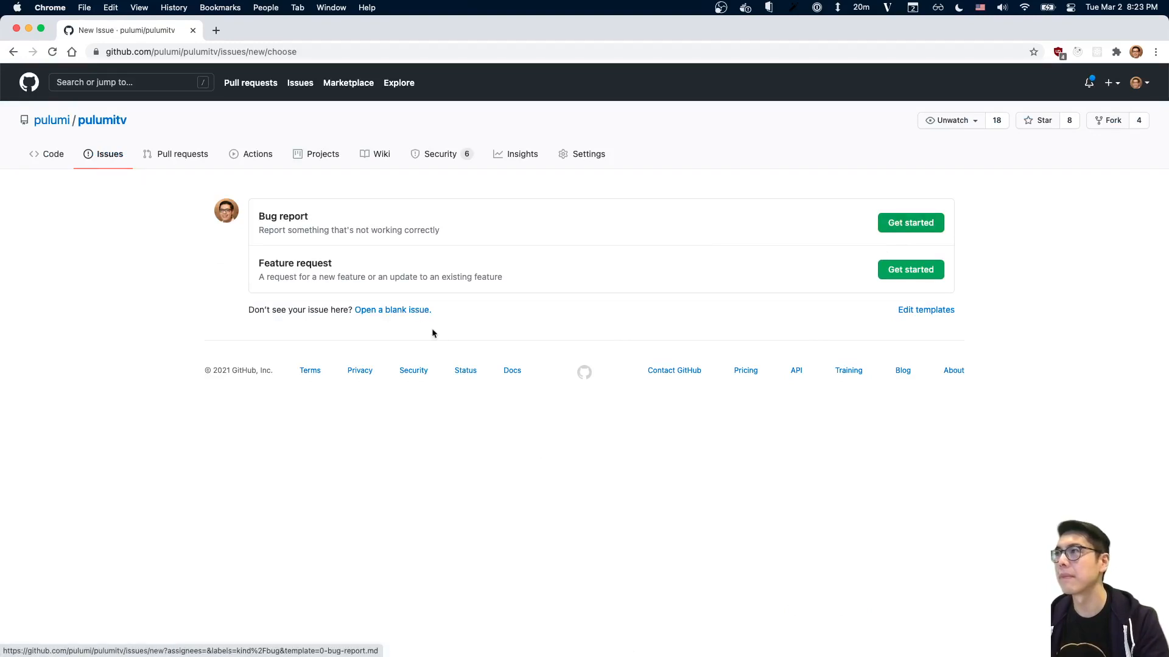
click(392, 310)
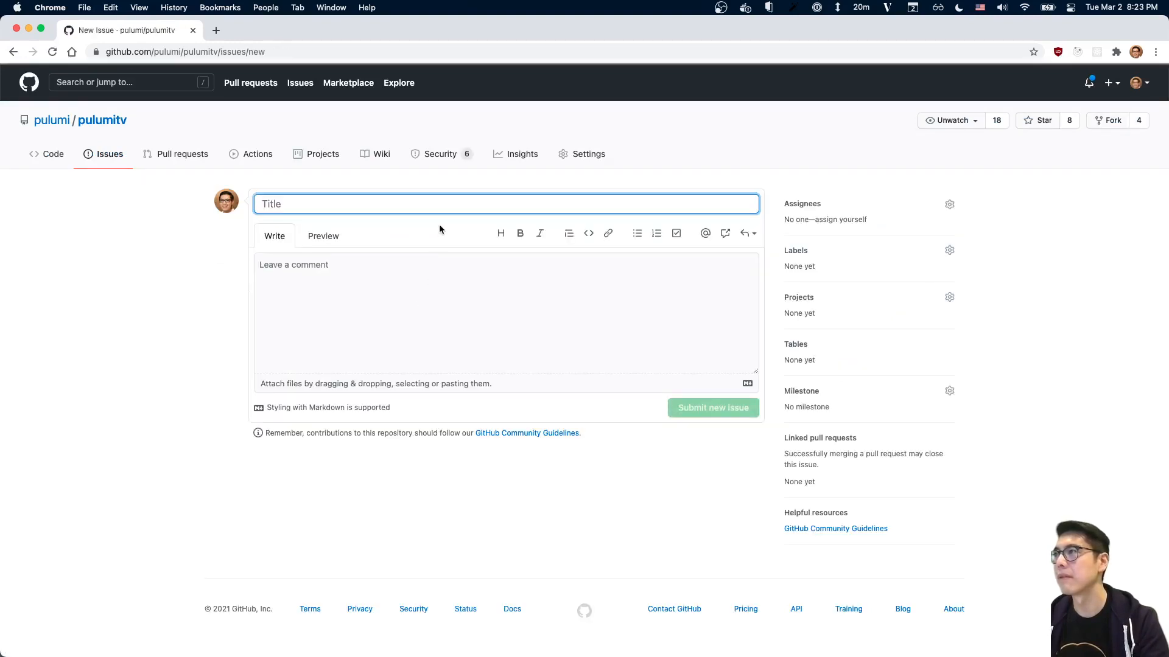
text(Test Issue for MIW)
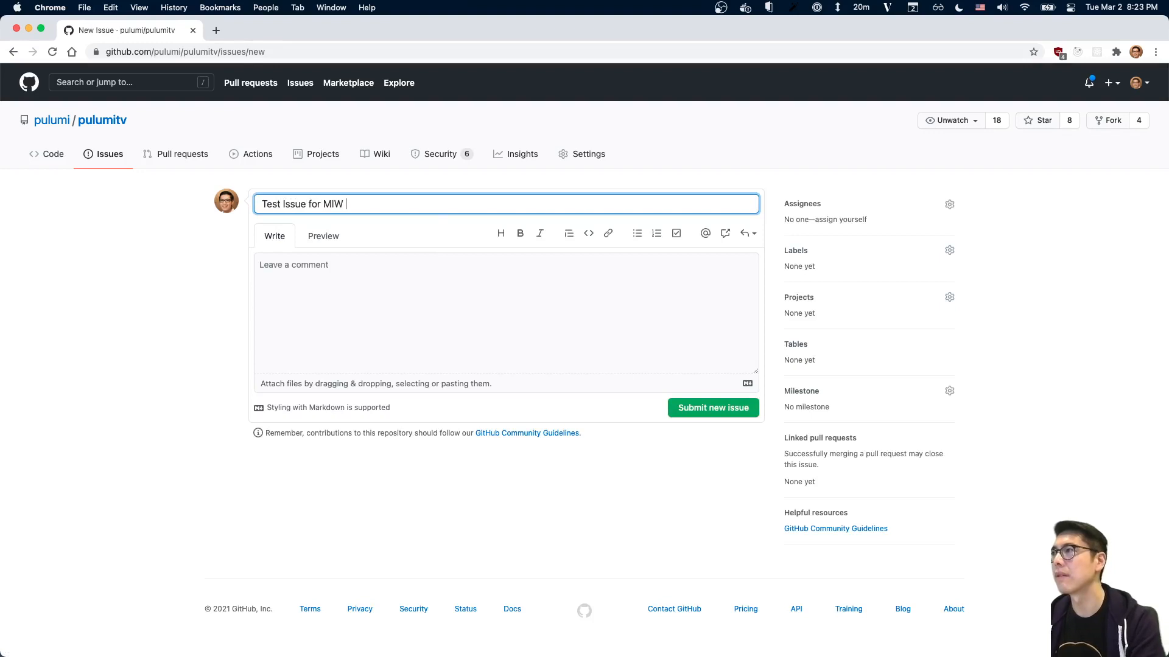
text(2021-03-03)
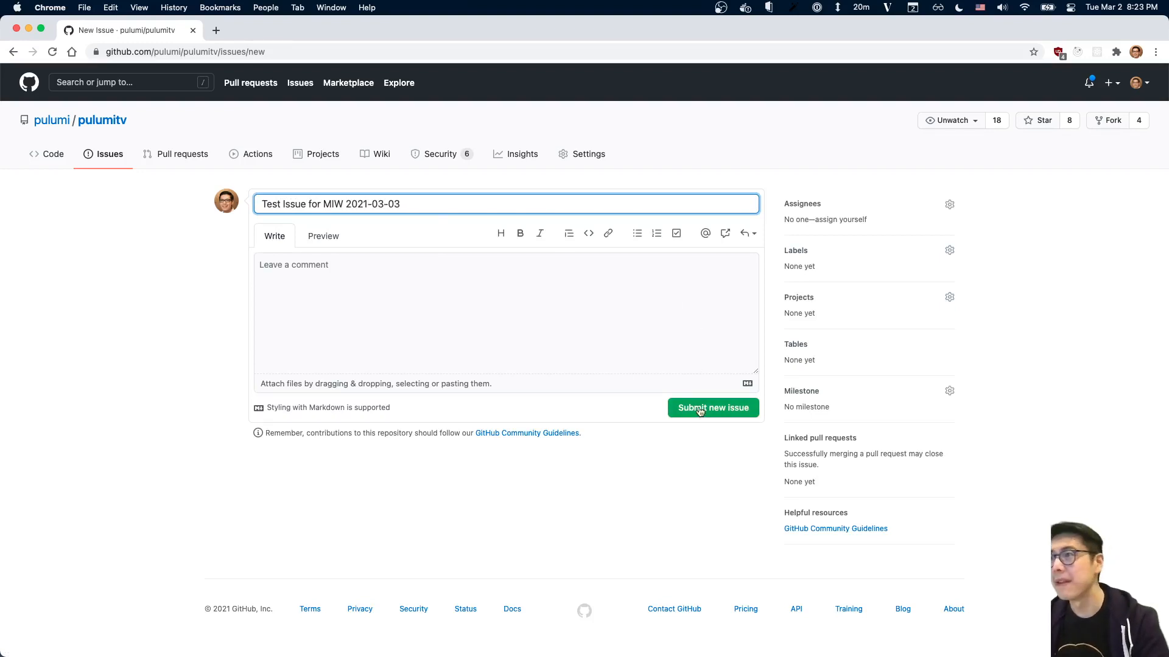
text(Hello!)
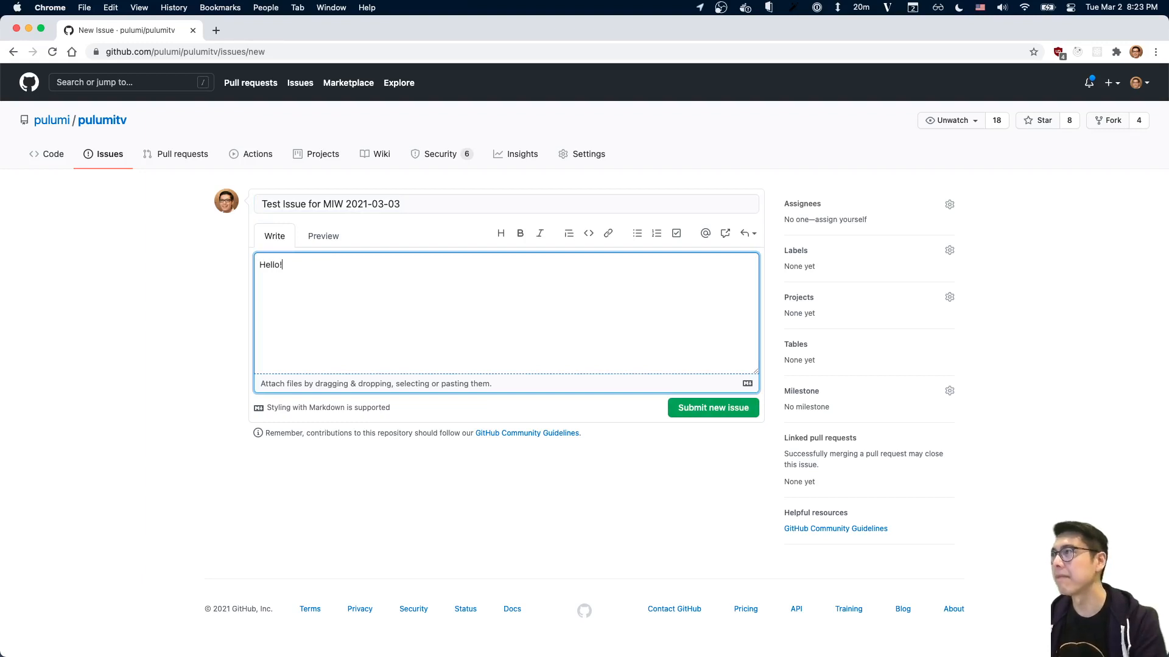
click(713, 408)
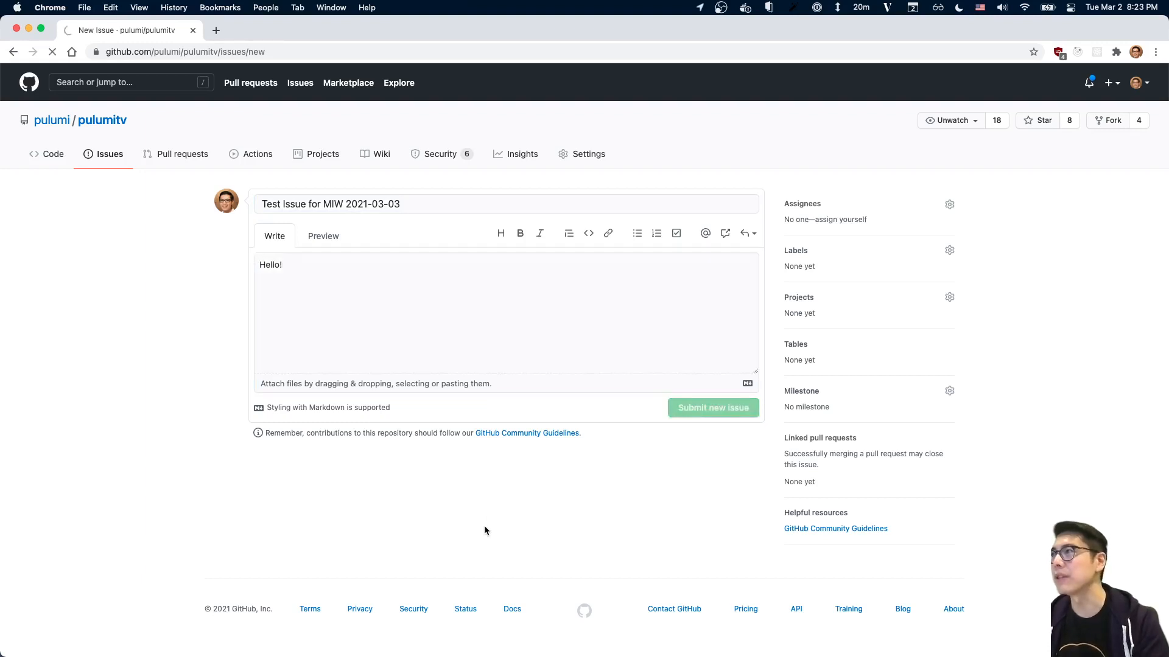
click(713, 408)
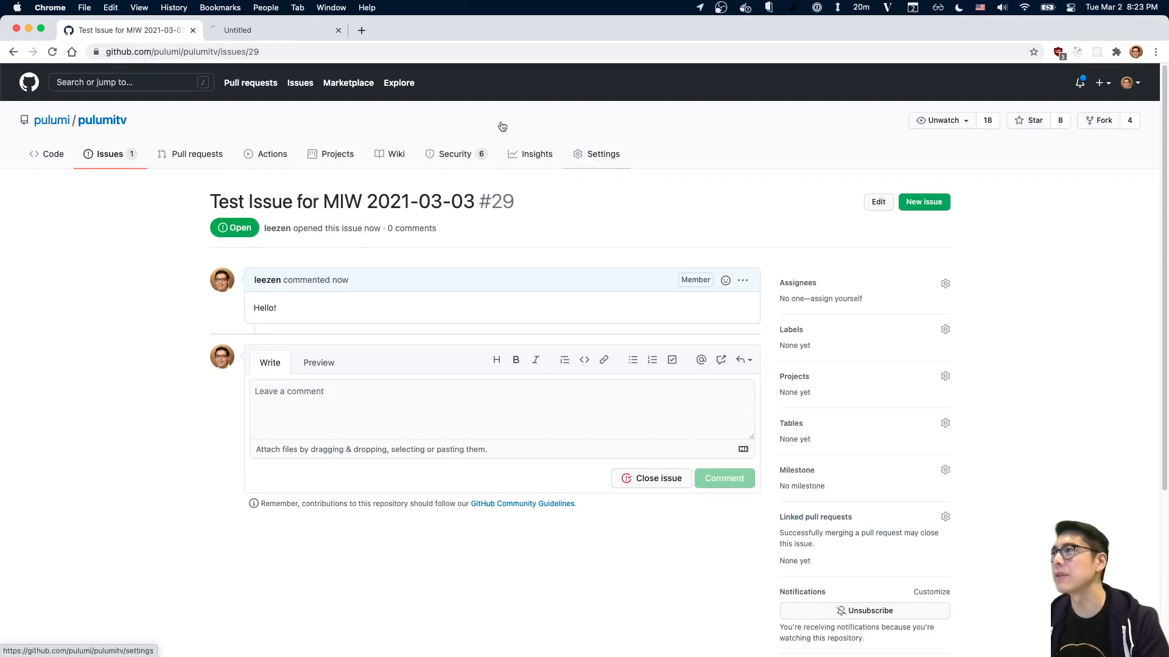
Expand the successful issues 'opened' delivery for #29 showing request headers and a 200 response
click(602, 154)
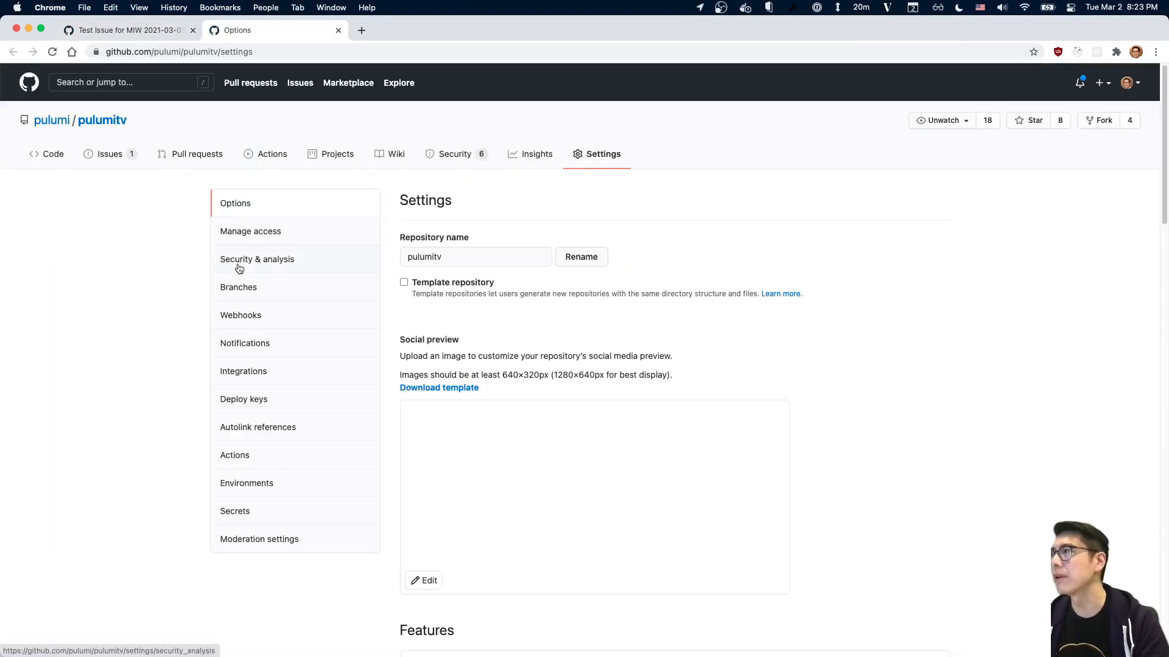
click(241, 316)
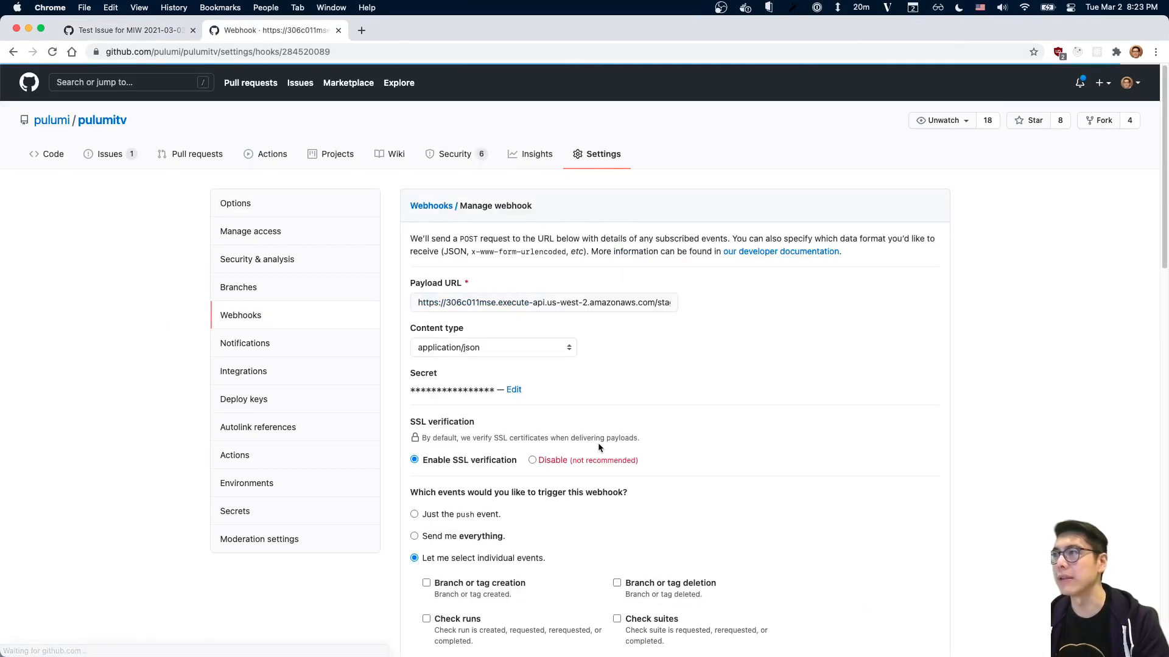
scroll(down, 3)
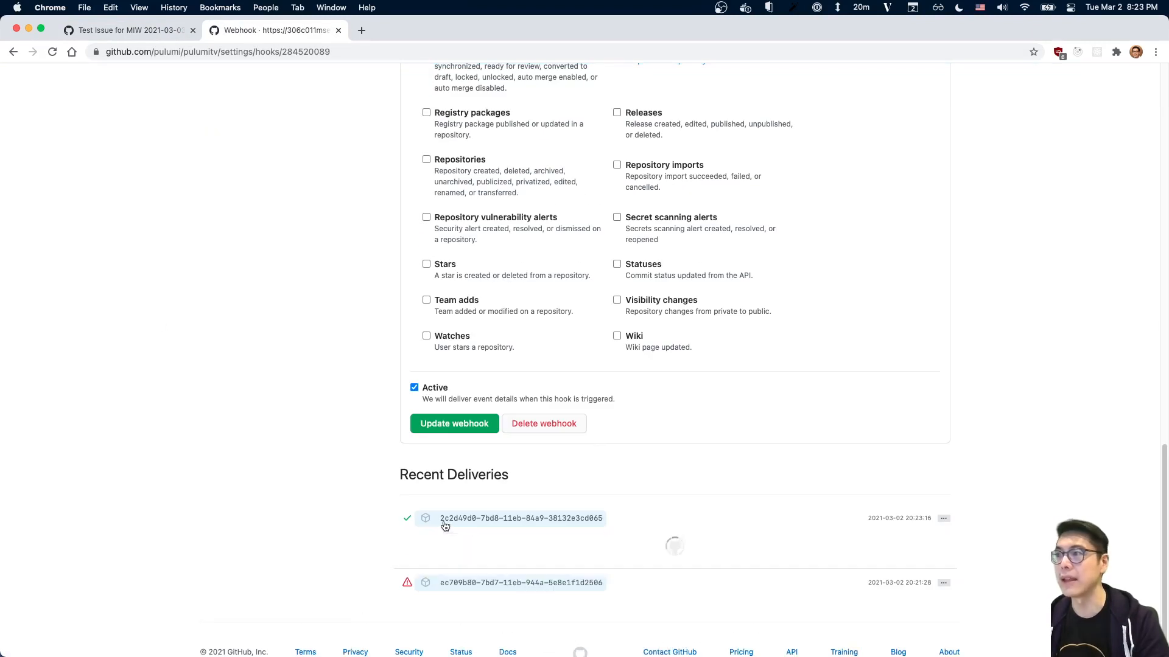
click(521, 519)
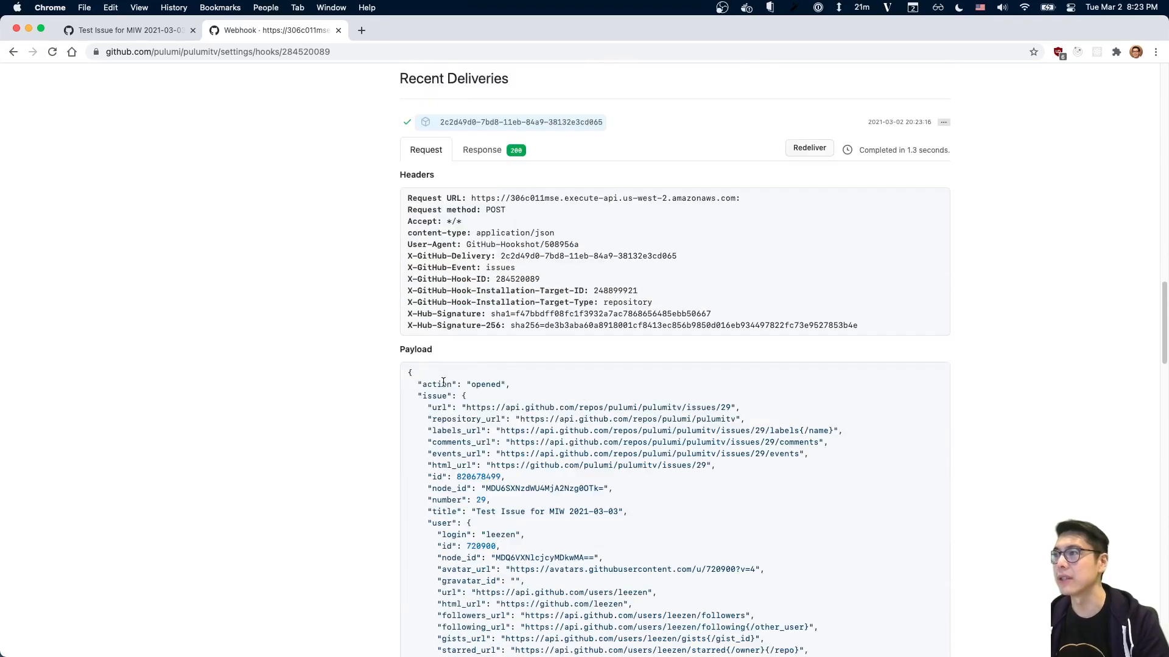
mouse_move(742, 427)
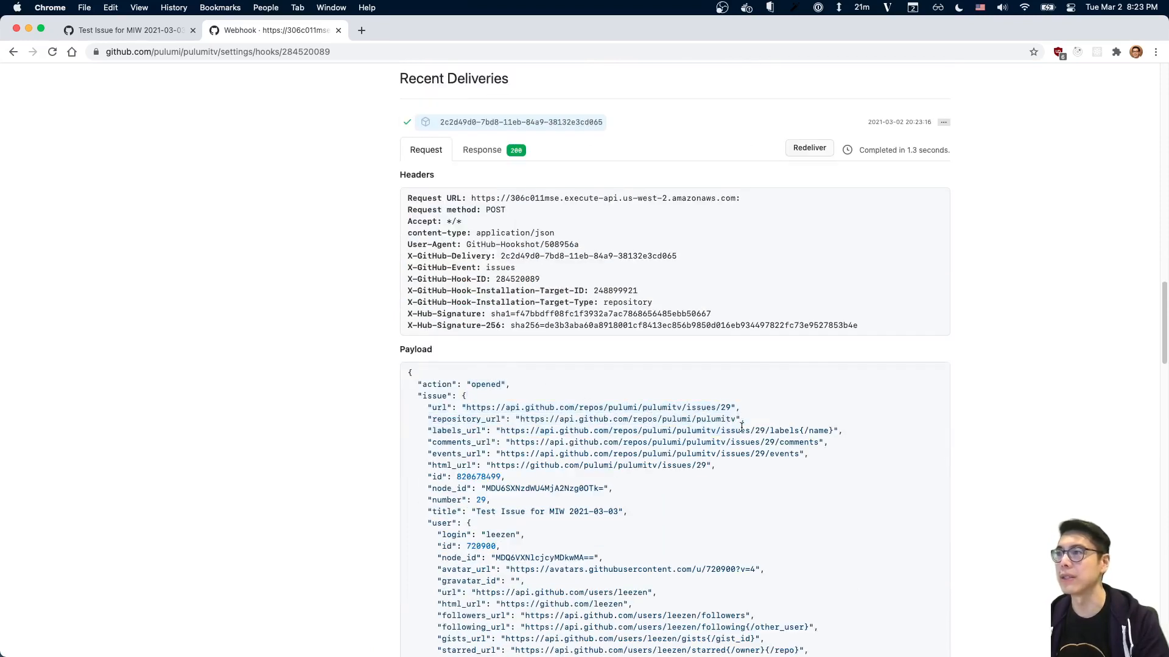
scroll(down, 3)
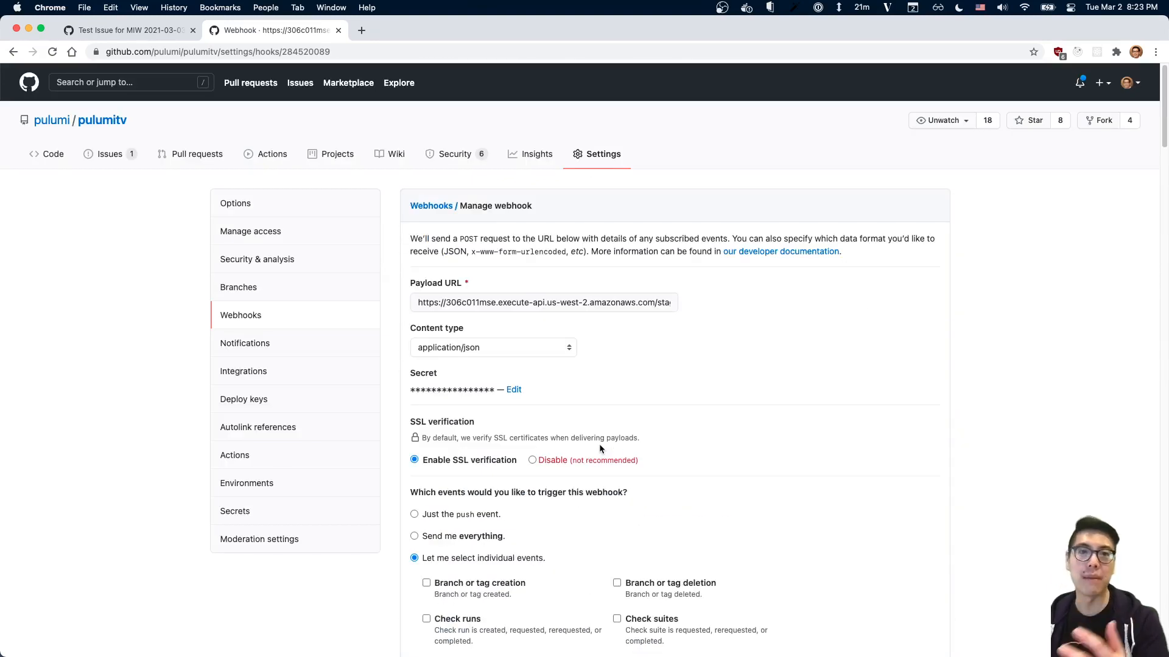
mouse_move(601, 451)
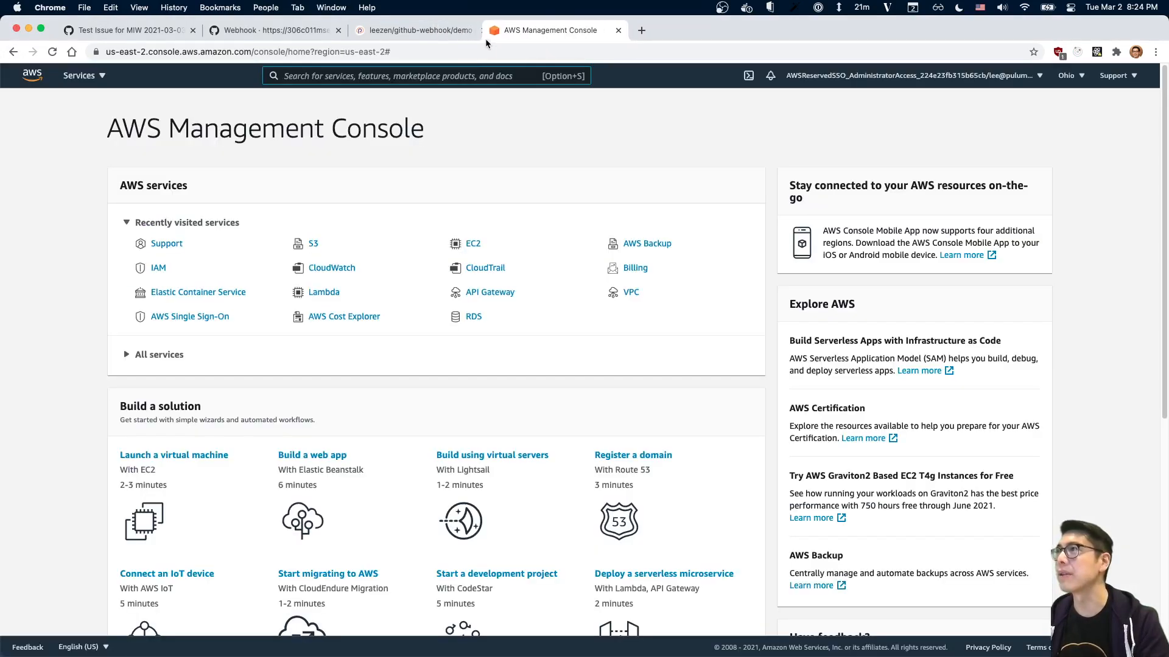
Review Update #1's 13 created resources in the Pulumi stack and follow the Resources link to the callback Lambda
click(412, 30)
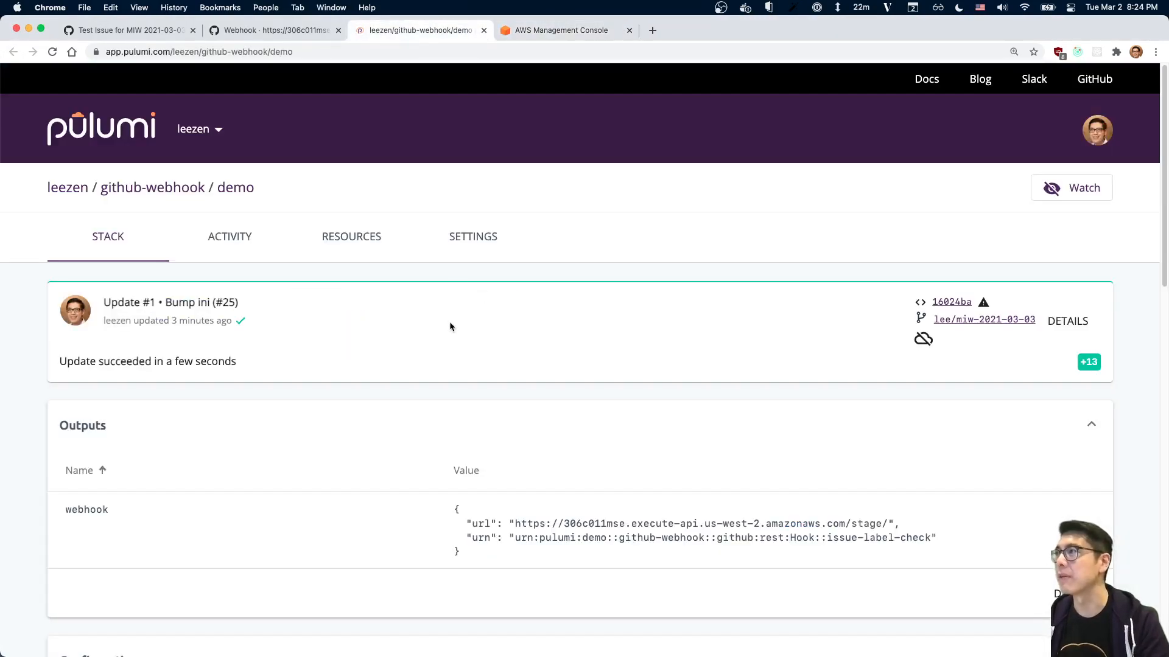
mouse_move(235, 190)
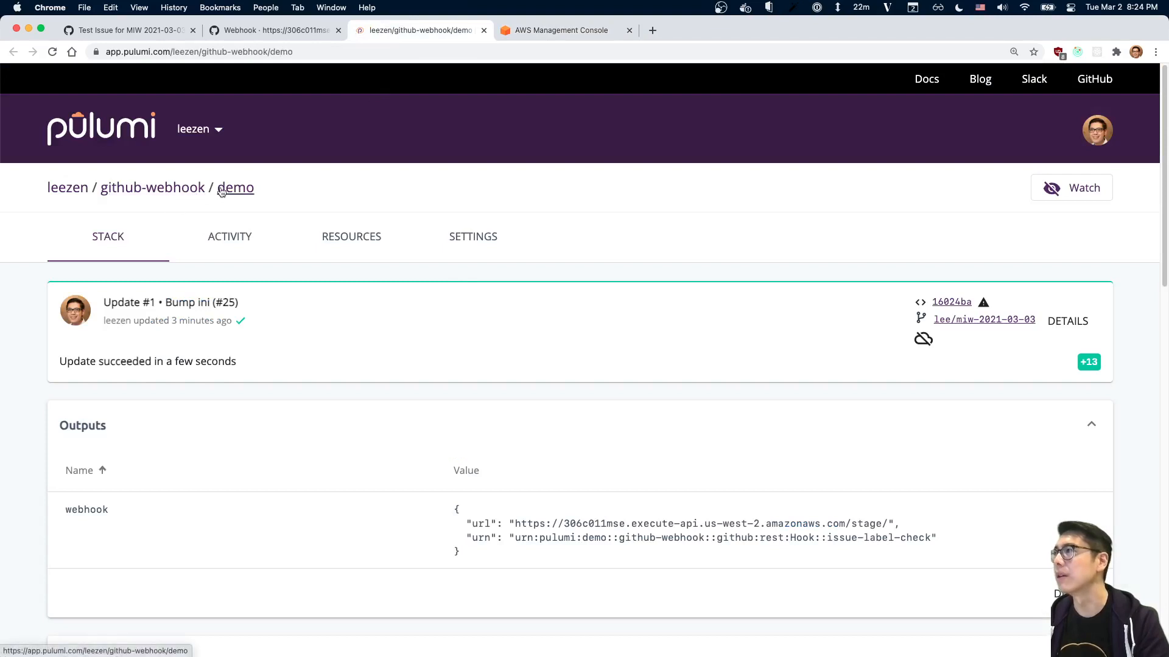
scroll(down, 3)
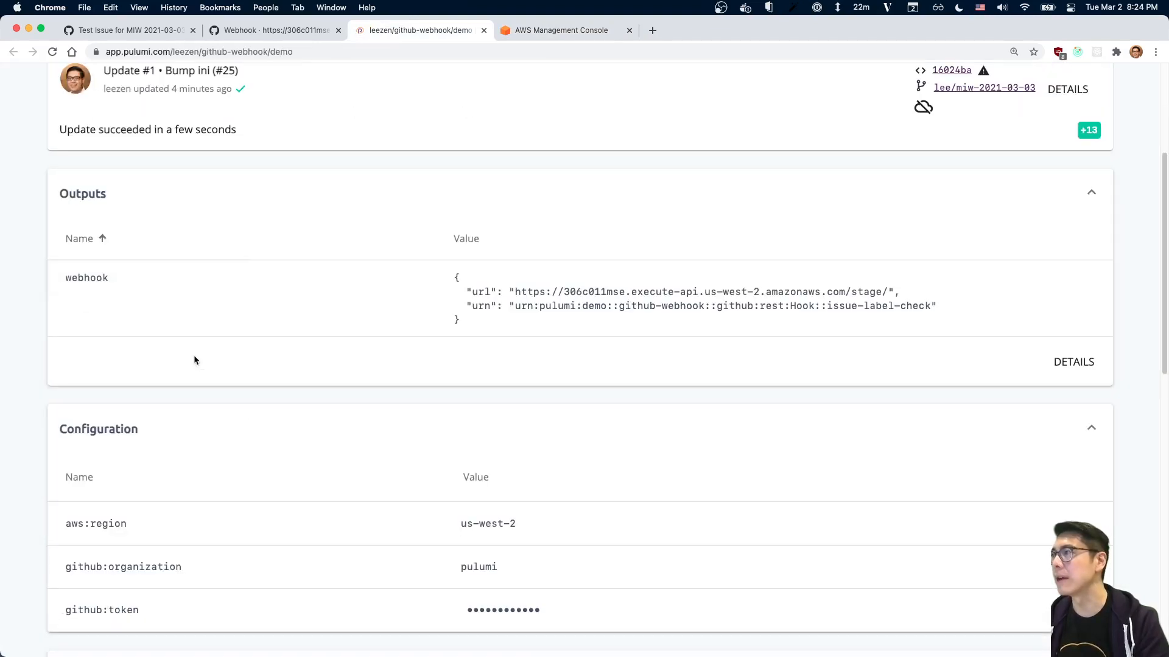
click(234, 237)
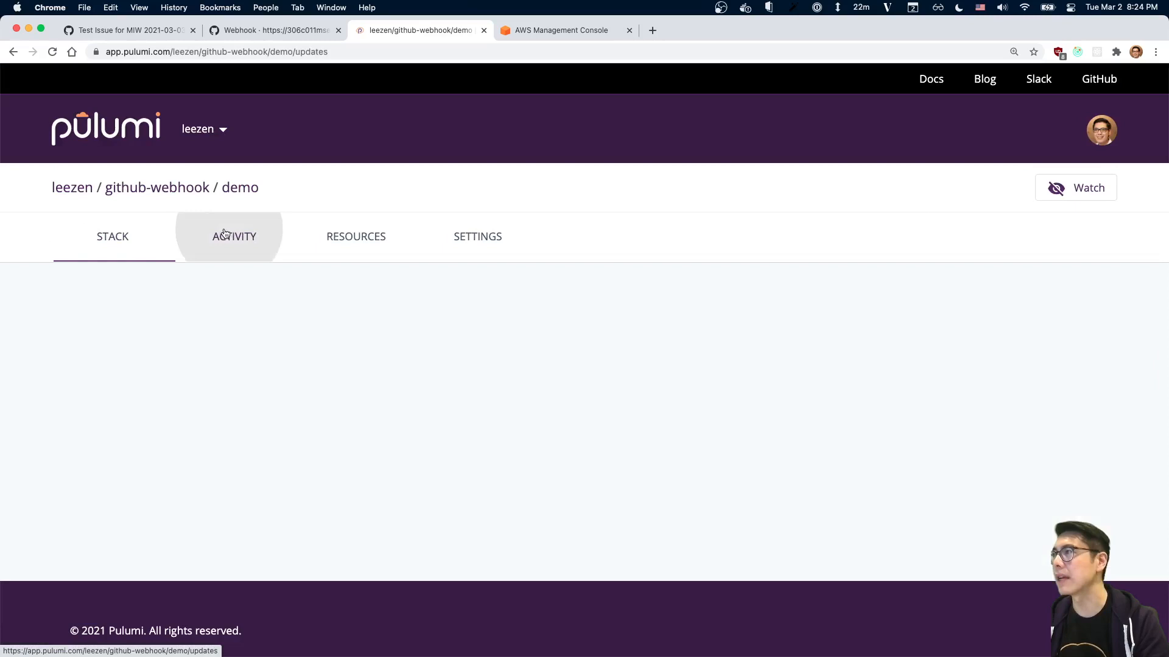
click(234, 236)
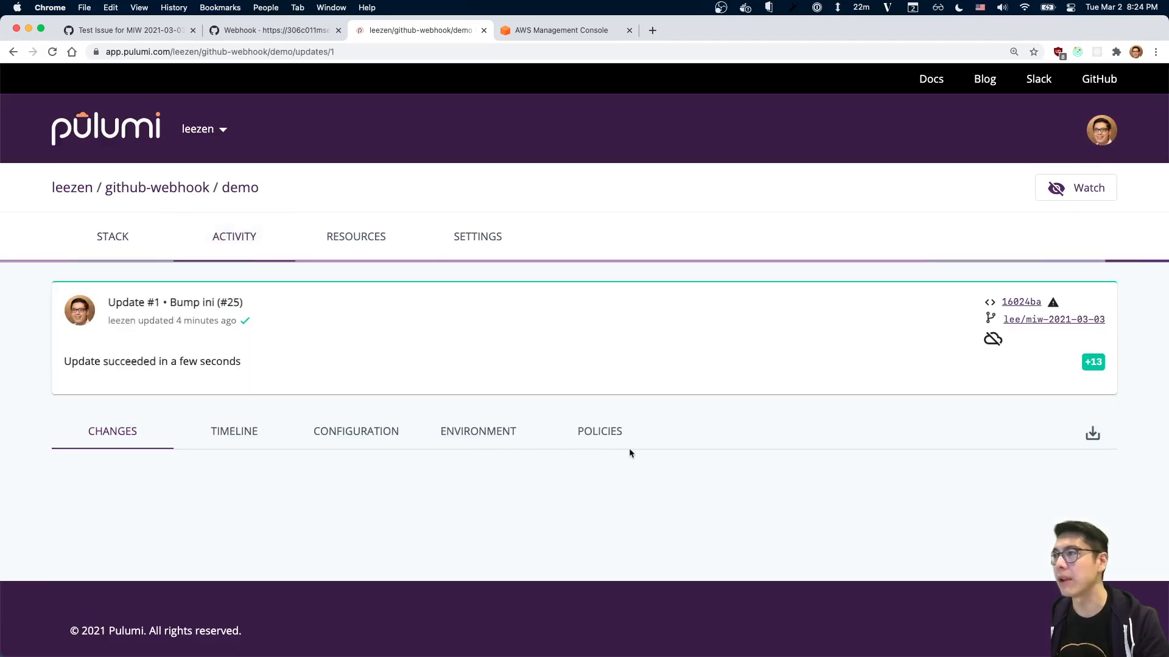
scroll(down, 3)
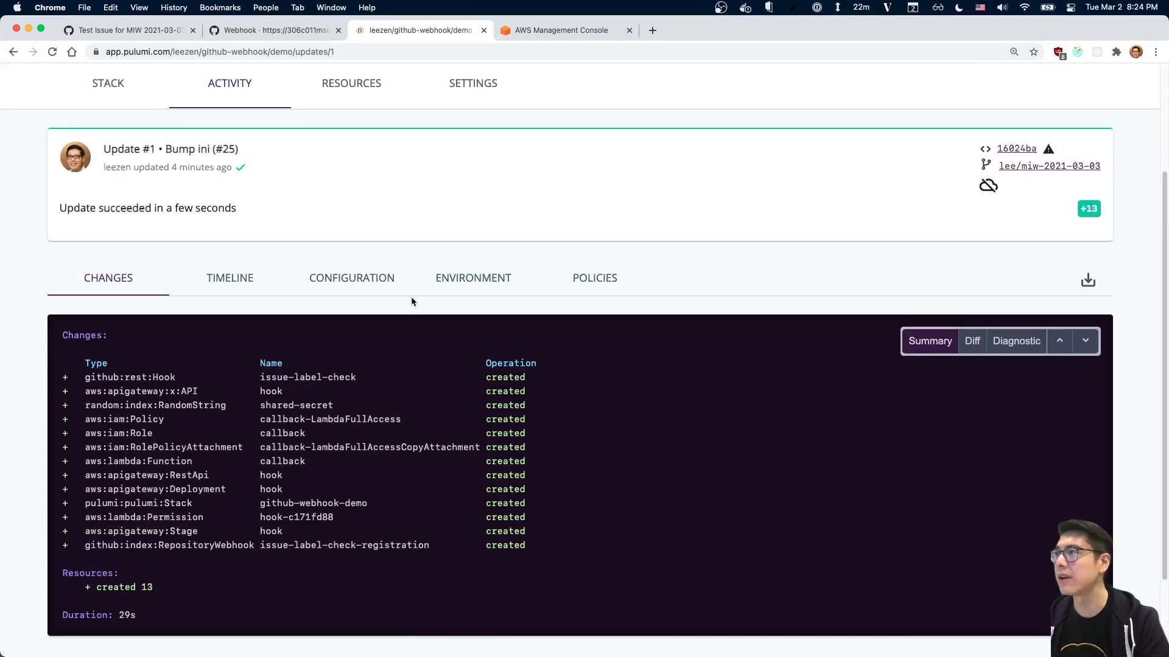
click(351, 83)
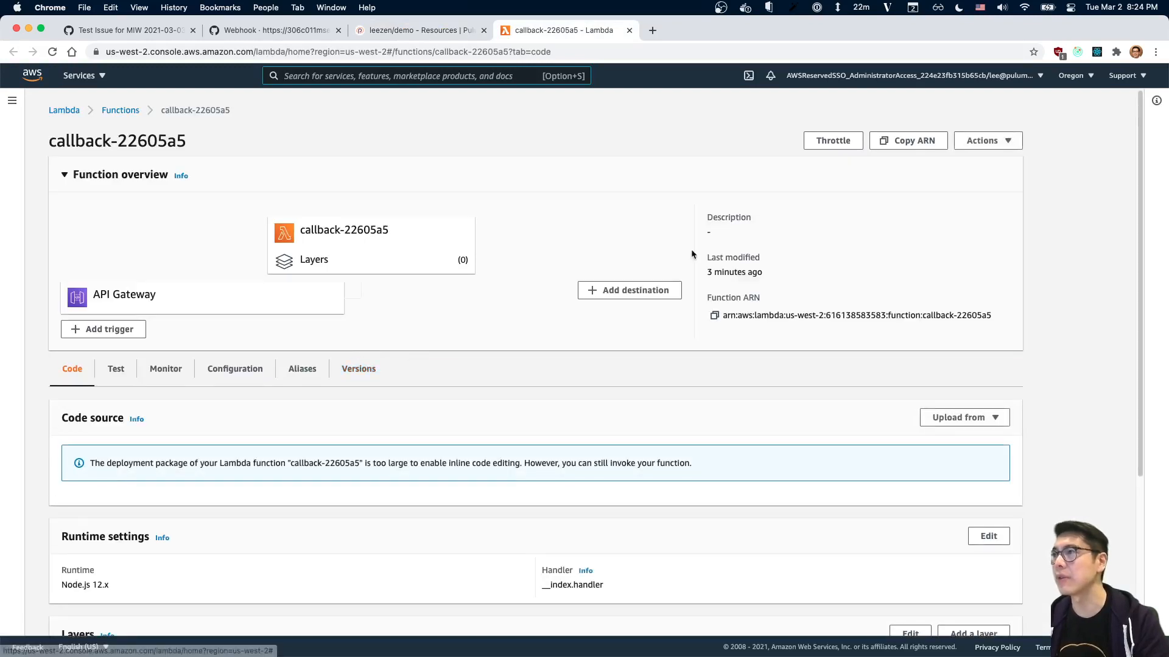
mouse_move(219, 372)
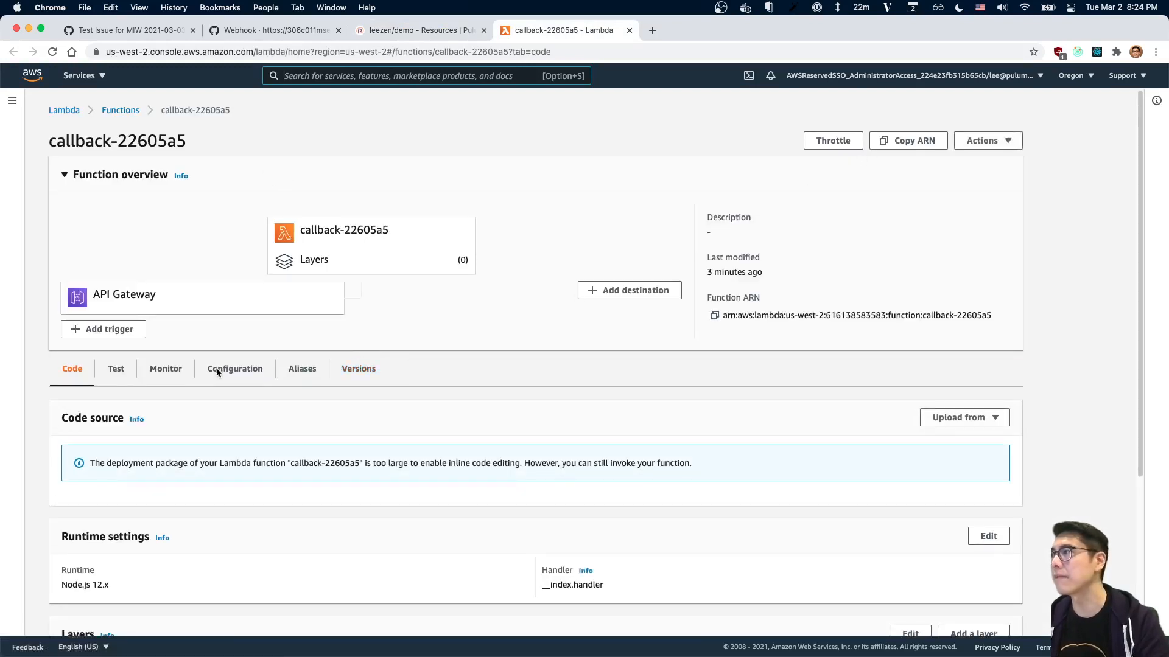
View callback-22605a5's CloudWatch logs, expand the 'Ignoring non-close event' entry, and return to issue #29
click(166, 368)
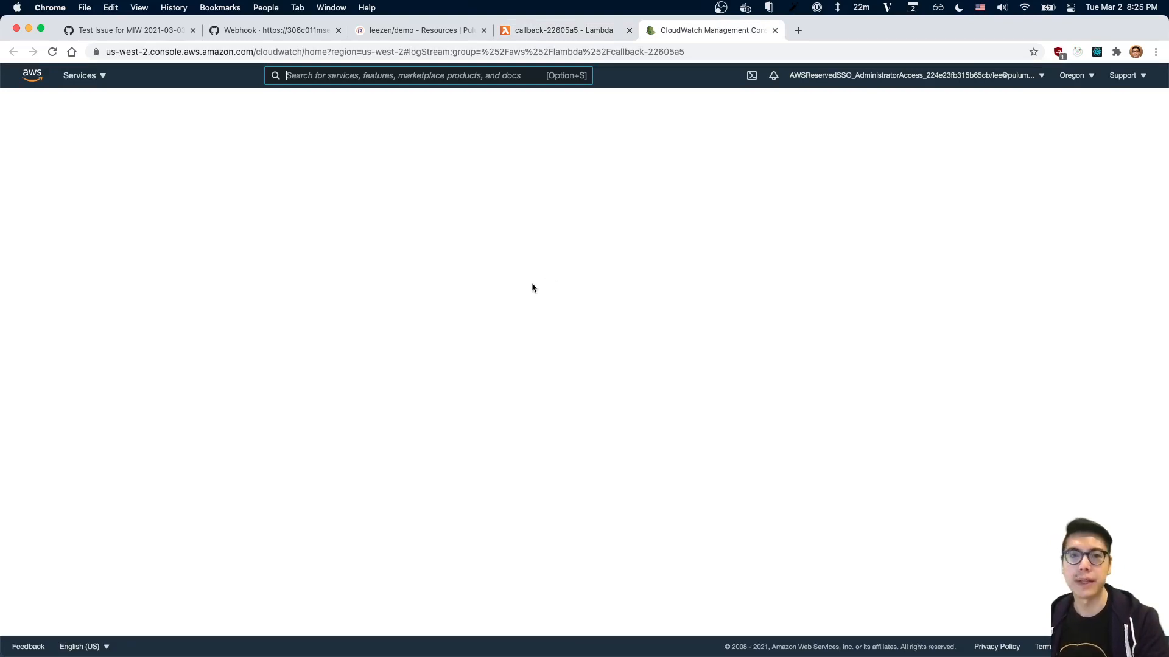
mouse_move(570, 310)
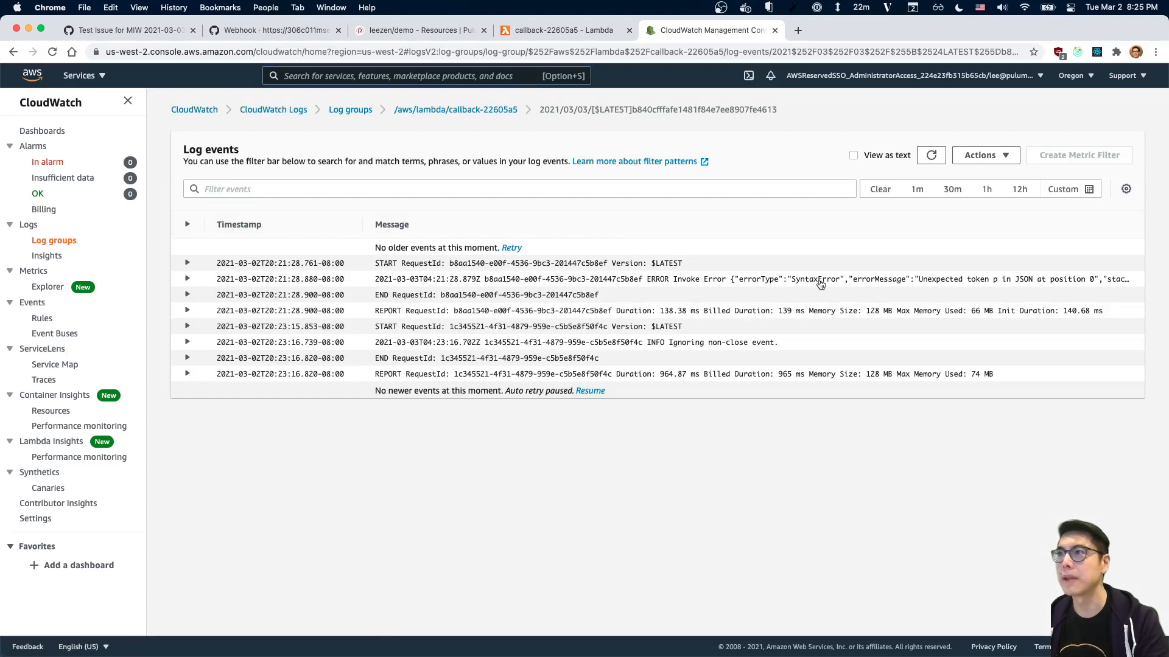
mouse_move(699, 395)
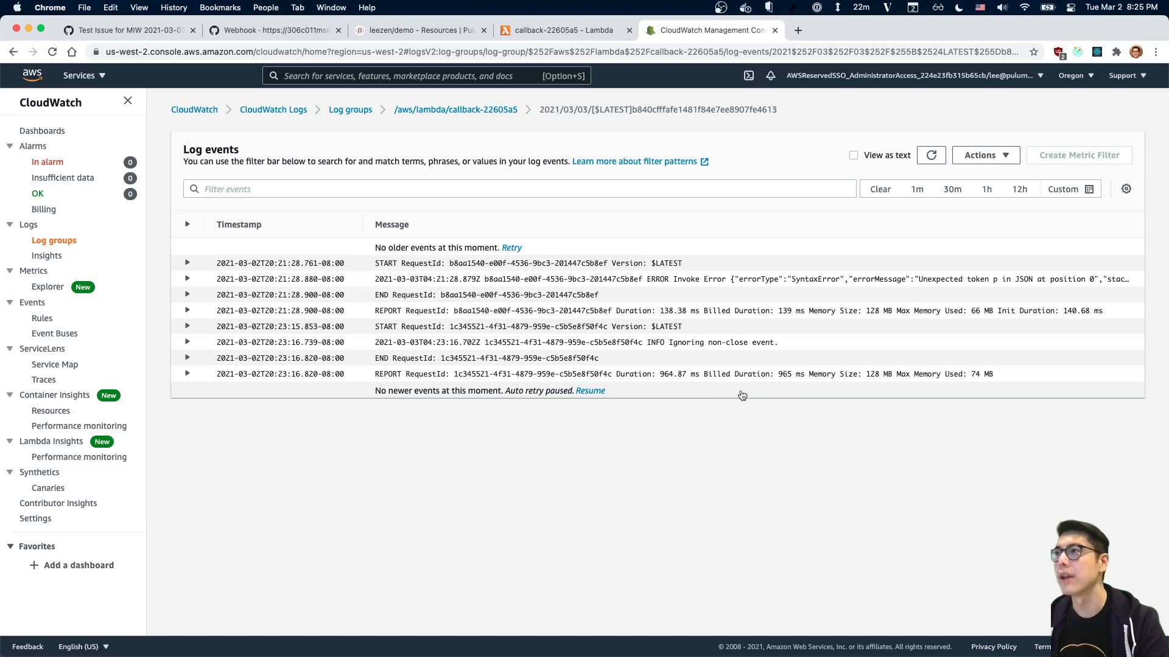
mouse_move(715, 285)
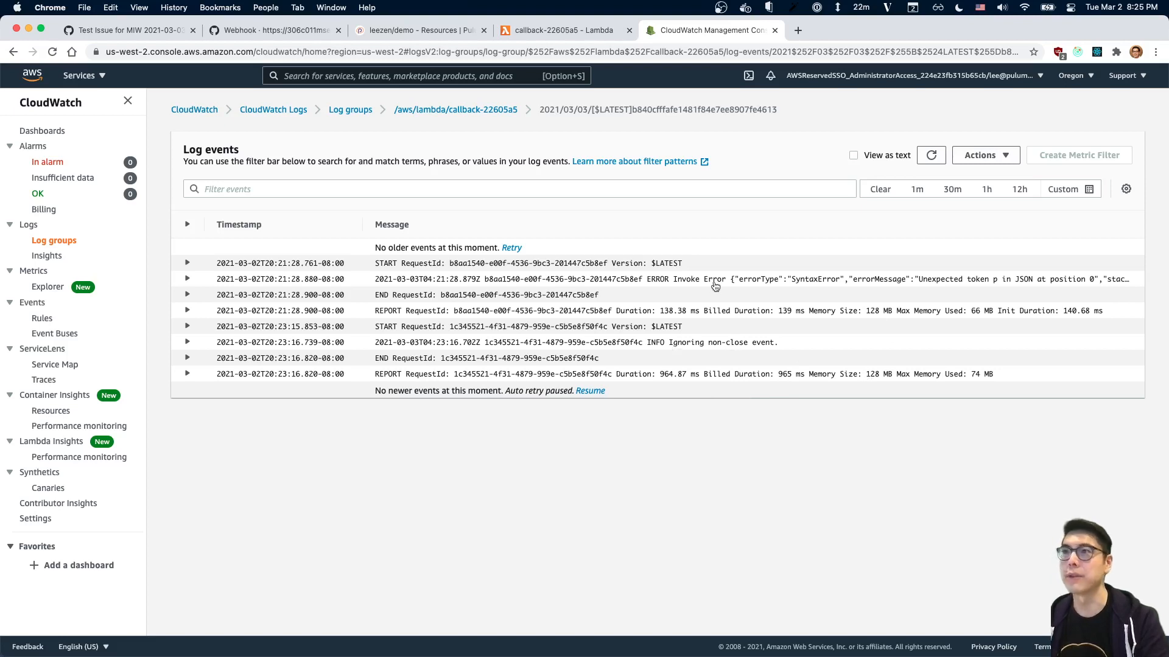
mouse_move(688, 345)
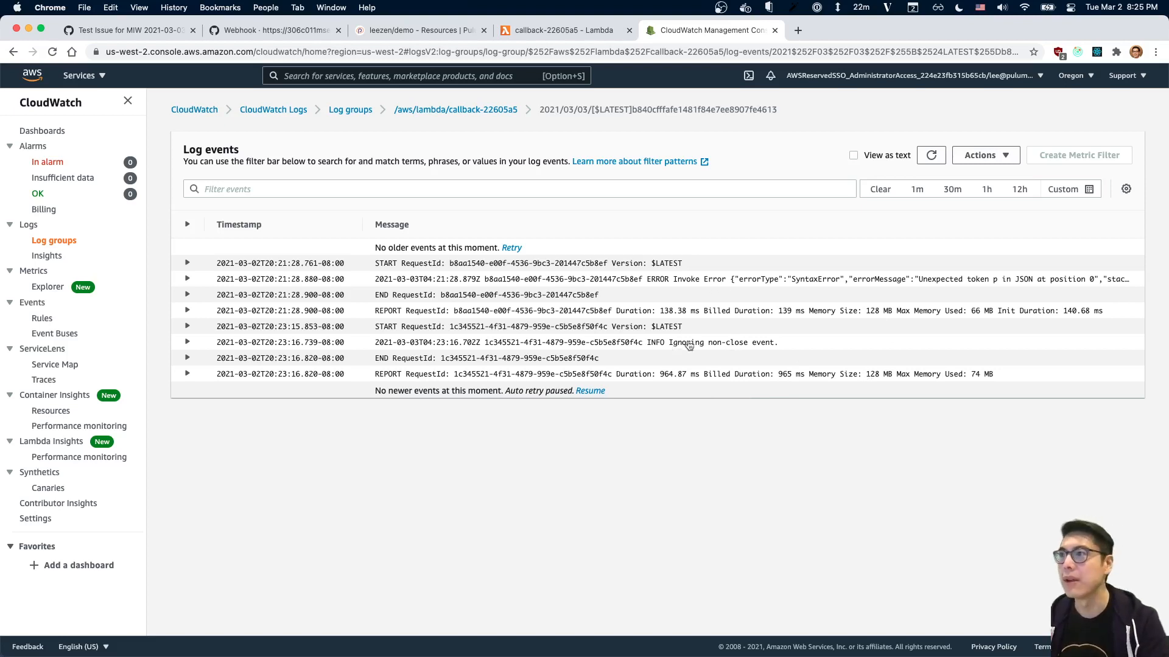
click(188, 342)
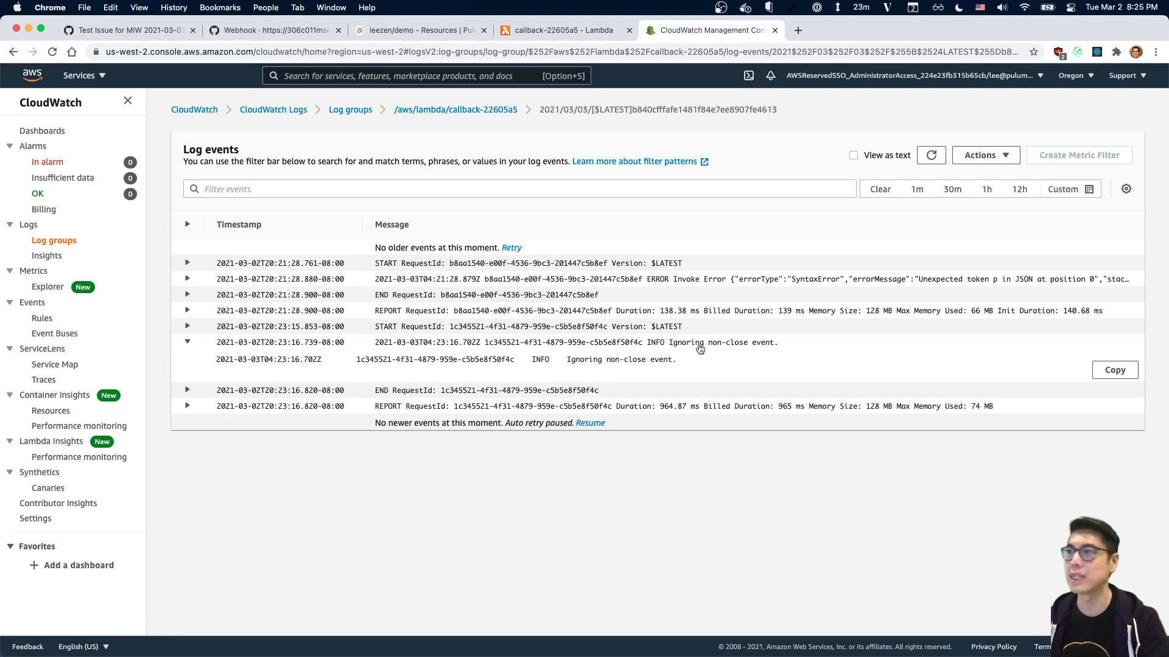
mouse_move(702, 358)
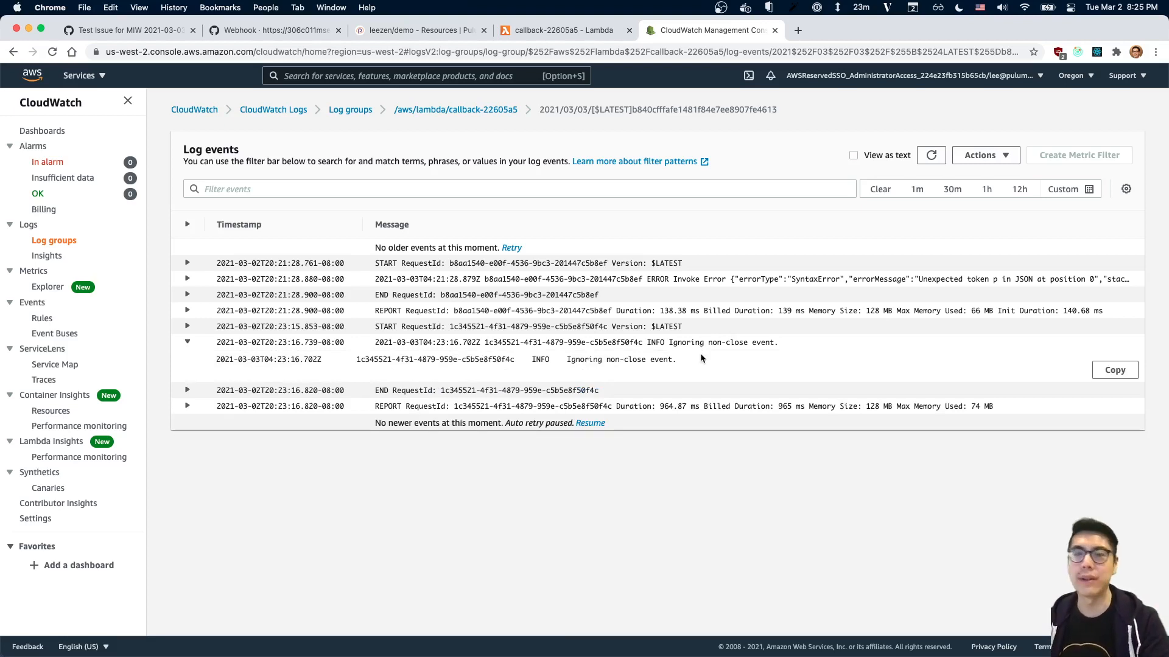
click(127, 30)
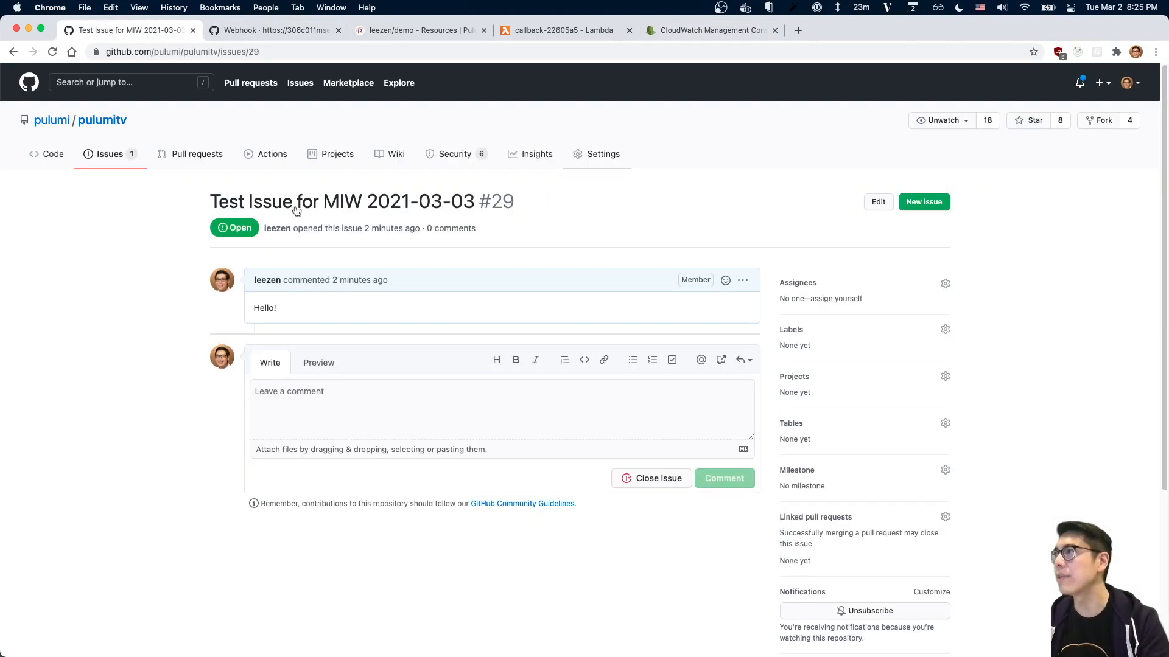
mouse_move(662, 589)
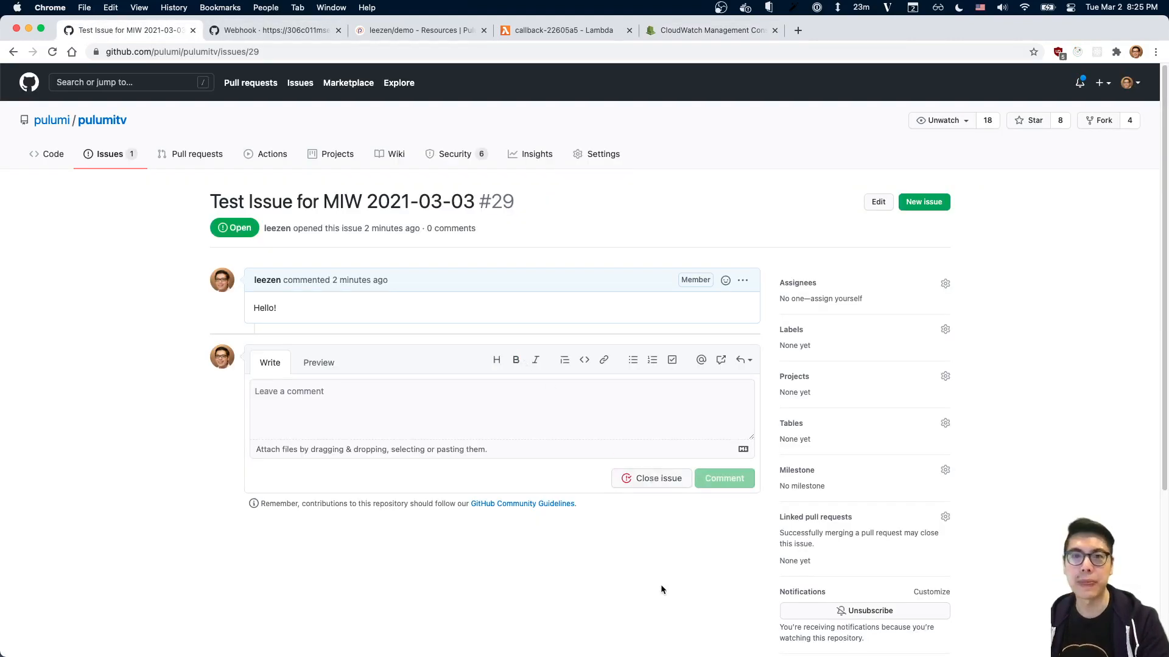
Close issue #29 so the webhook reopens it, then refresh CloudWatch to see 'Checking labels' and 'Re-opening issue'
click(650, 478)
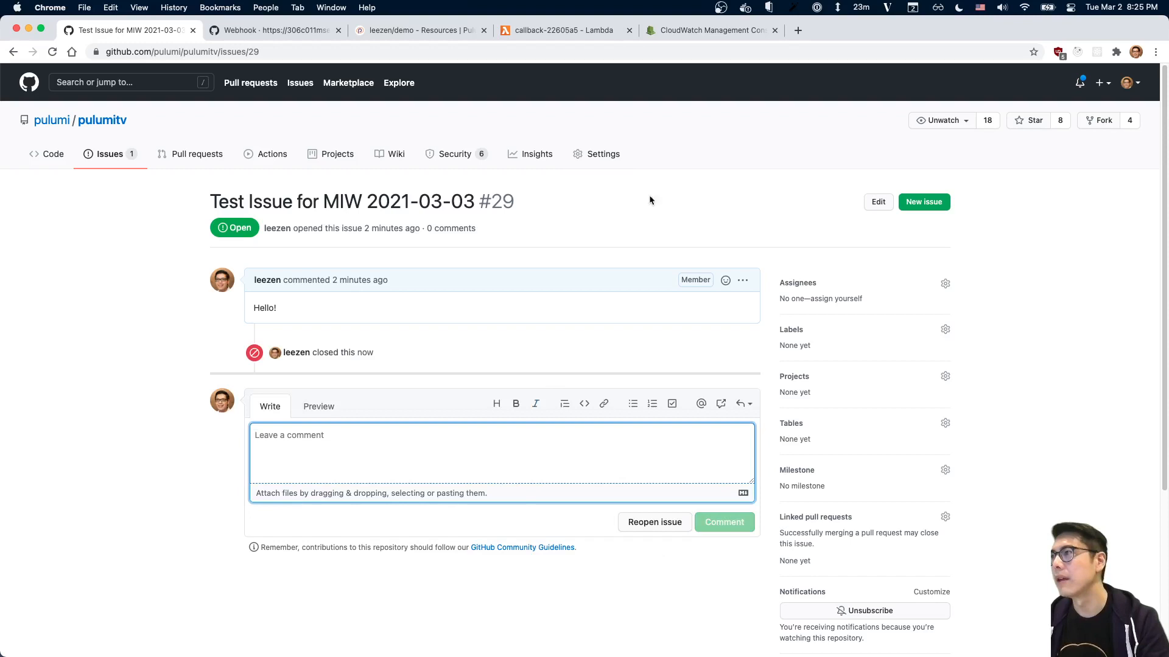
click(654, 522)
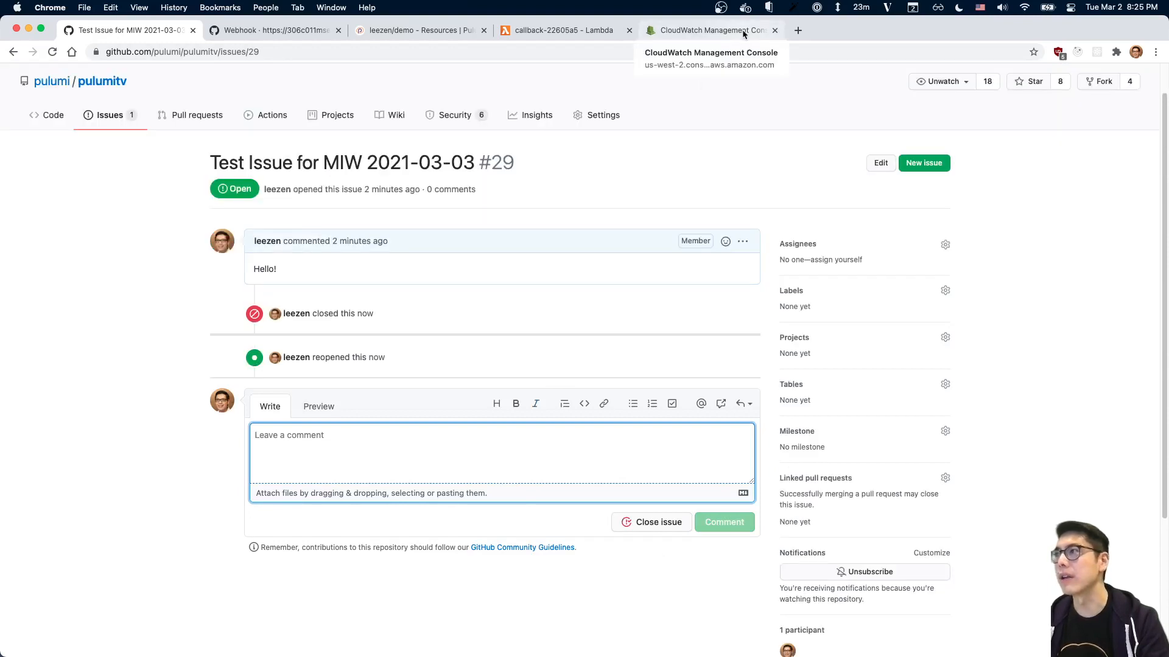
mouse_move(601, 377)
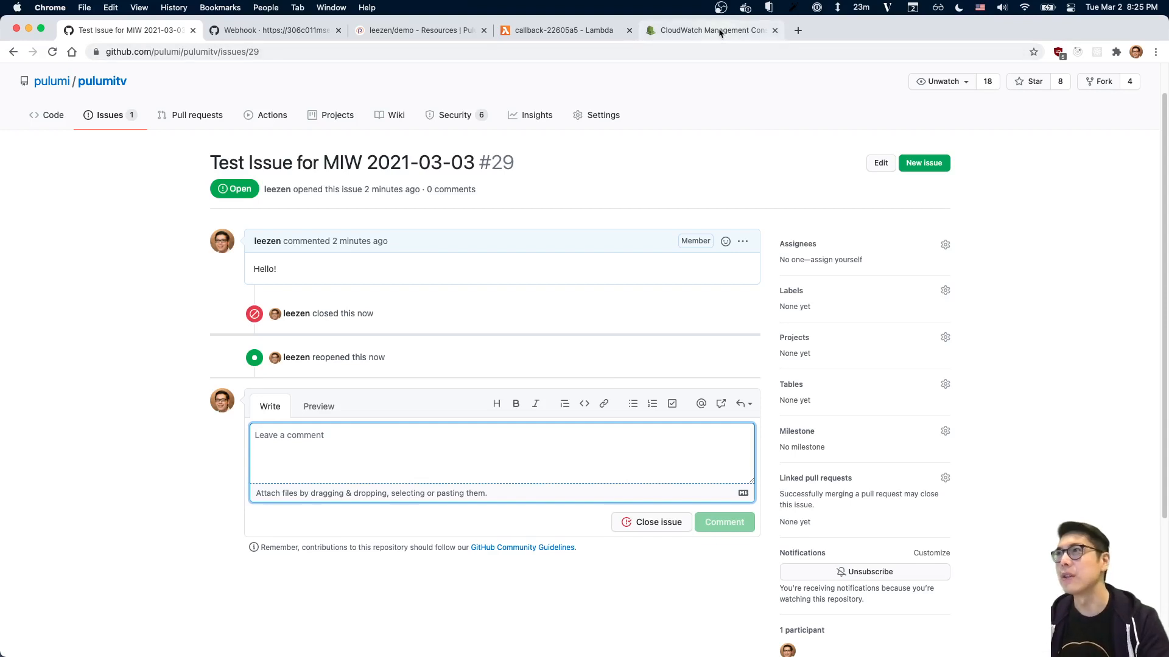
click(706, 29)
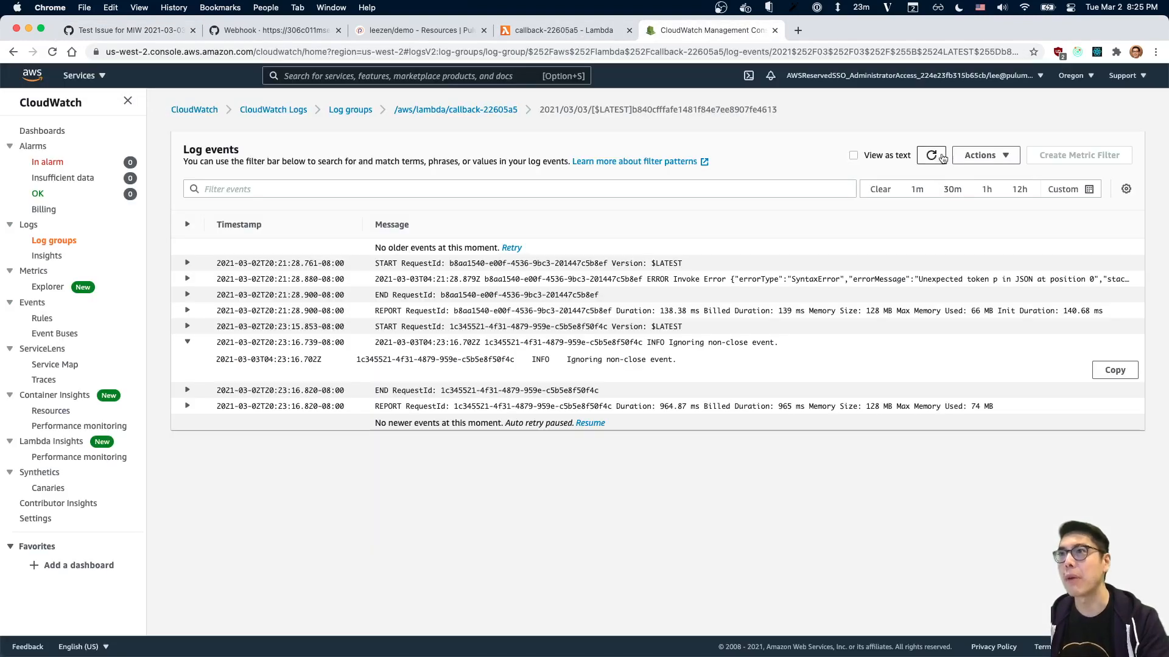
click(930, 155)
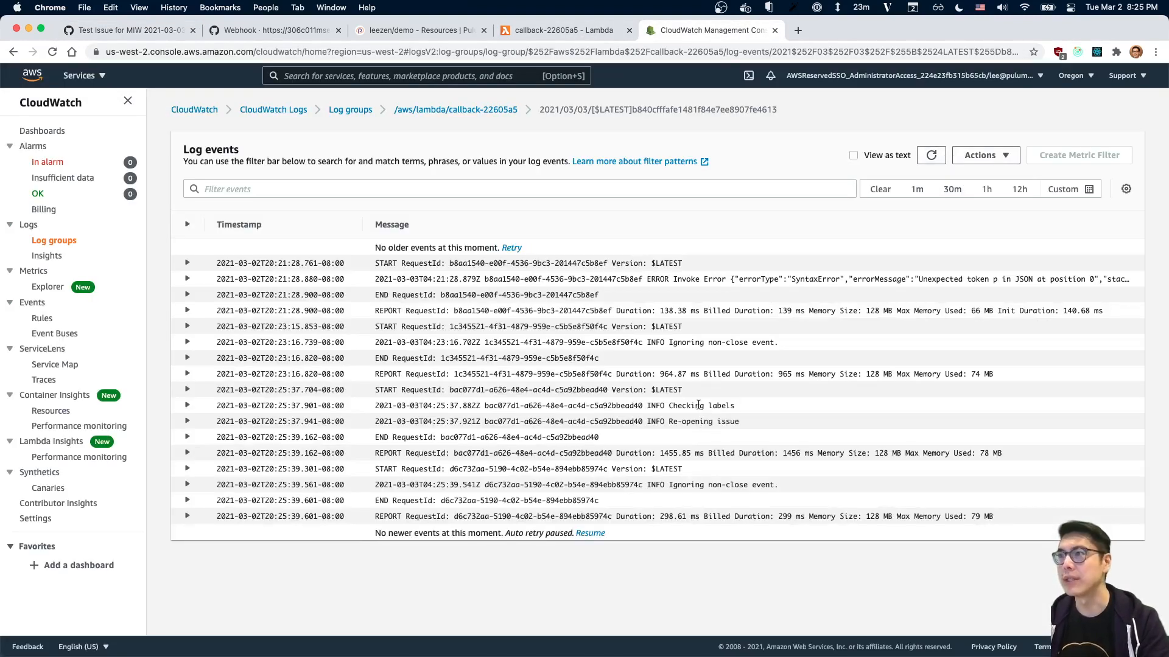
mouse_move(690, 416)
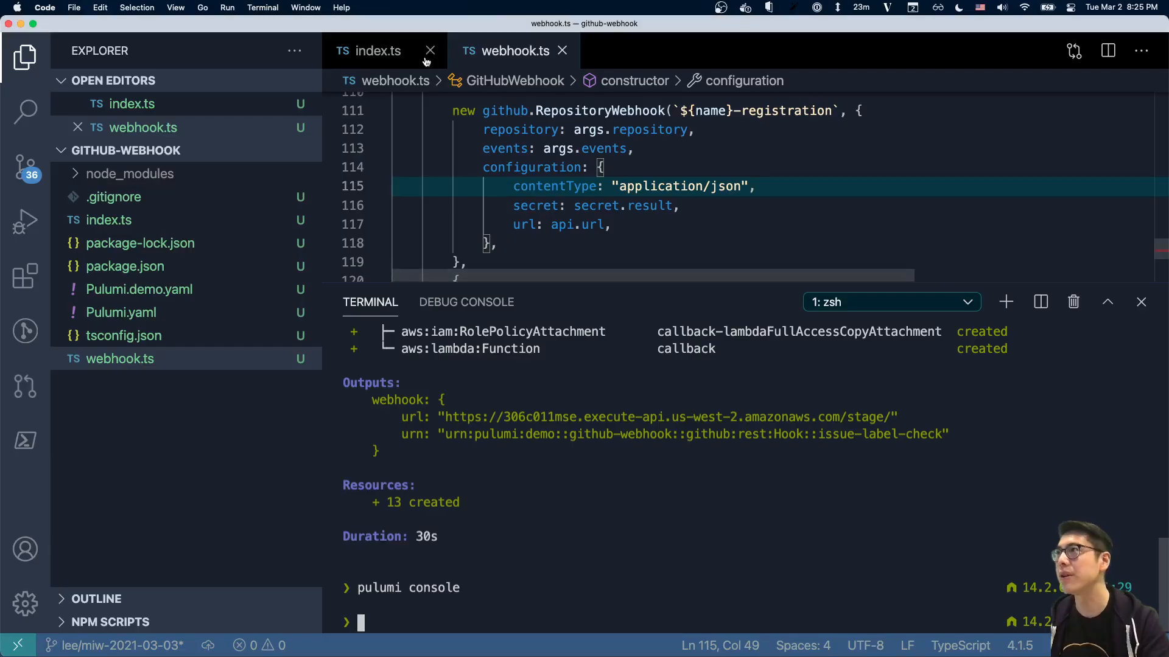
Review the index.ts handler code for the 'Checking labels' and 'Re-opening issue' logic
click(378, 51)
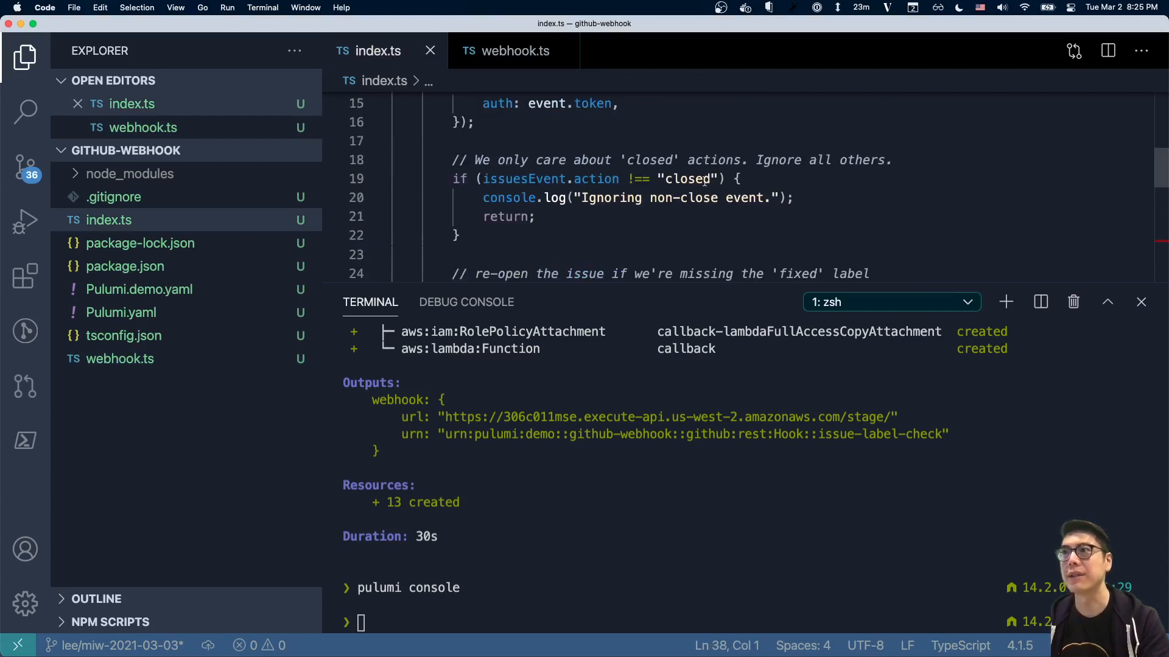
scroll(down, 3)
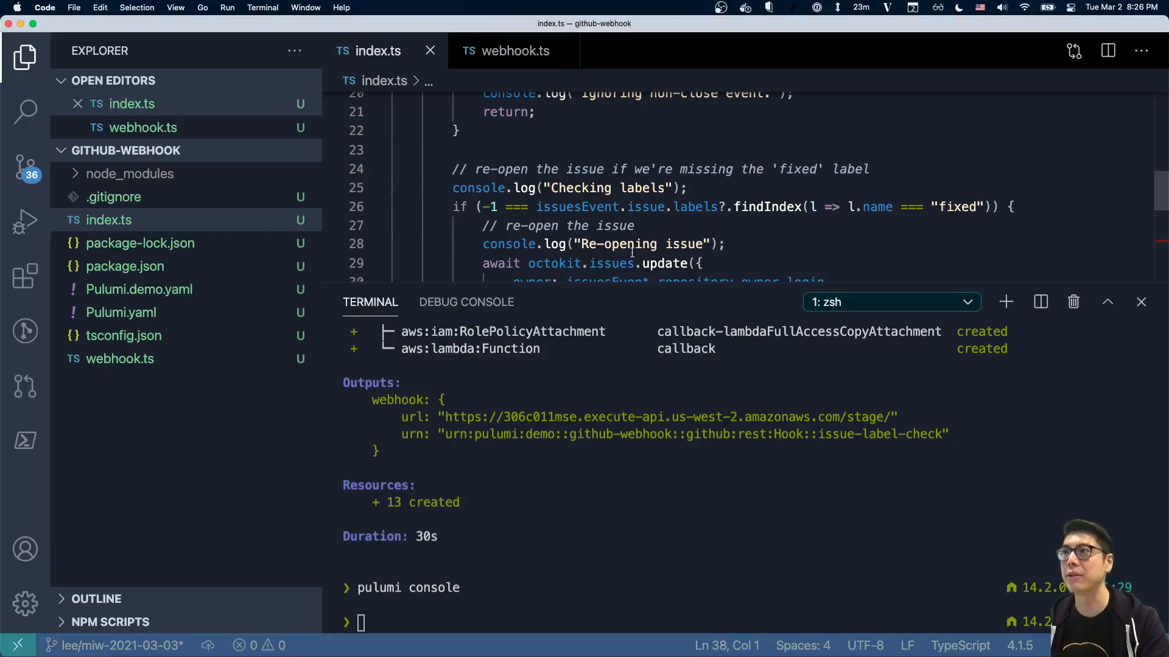
scroll(down, 3)
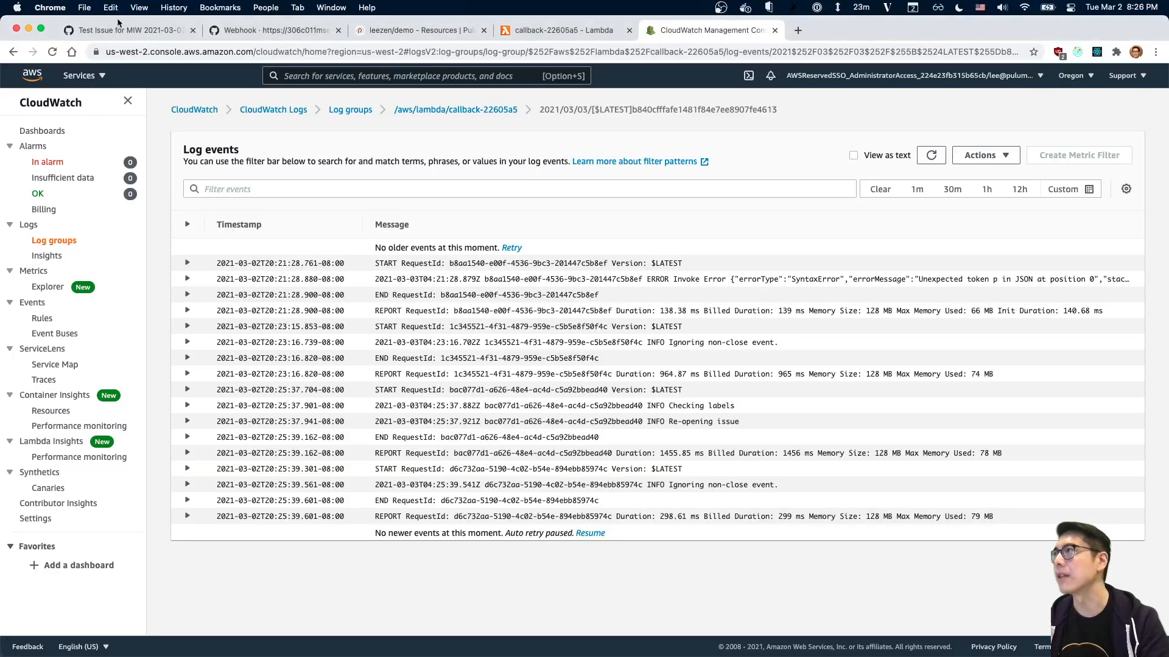
Filter the issue's labels by 'fixed' and apply the resolution/fixed label to issue #29
click(128, 29)
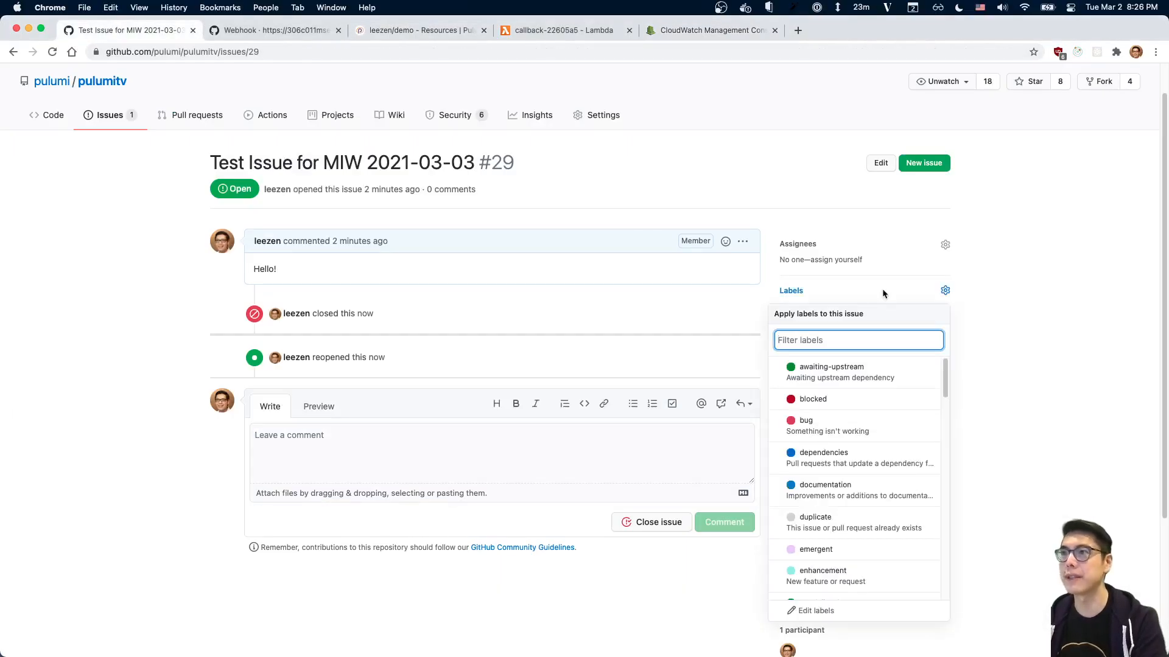
text(fixed)
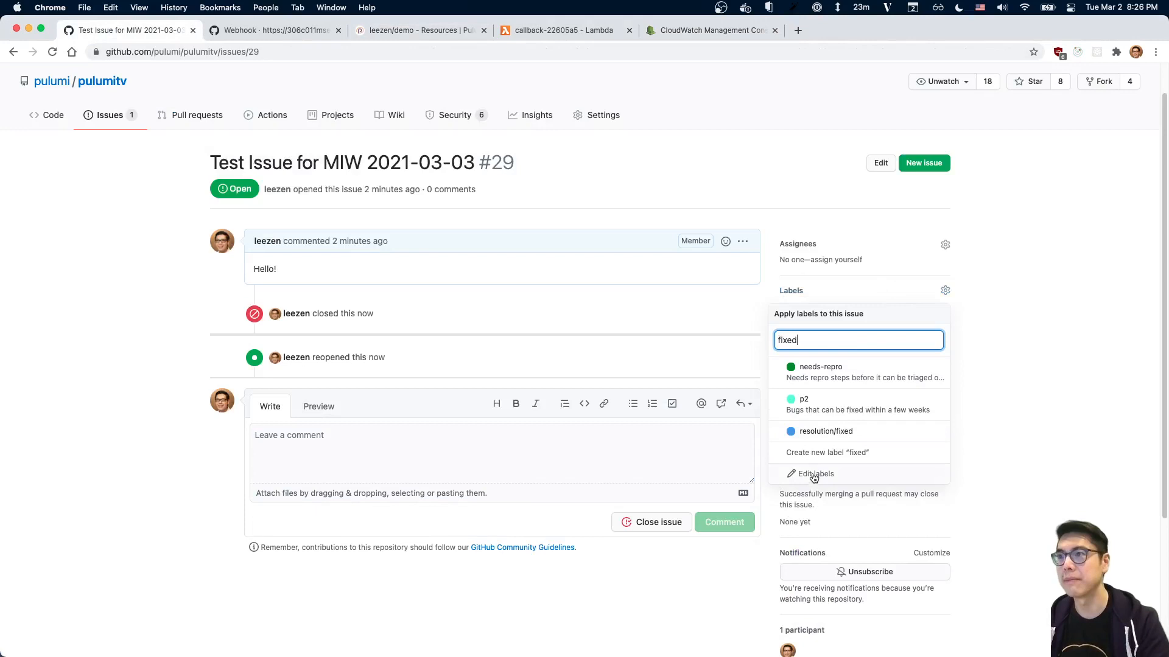
click(844, 373)
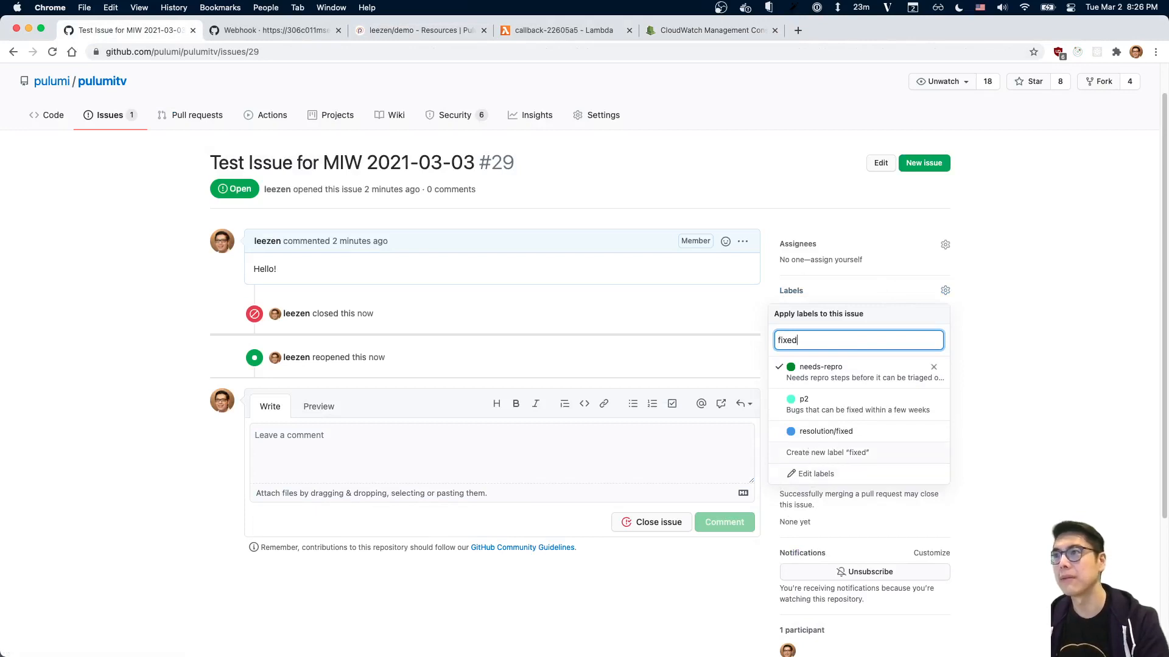
key(Backspace)
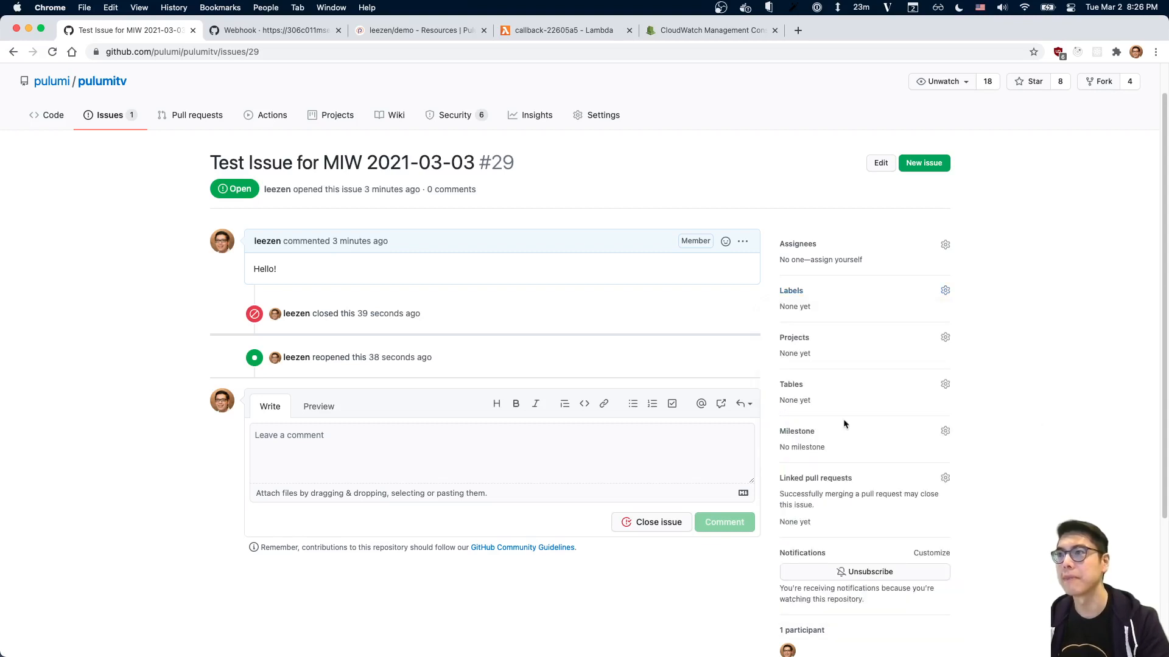
click(945, 289)
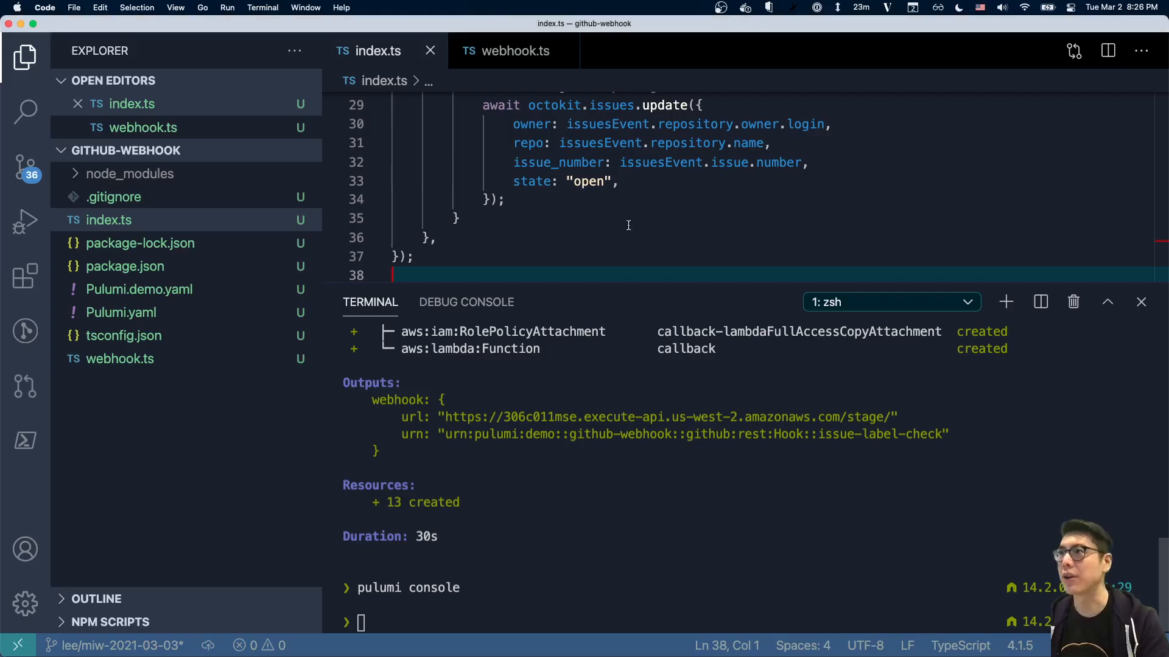
Change the handler's required label from 'fixed' to 'resolution/fixed' in index.ts
click(957, 153)
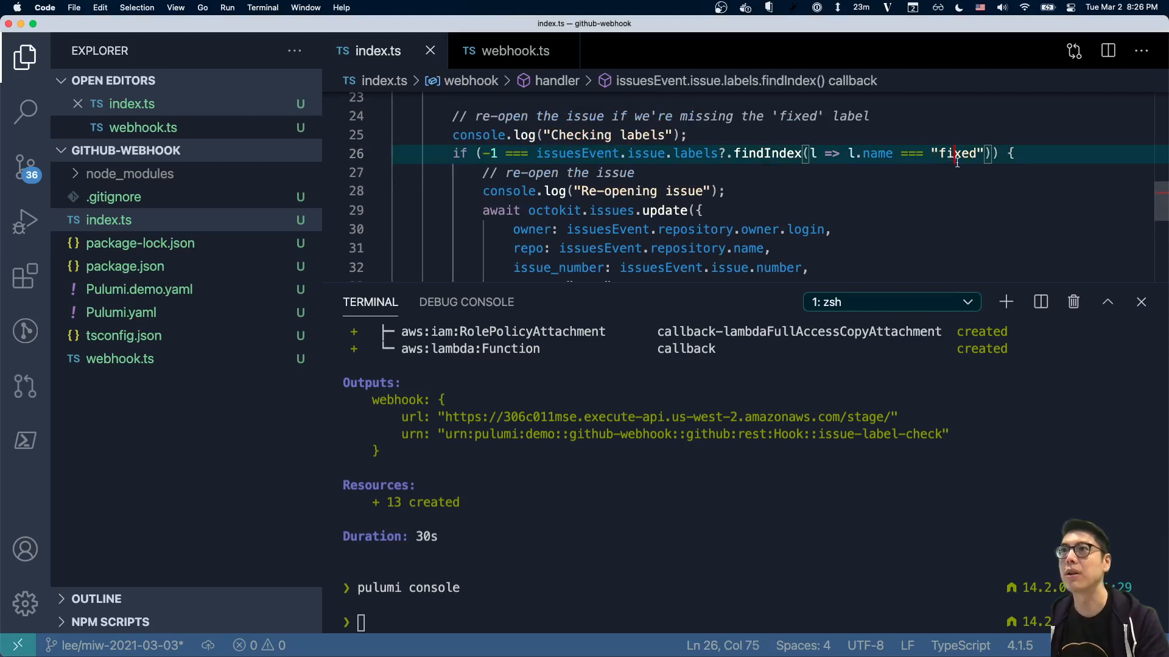
text(resoluti)
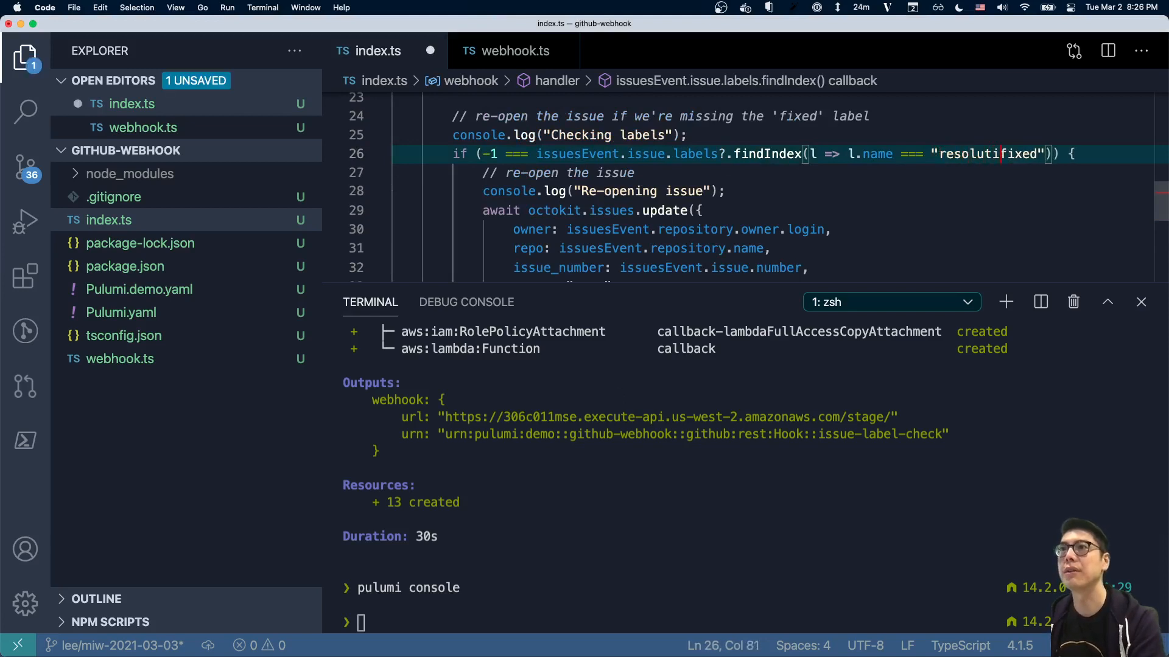
Run 'pulumi up' and confirm yes to redeploy the updated callback function
text(pulu)
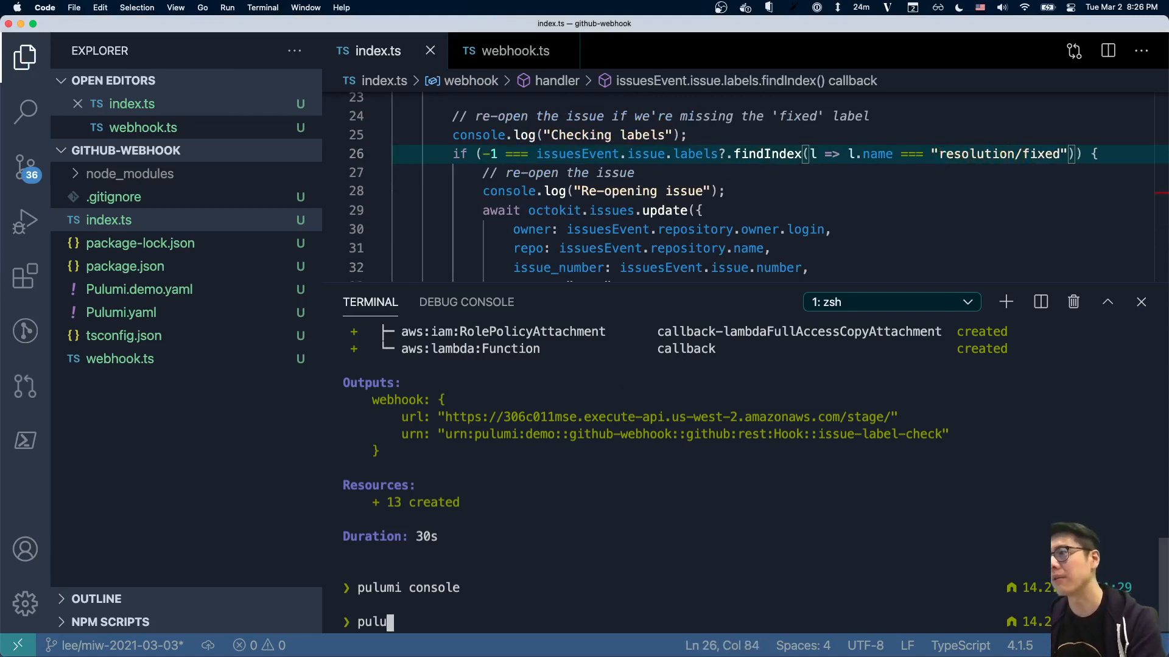
text(pulumi up)
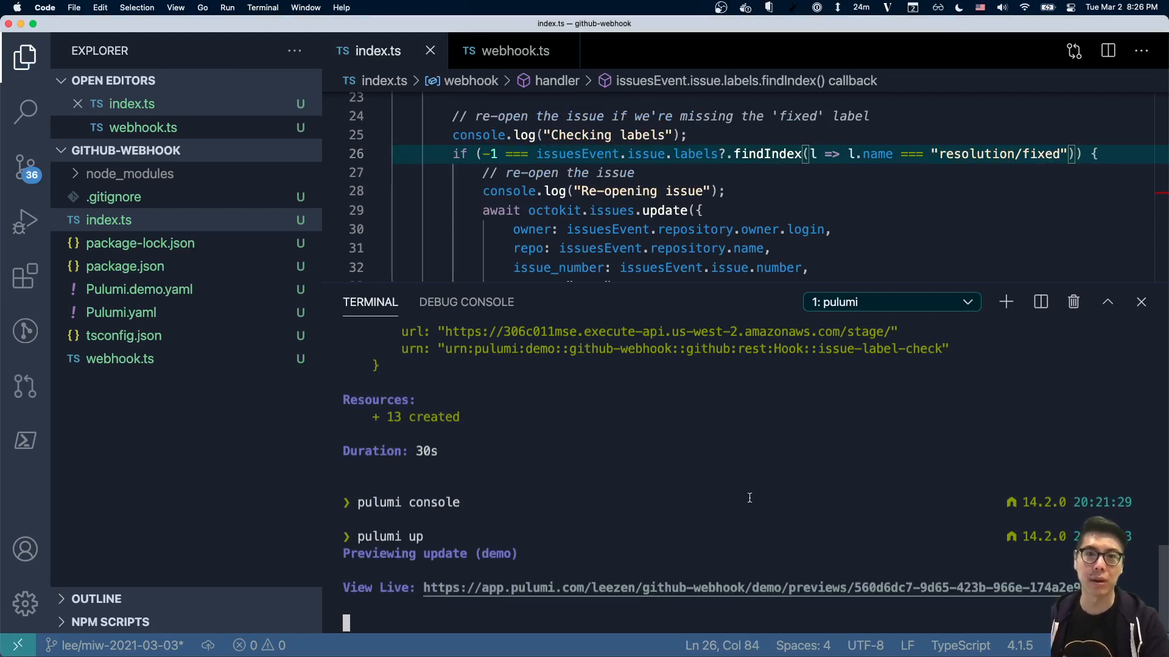
scroll(down, 3)
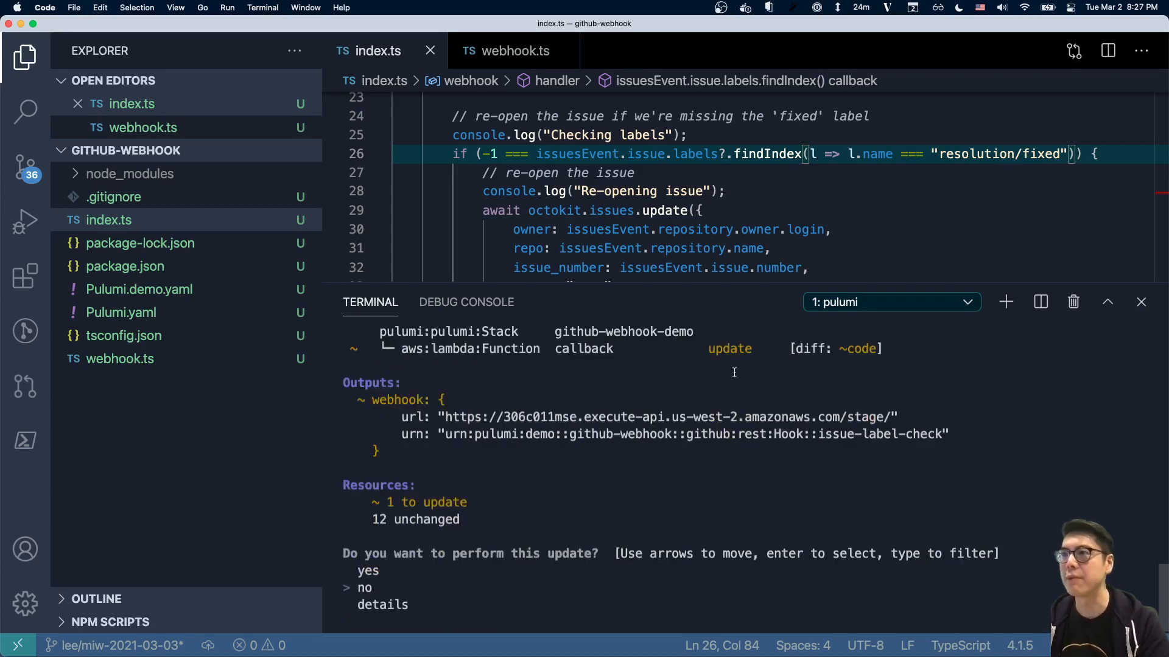
key(Enter)
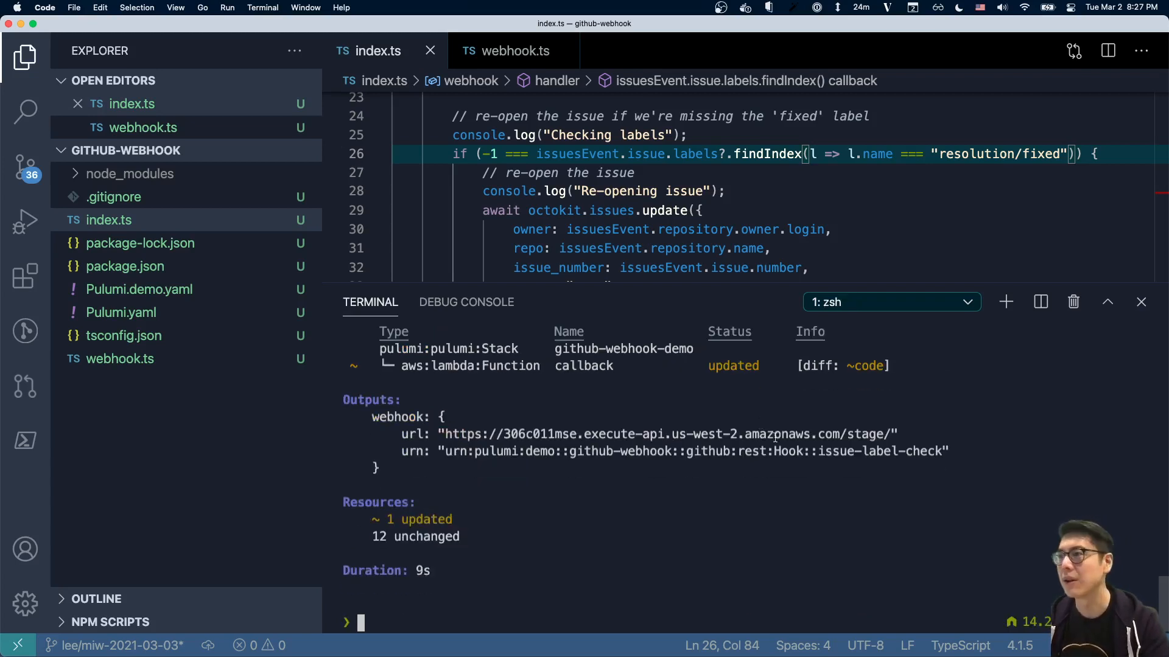
mouse_move(715, 535)
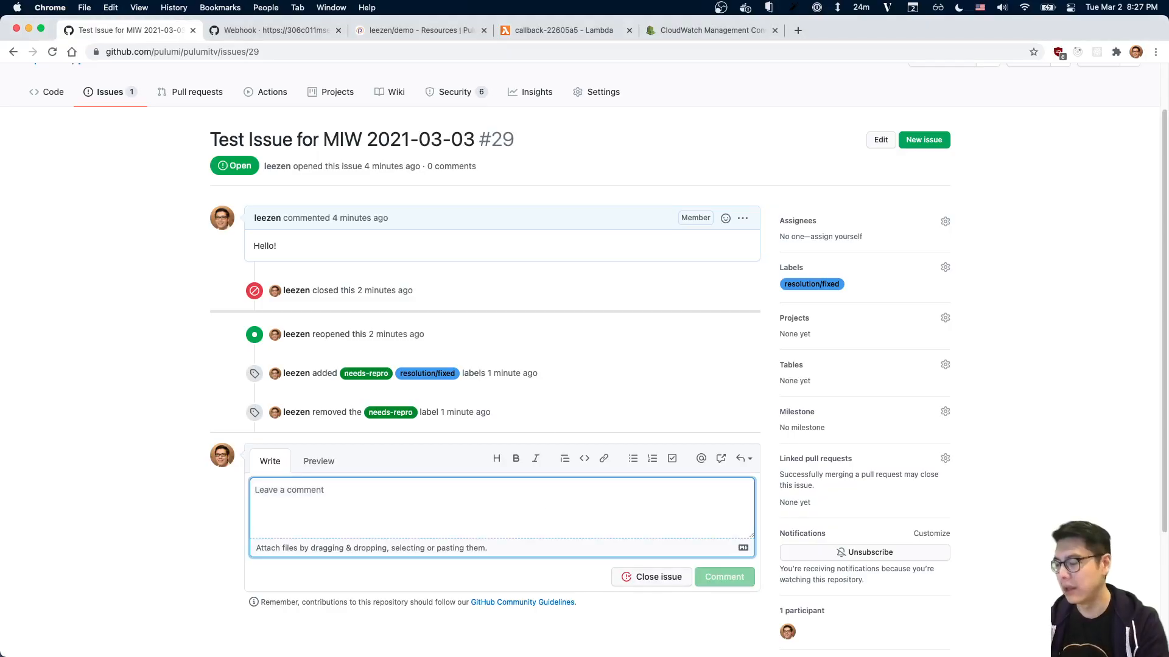
Close issue #29 with the comment 'I think this can be closed now' noting the correct label is attached
text(I think this can be closed now because we aff)
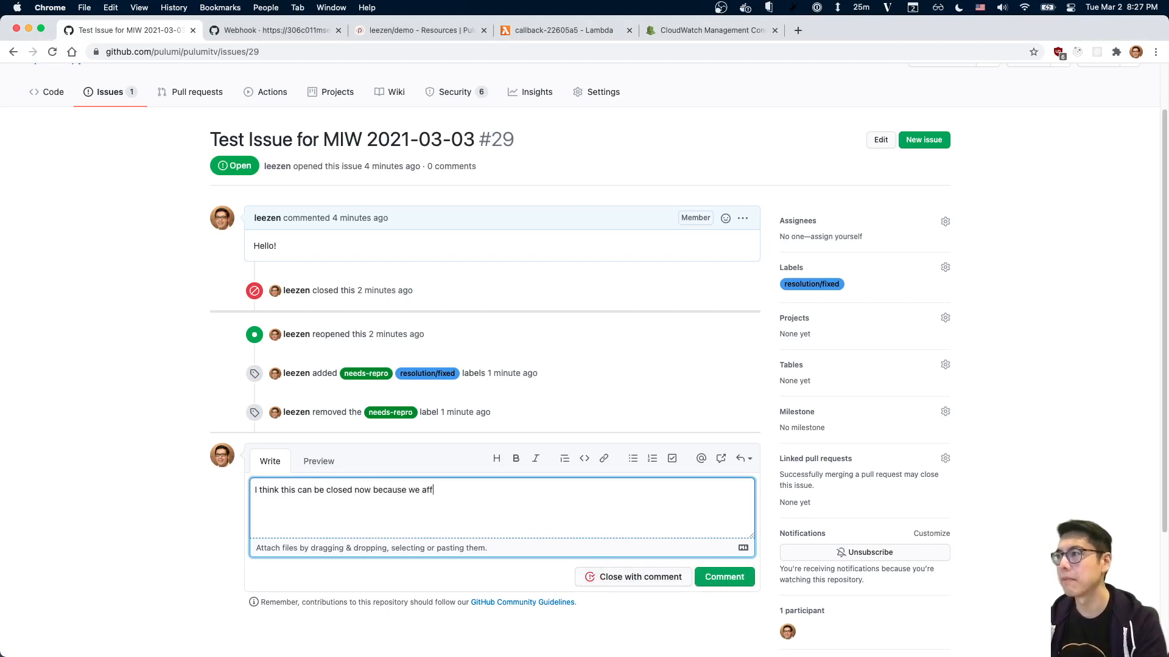
text(ixed the correct label for our demo!)
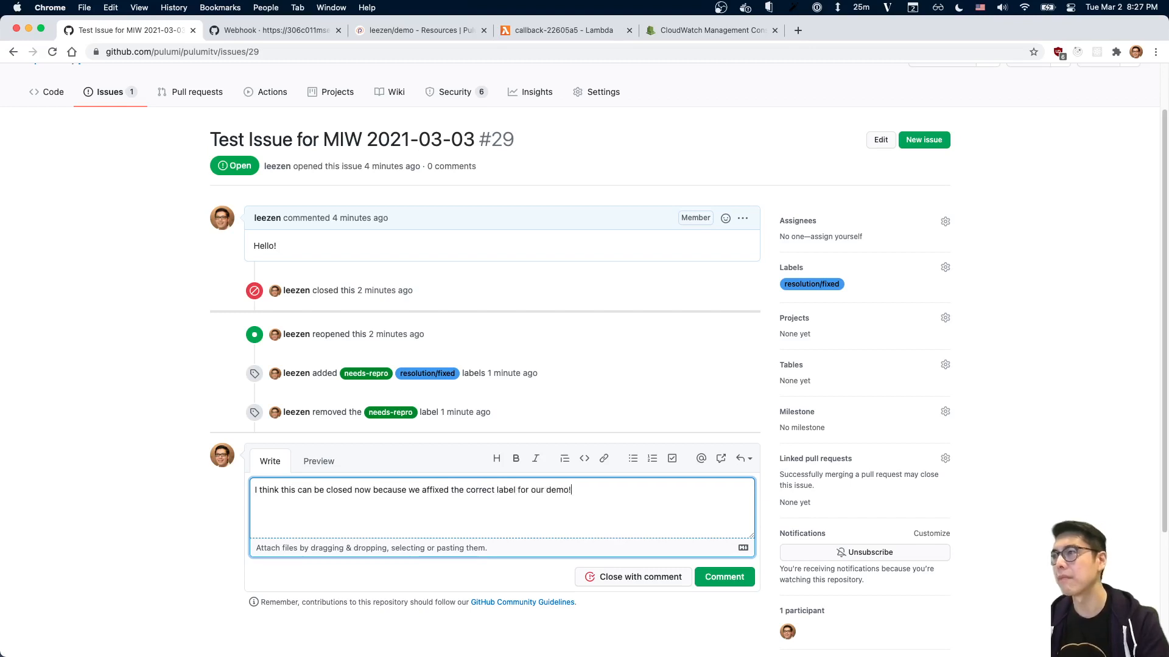
click(633, 577)
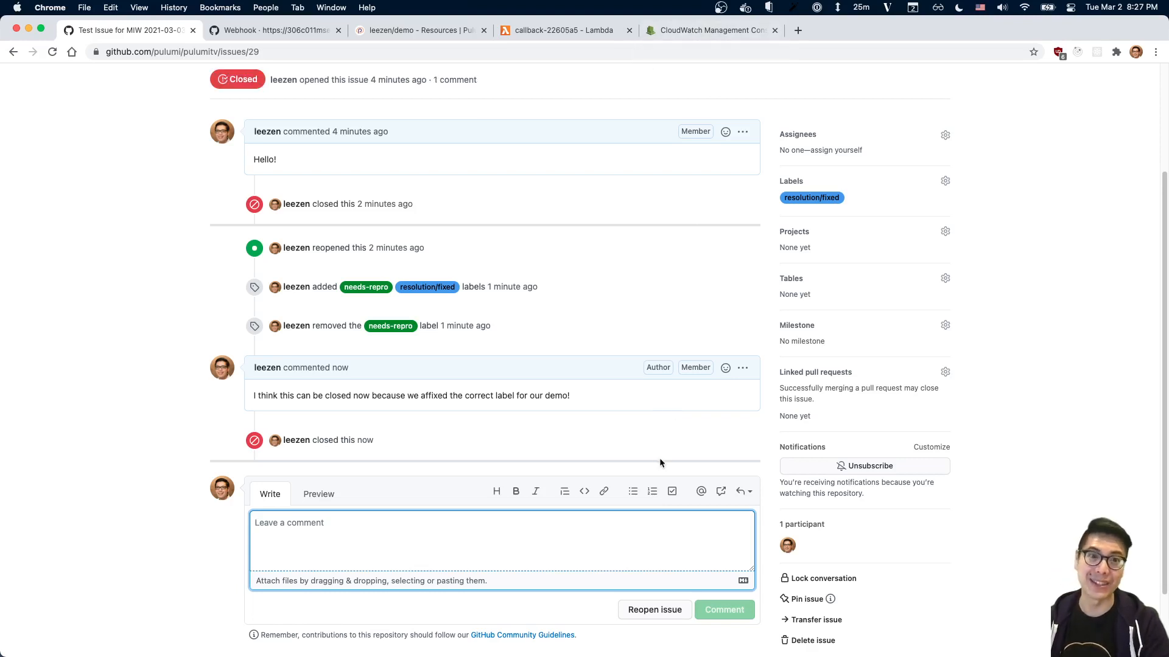
click(713, 29)
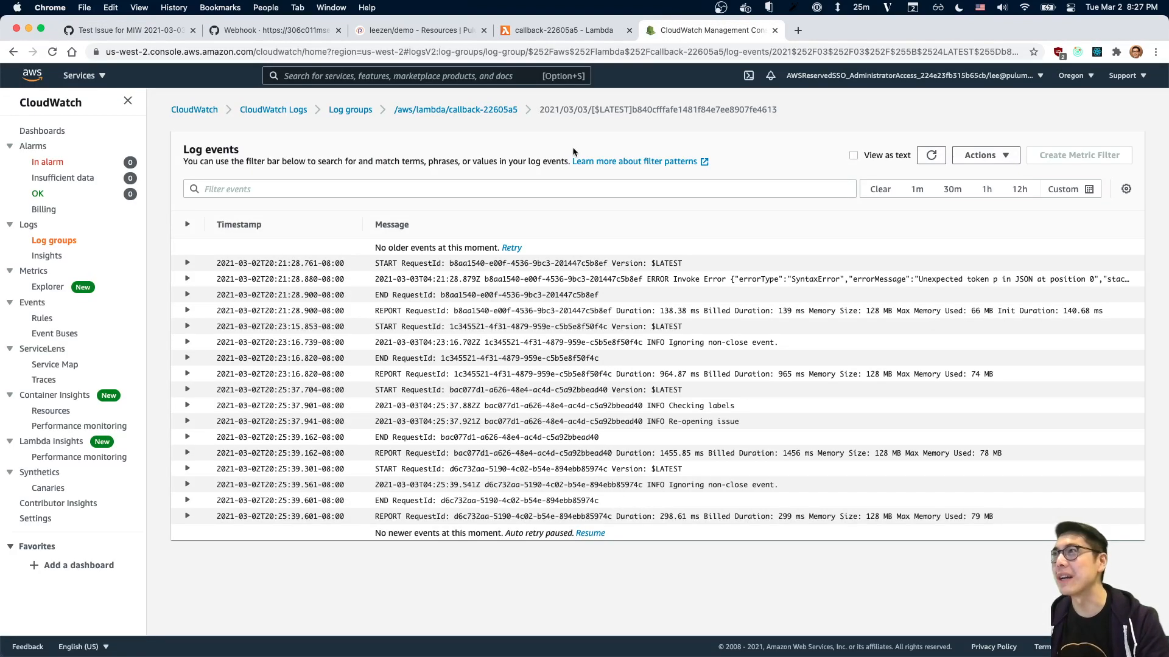
Open the newest callback log stream and expand its 'Checking labels' entry
click(455, 110)
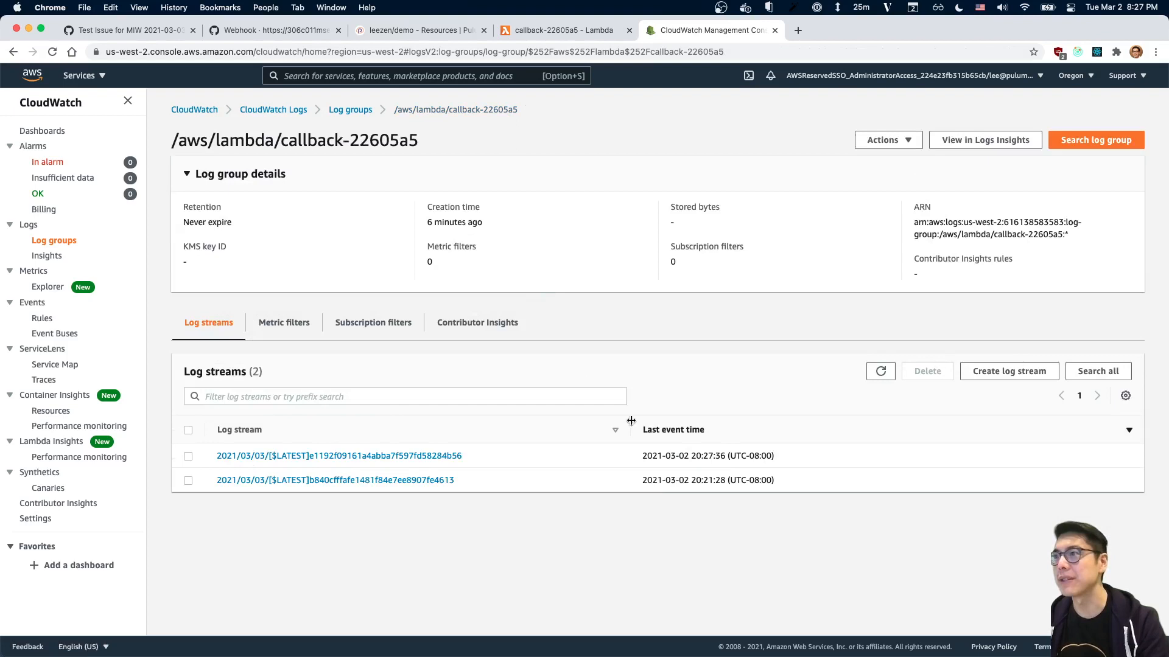
click(338, 455)
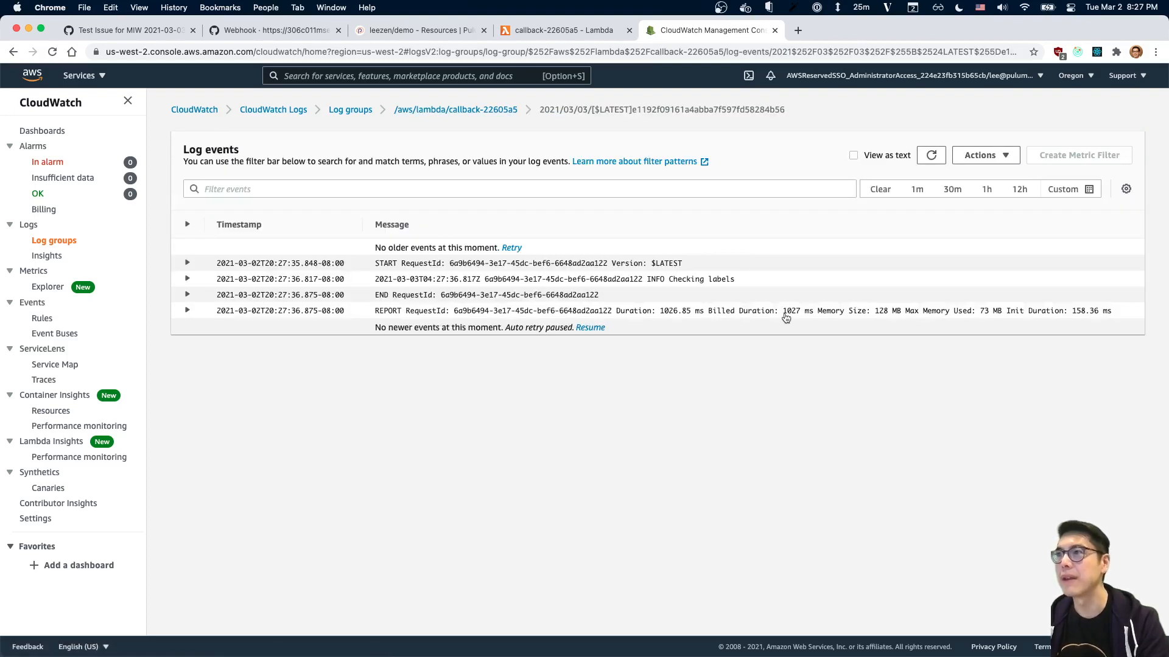
click(188, 278)
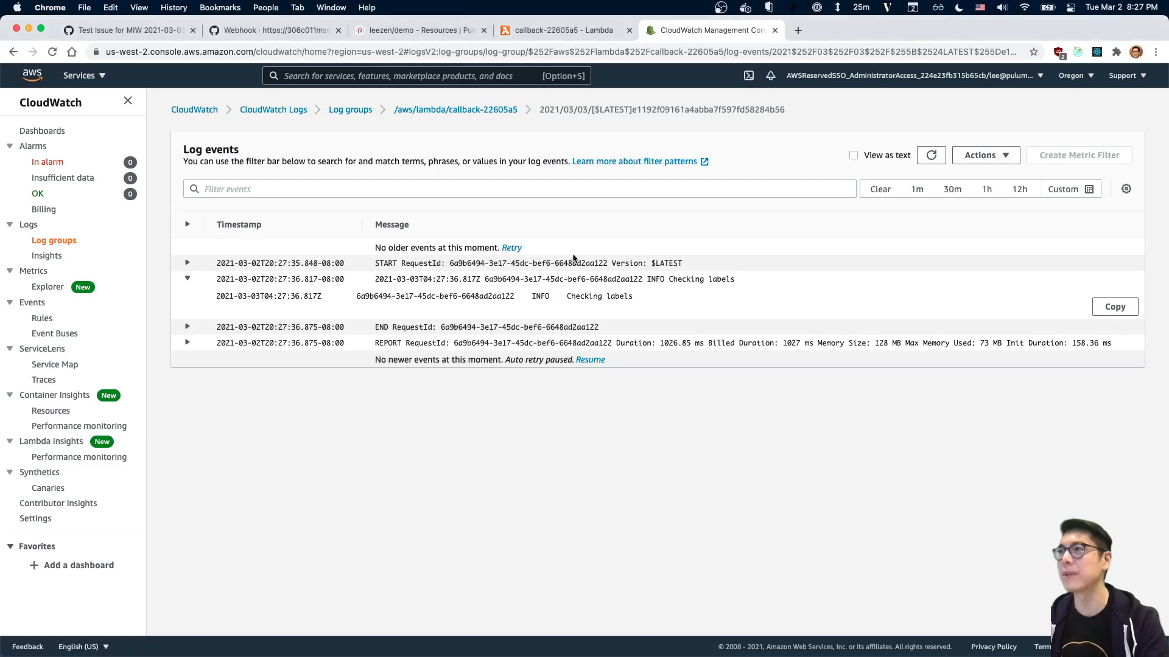
mouse_move(626, 251)
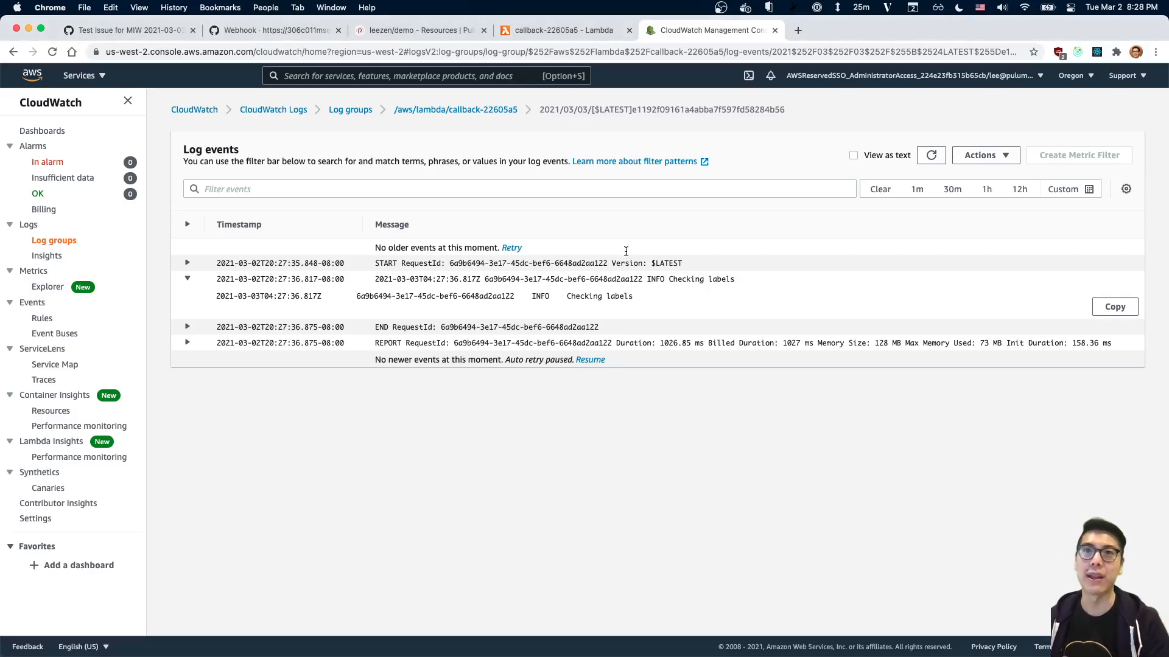
mouse_move(628, 257)
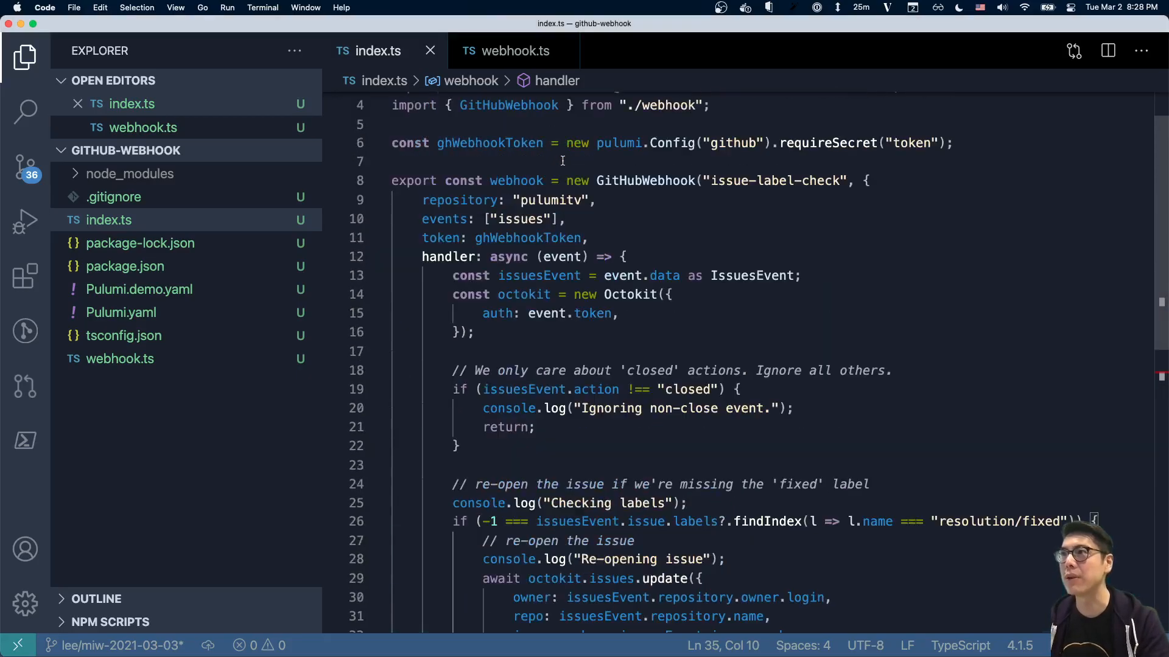
Show webhook.ts with the GitHubWebhook class extending ComponentResource
click(512, 51)
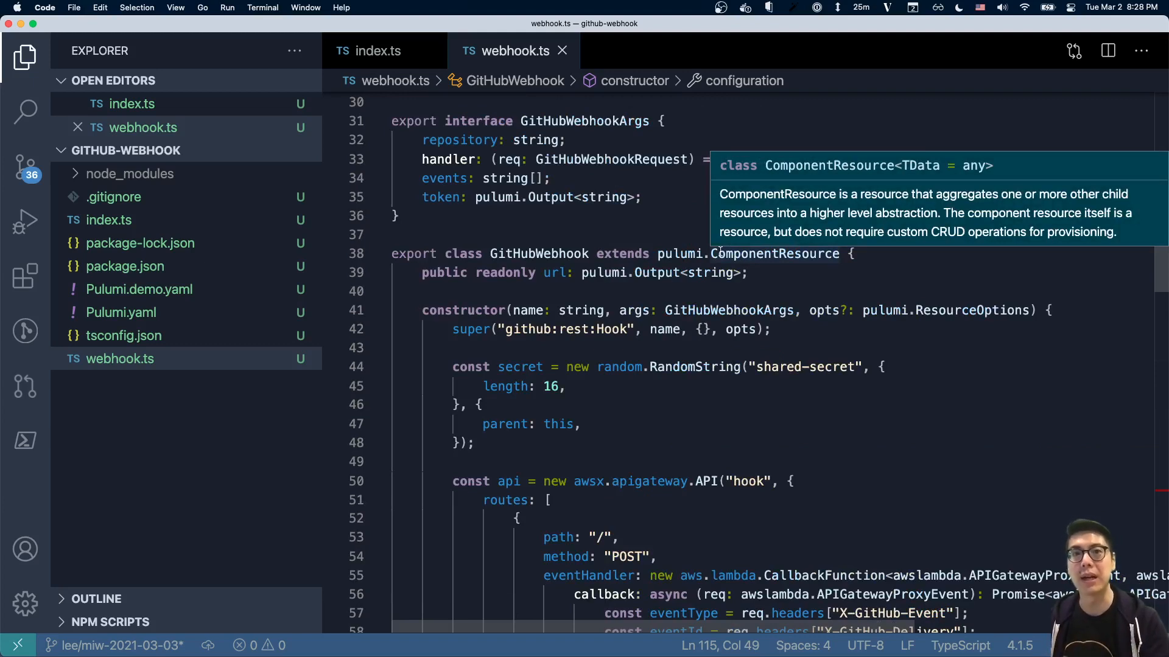
mouse_move(494, 77)
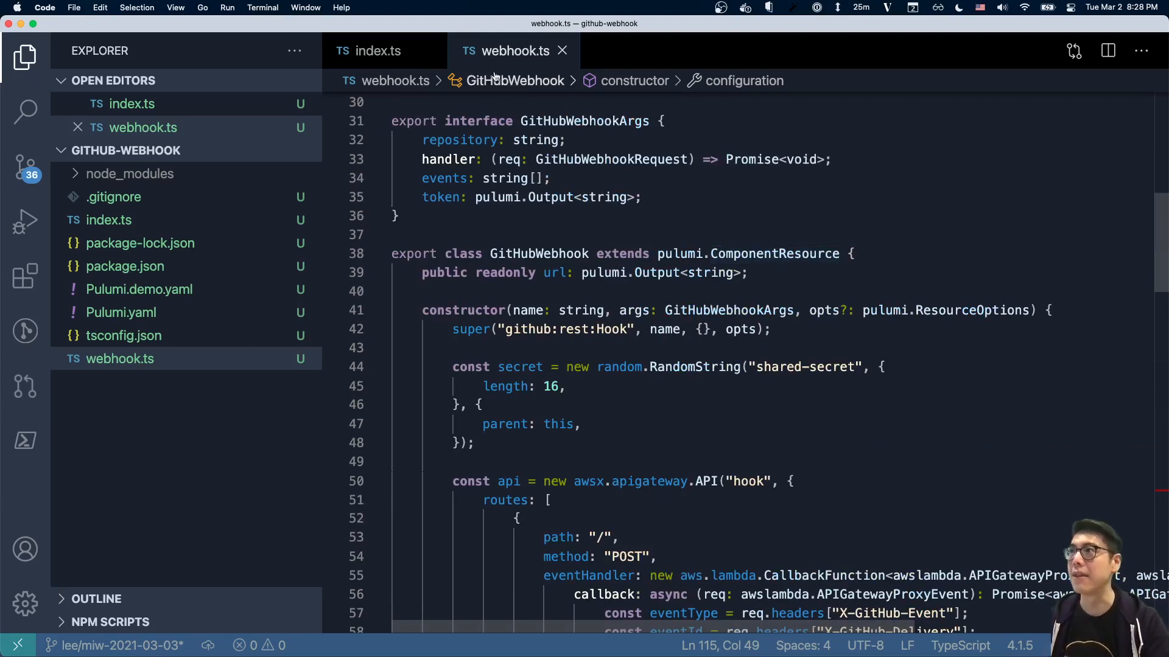